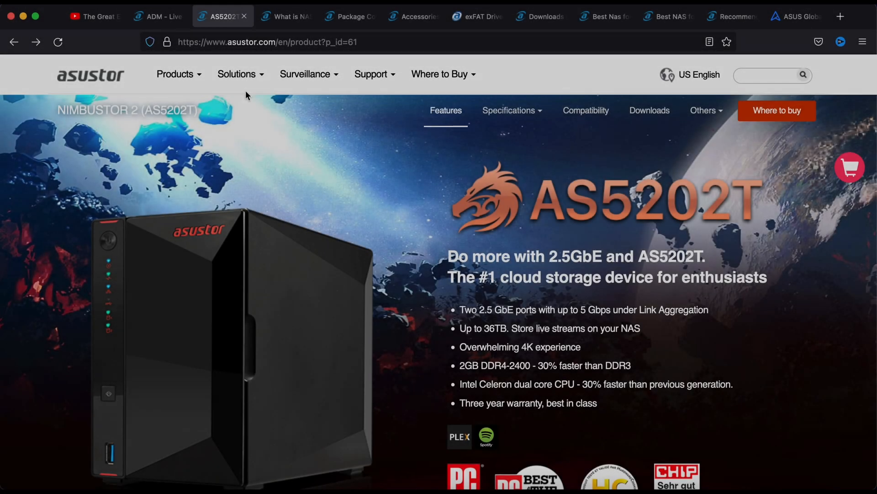
mouse_move(306, 74)
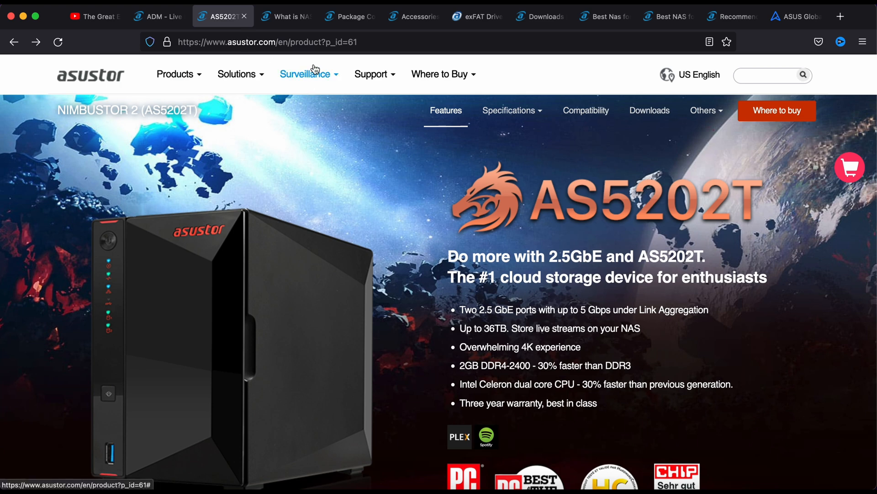
mouse_move(396, 229)
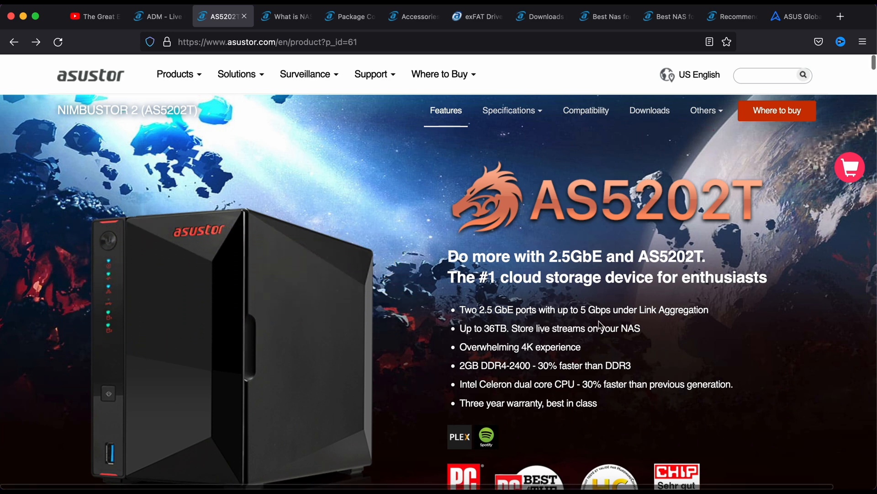
mouse_move(631, 309)
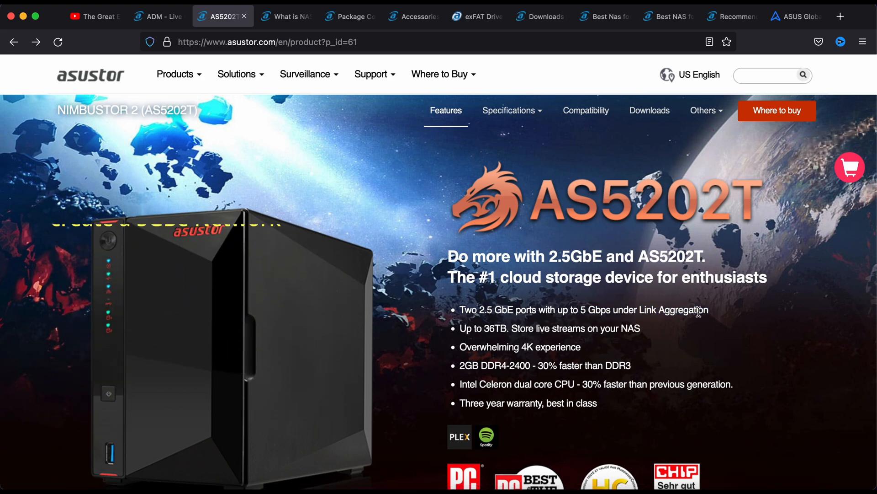
- Highlight the 5 Gbps Link Aggregation claim, then move down to the award badges
left_click_drag(582, 310, 707, 310)
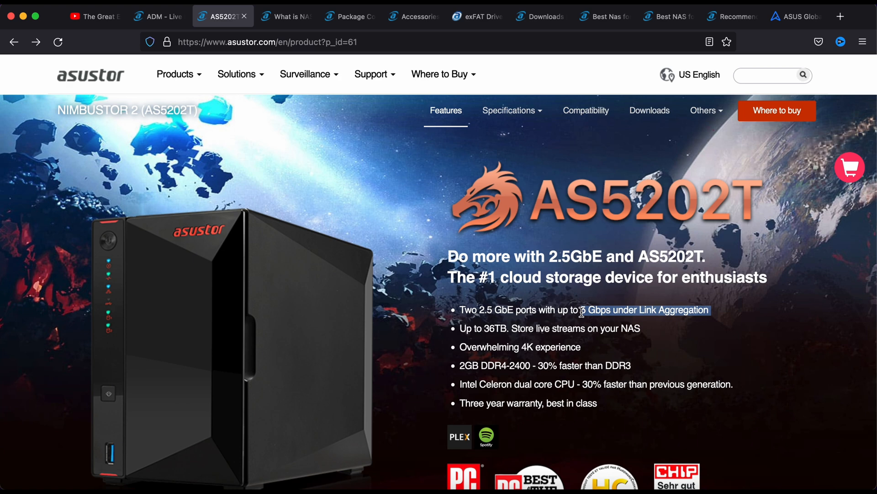
scroll("down", 3)
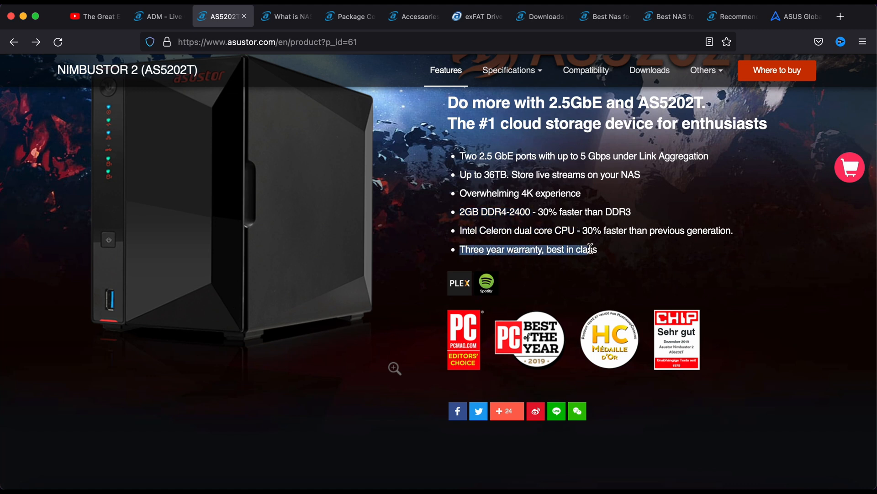
- Scroll to the spec icon grid: Celeron J4005, DDR4-2400, dual 2.5GbE, 4K HDMI, 3-year warranty
scroll("down", 3)
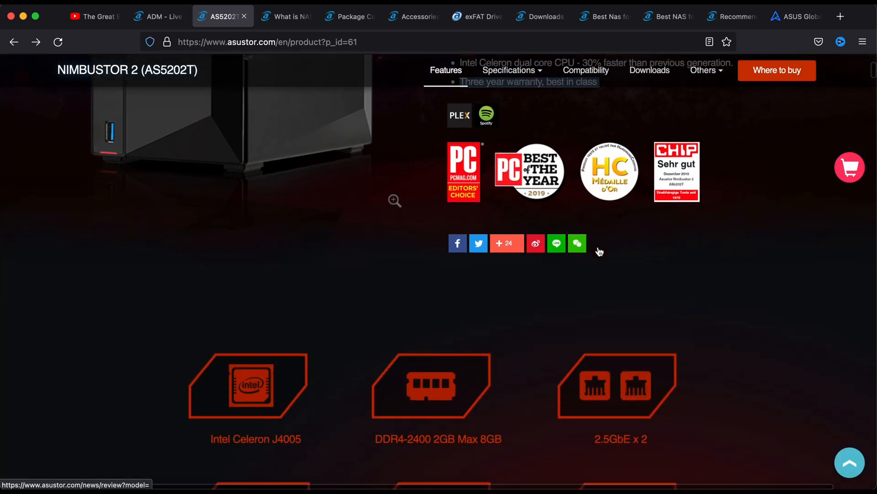
scroll("down", 3)
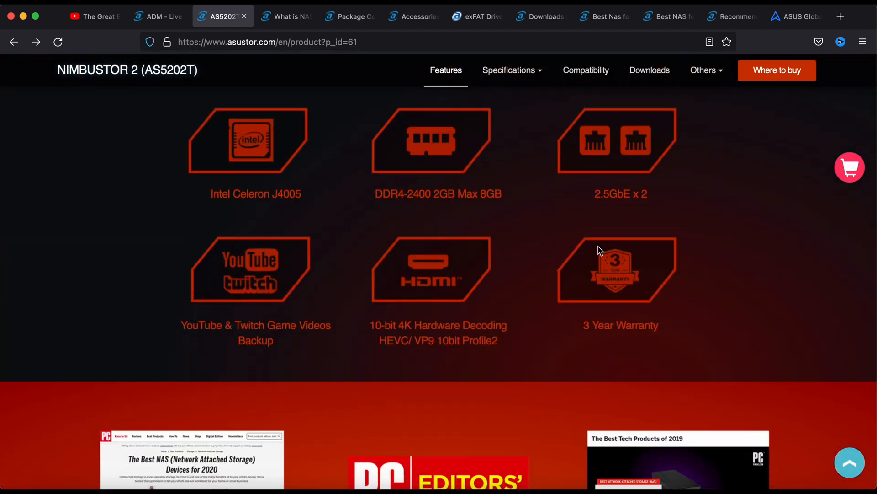
scroll("down", 3)
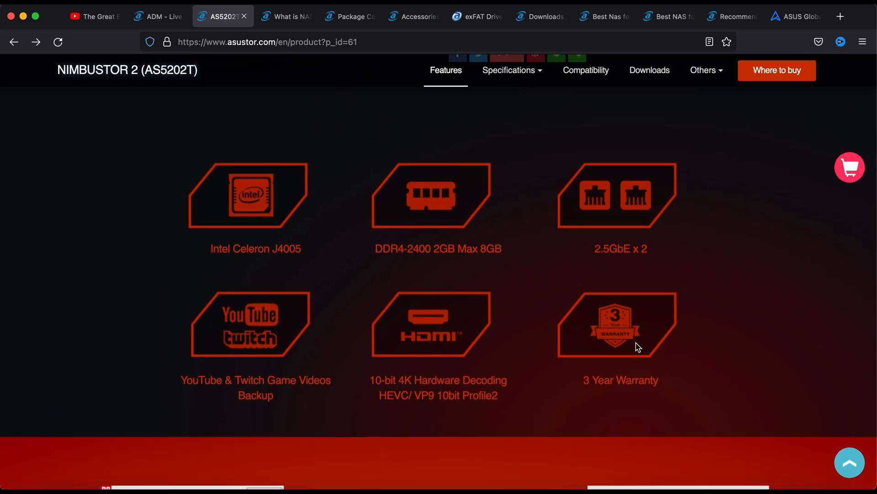
mouse_move(540, 388)
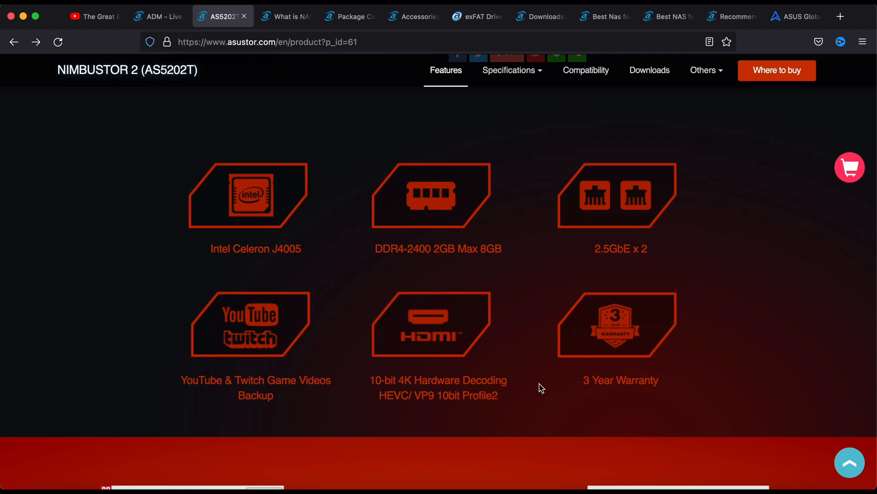
mouse_move(725, 370)
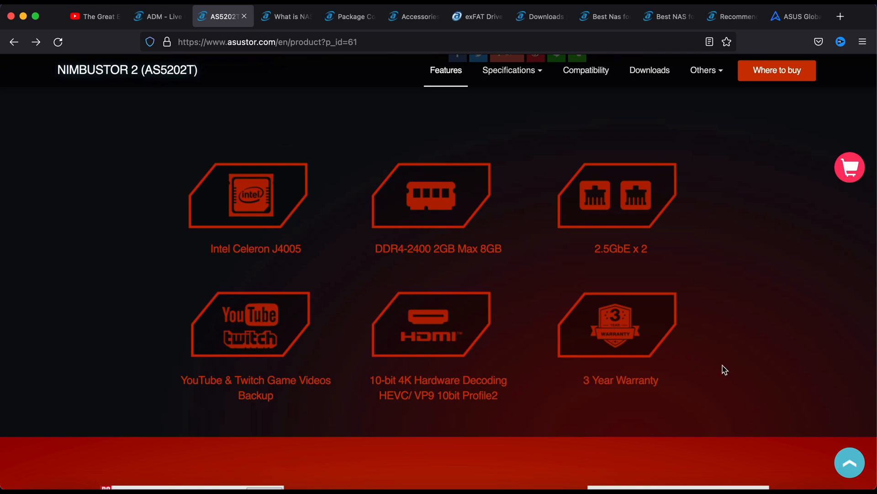
mouse_move(497, 165)
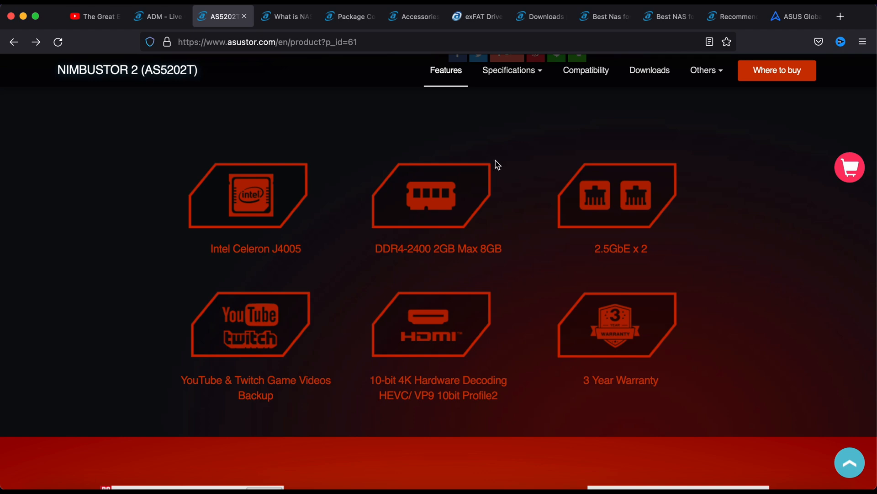
mouse_move(216, 402)
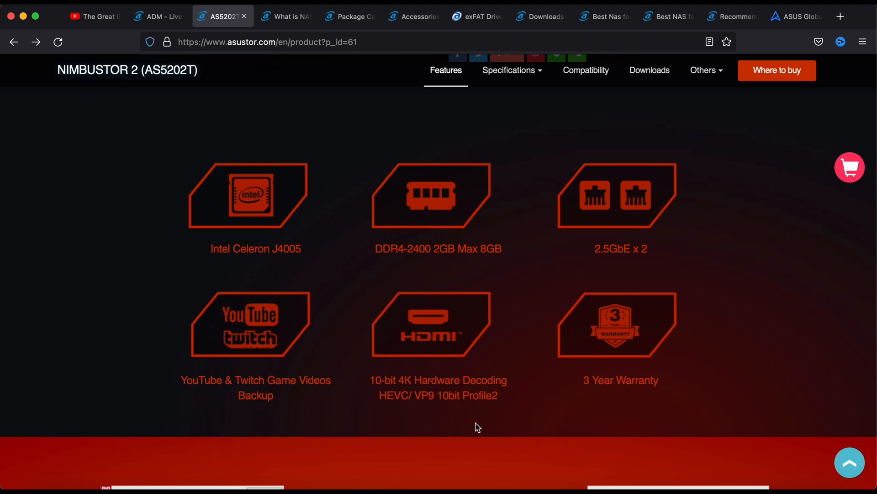
scroll("down", 3)
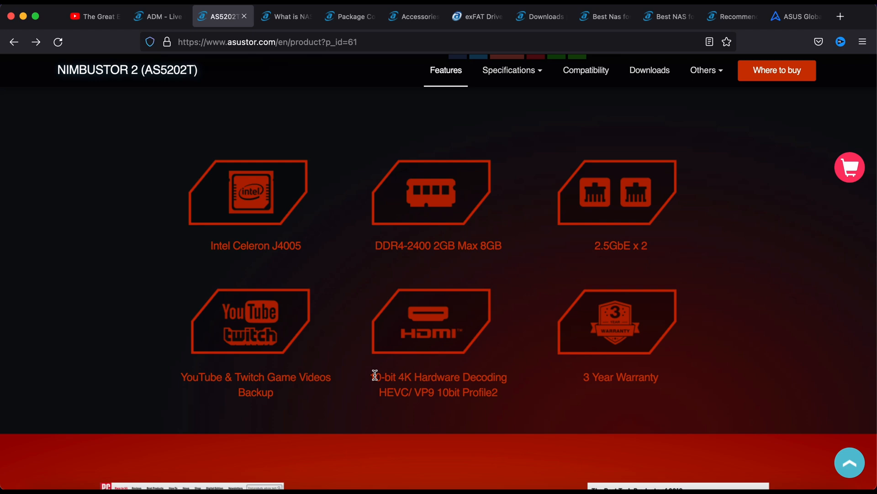
mouse_move(510, 396)
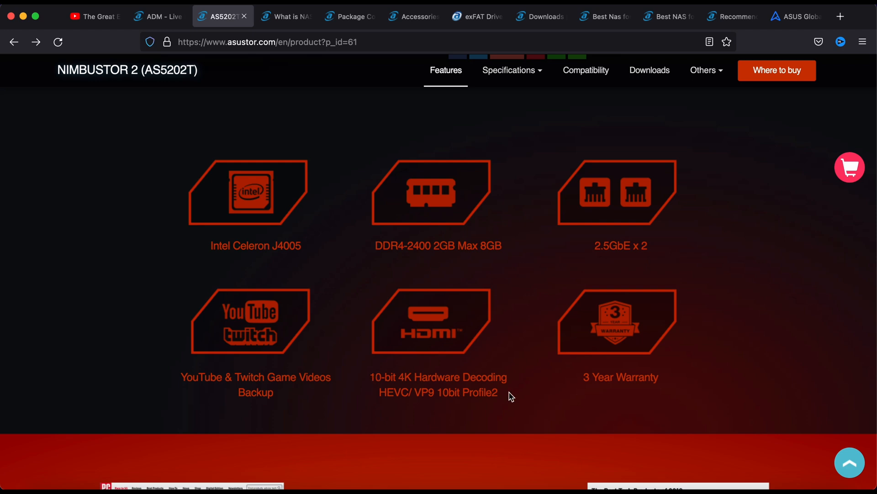
- Scroll past the PCMag awards, RAM and 563/561 MB/s link aggregation figures to the ADM theme section
scroll("down", 3)
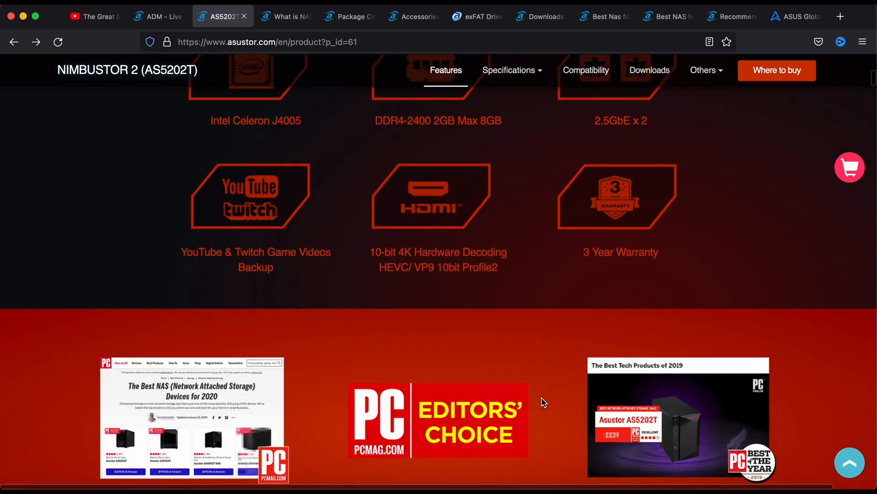
scroll("down", 3)
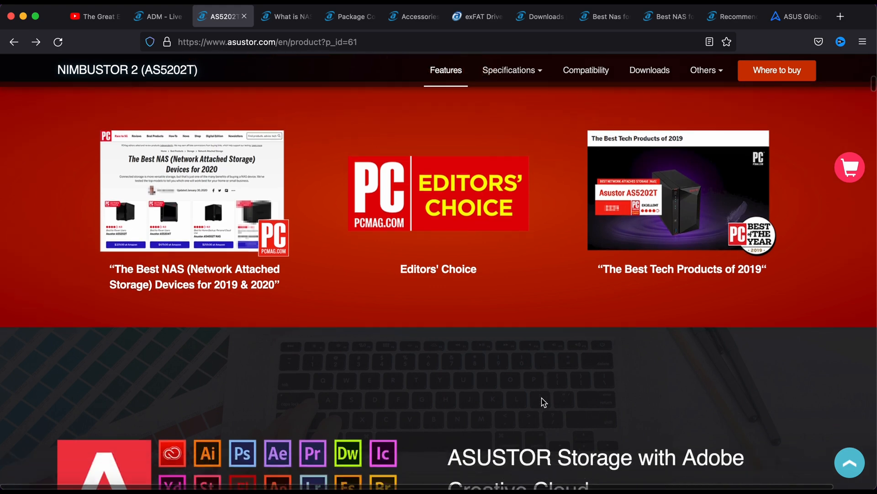
scroll("down", 3)
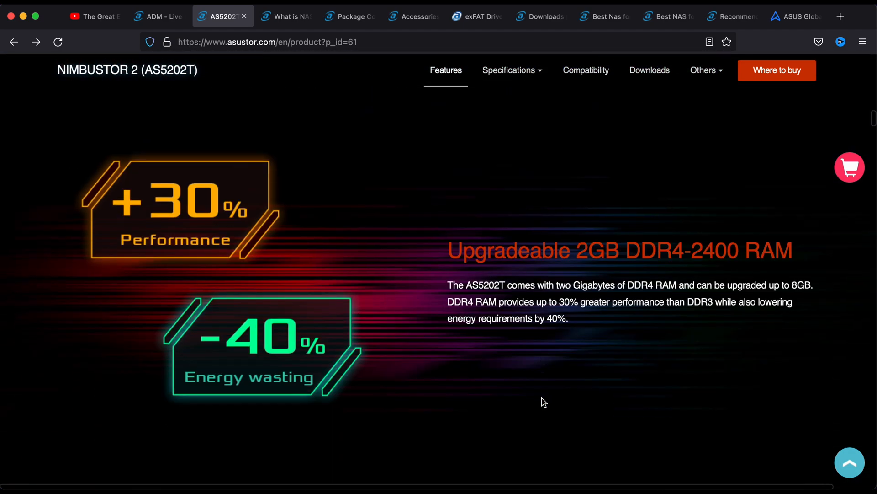
scroll("down", 3)
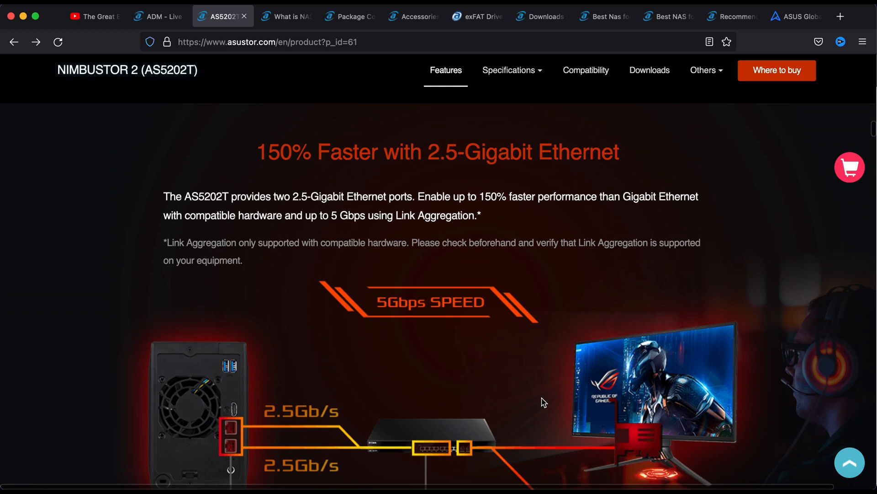
scroll("down", 3)
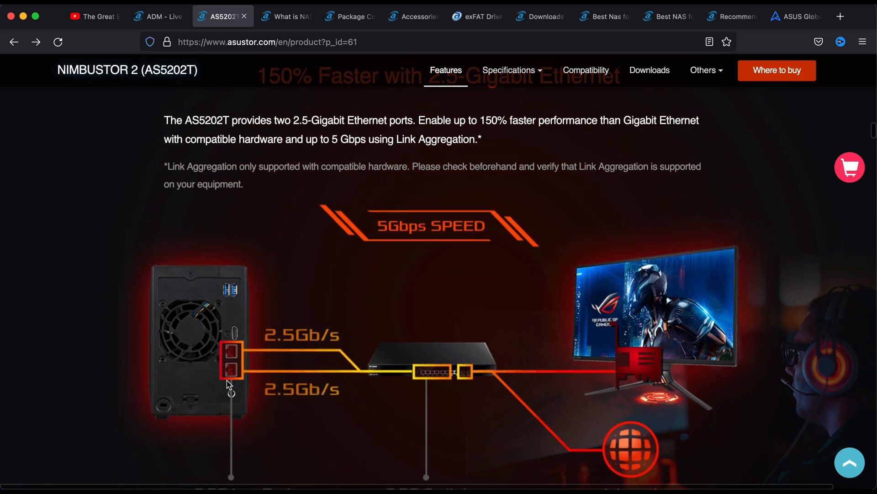
scroll("down", 3)
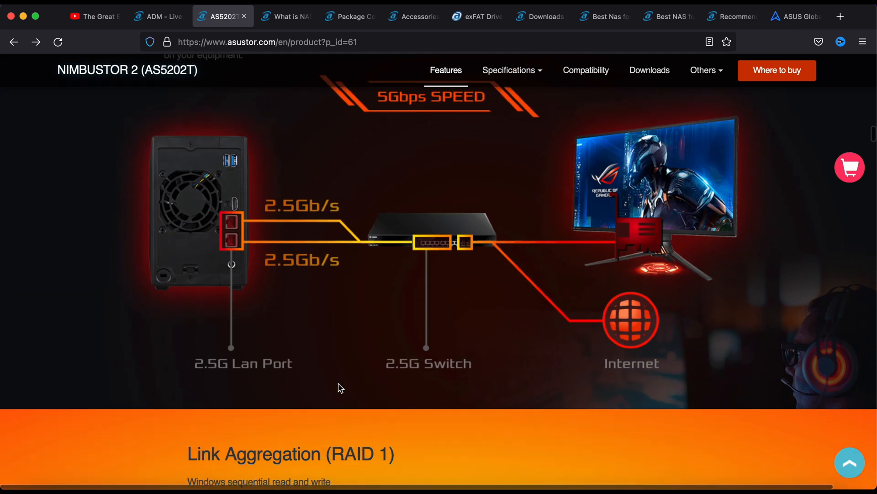
scroll("down", 3)
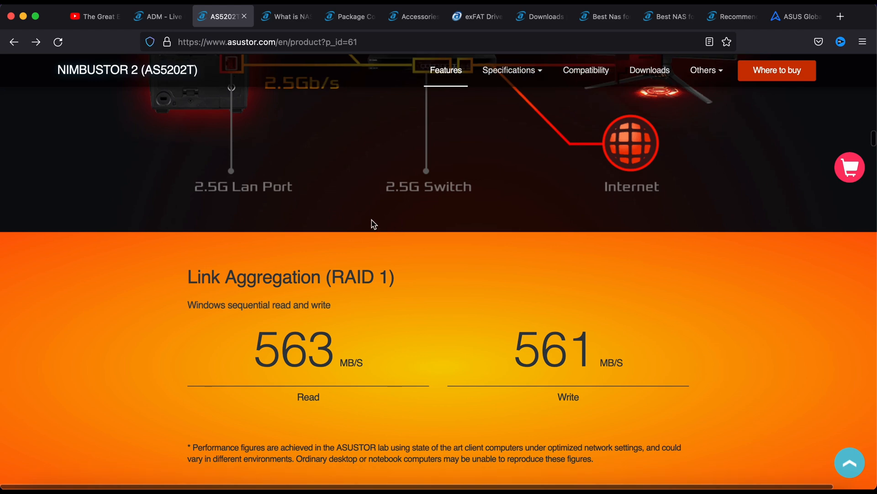
scroll("down", 3)
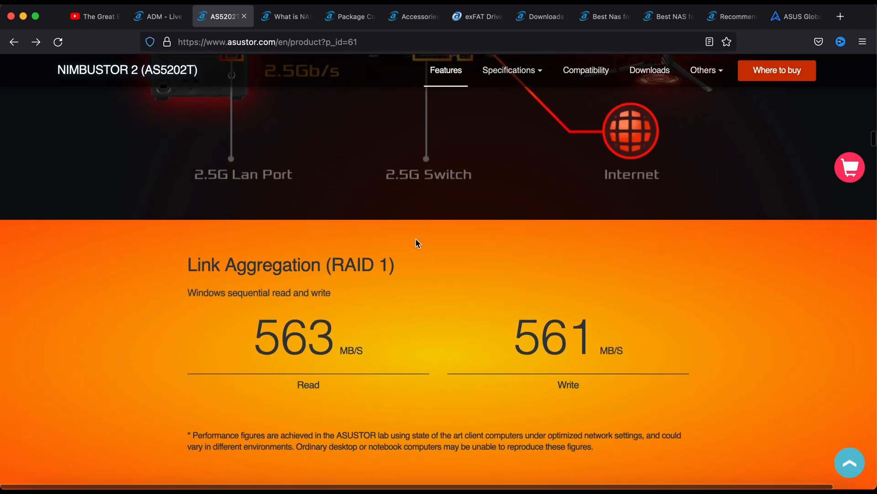
scroll("down", 3)
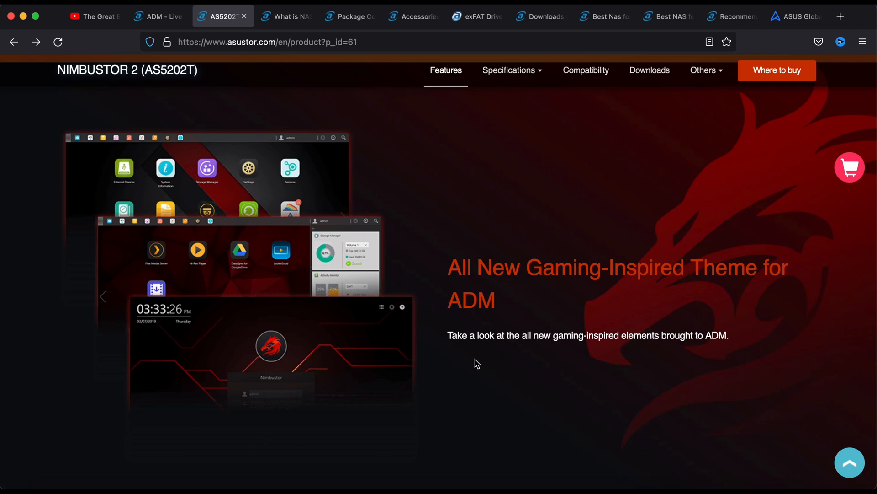
- Scroll through ASUSTOR Live and 4K HDR live-stream-to-NAS down to the Takeasy video-download diagram
scroll("down", 3)
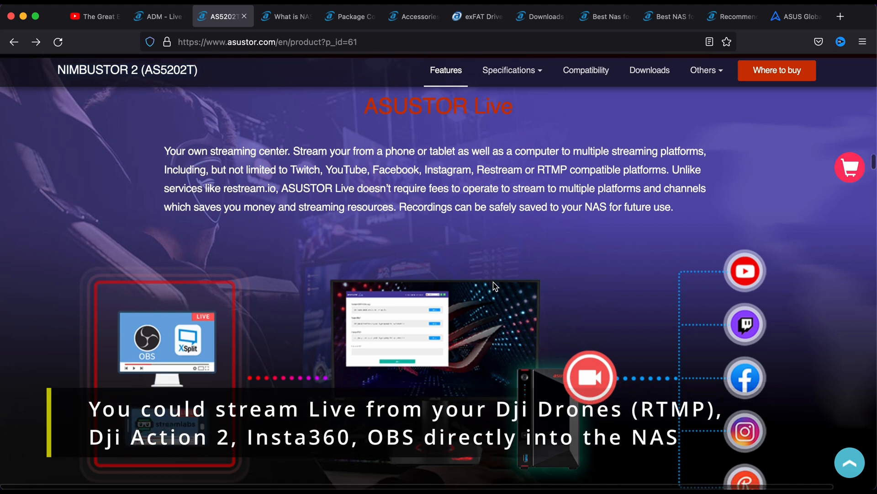
scroll("down", 3)
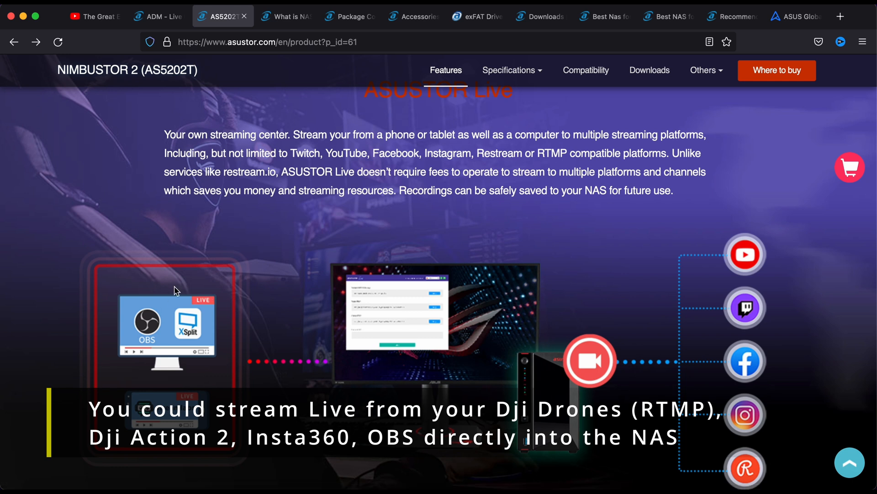
mouse_move(71, 456)
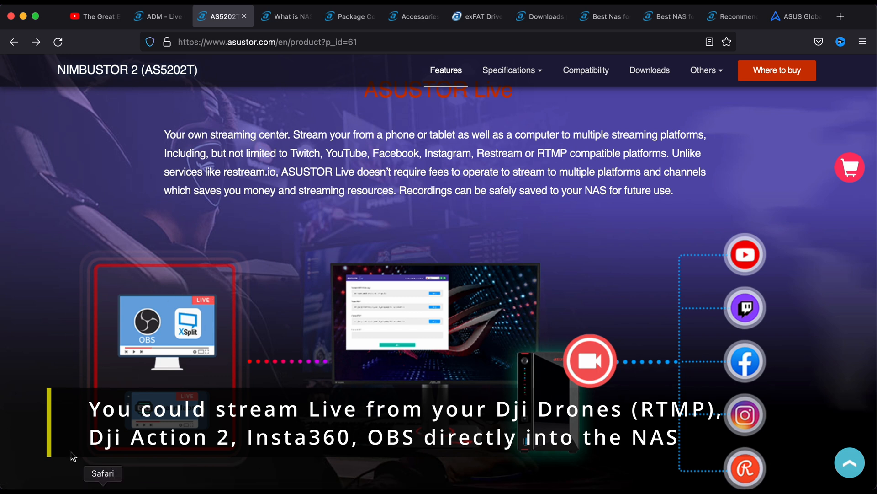
mouse_move(132, 342)
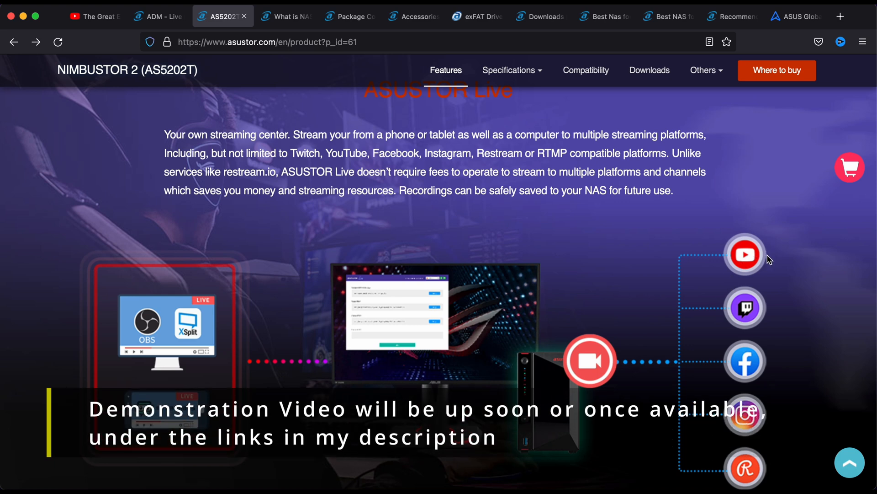
scroll("down", 3)
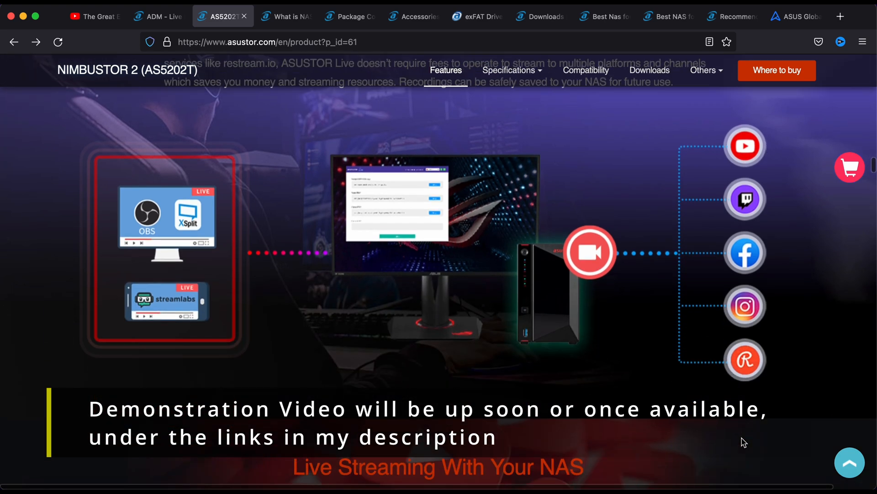
scroll("down", 3)
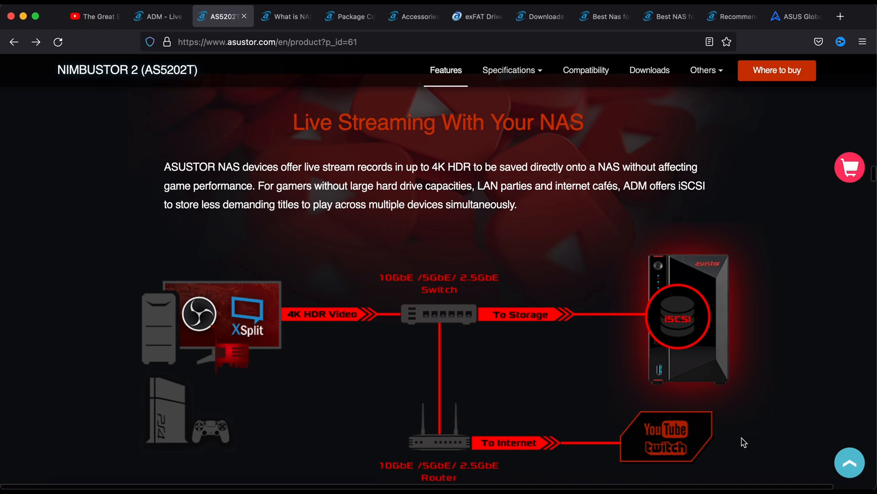
scroll("down", 3)
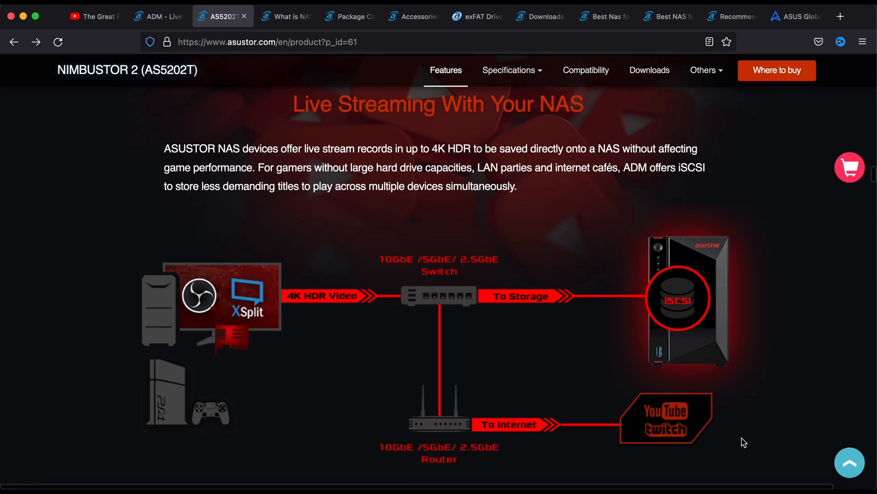
scroll("down", 3)
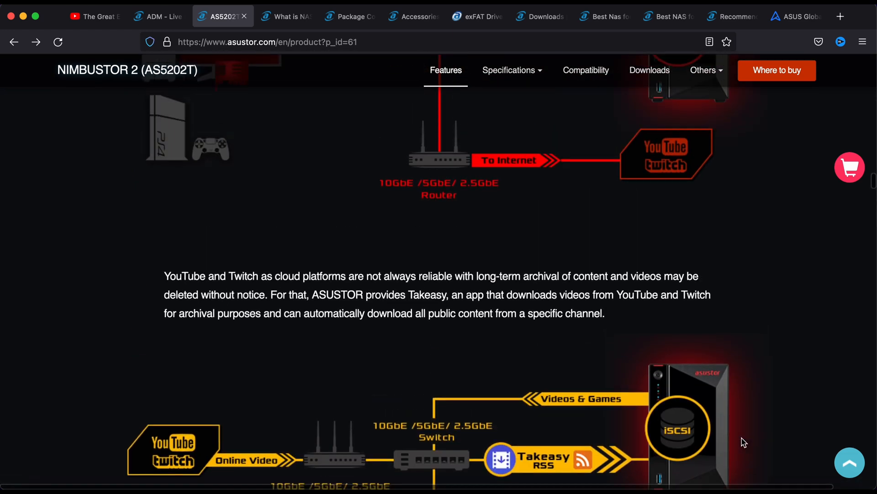
scroll("down", 3)
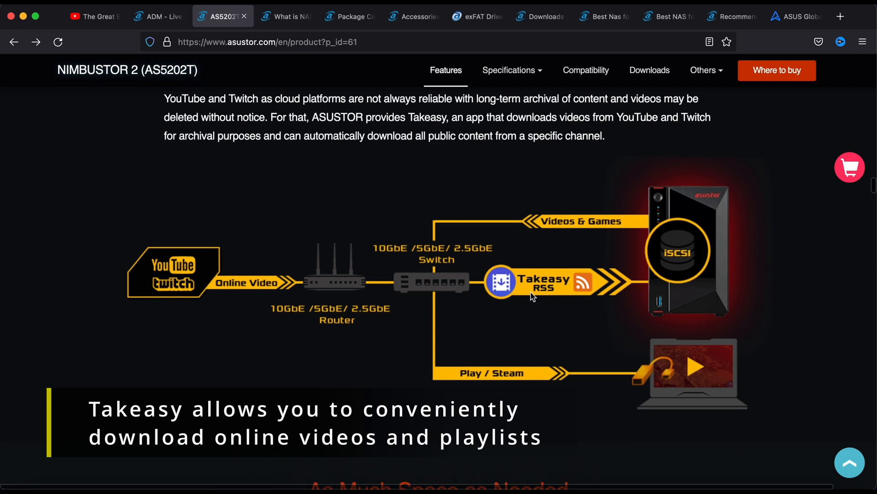
mouse_move(596, 319)
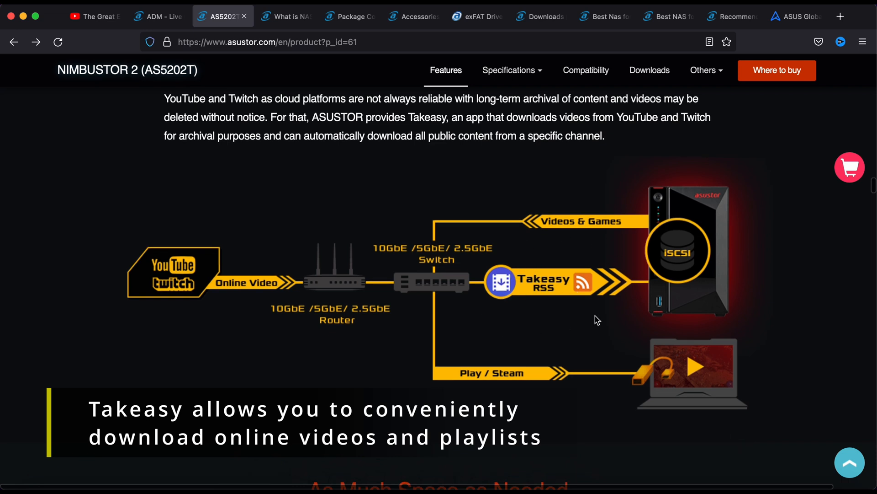
mouse_move(519, 308)
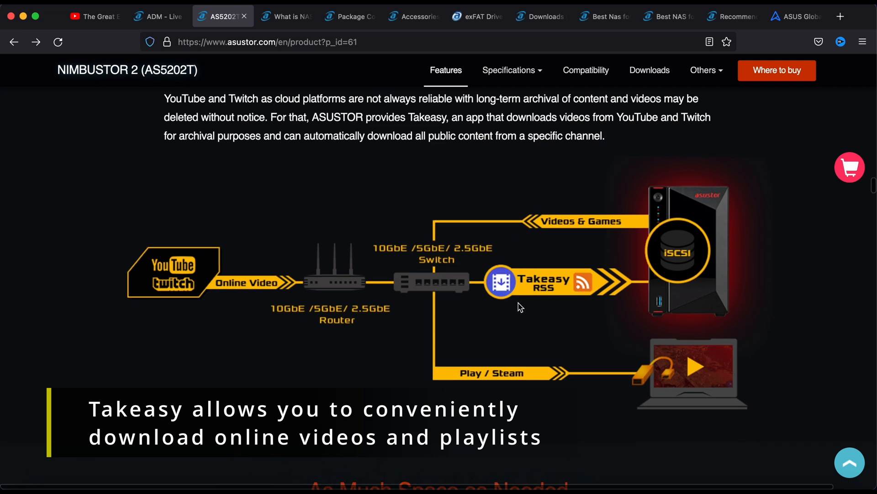
mouse_move(545, 321)
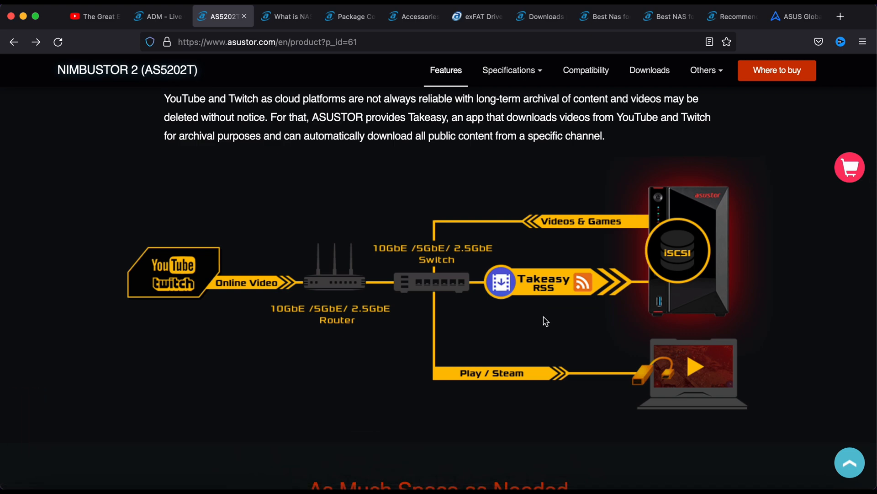
- Scroll past the storage, 4K HDR and design sections and highlight the Ultra-quiet Operation decibel figures
scroll("down", 3)
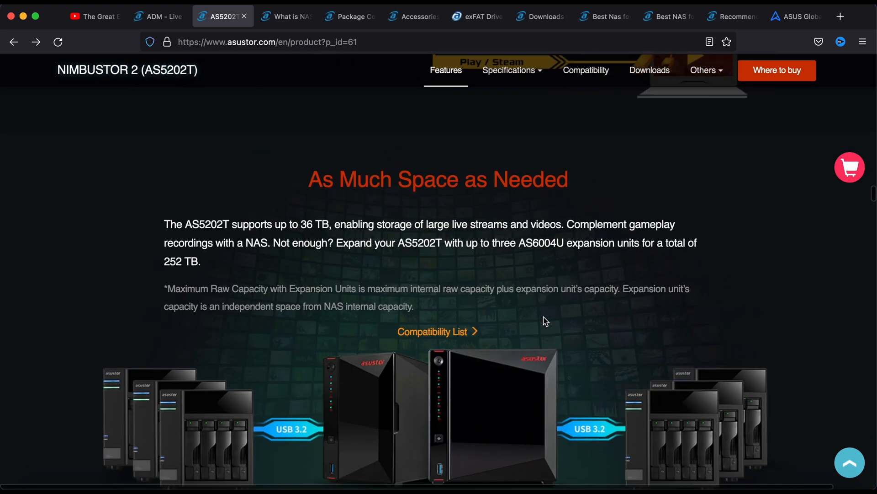
scroll("down", 3)
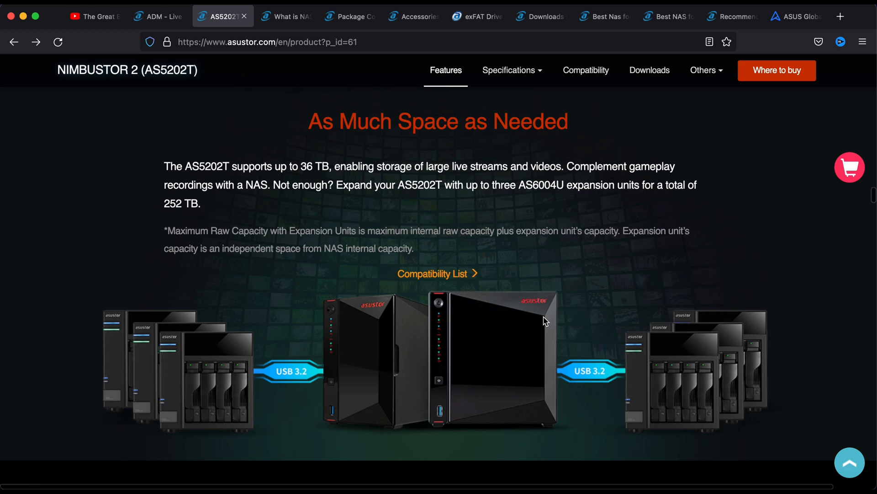
scroll("down", 3)
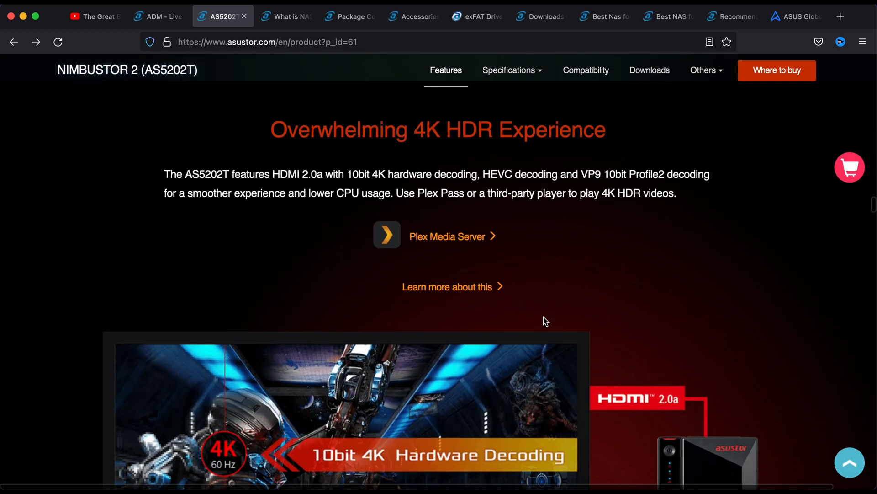
scroll("down", 3)
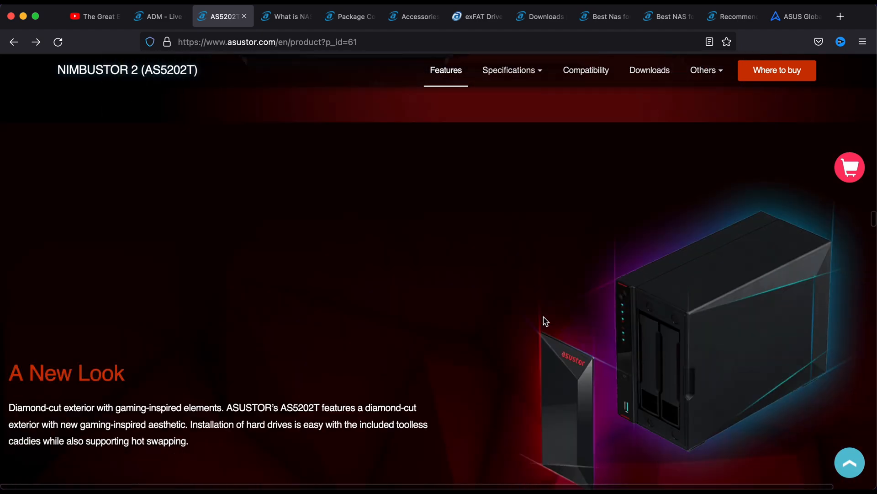
scroll("down", 3)
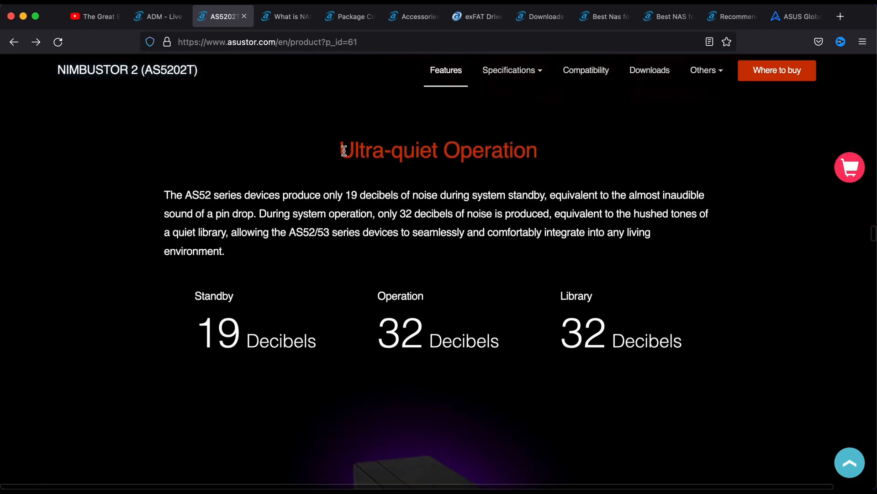
left_click_drag(343, 150, 704, 346)
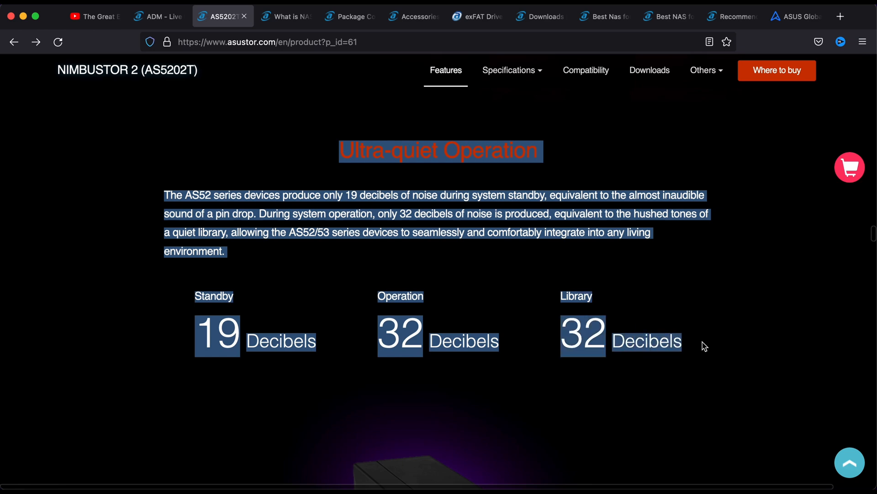
left_click(704, 344)
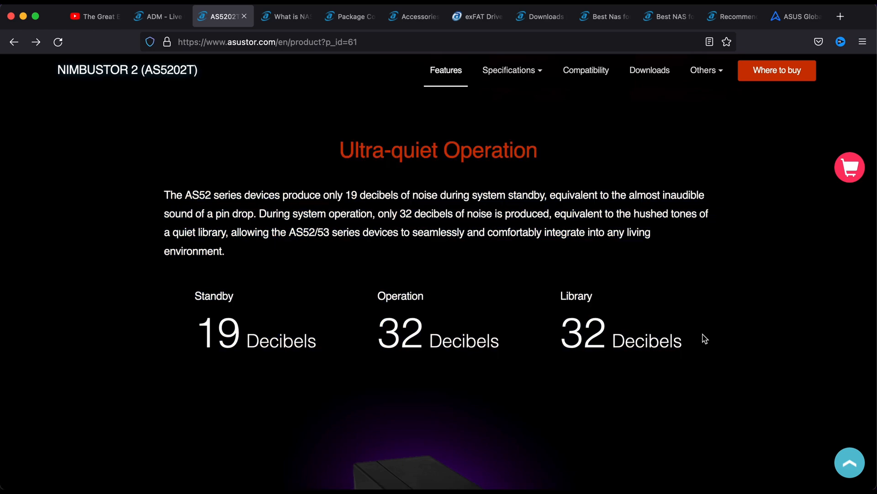
- Reach Save Power to Save Money and highlight its description and the 17 W operating power figure
scroll("down", 3)
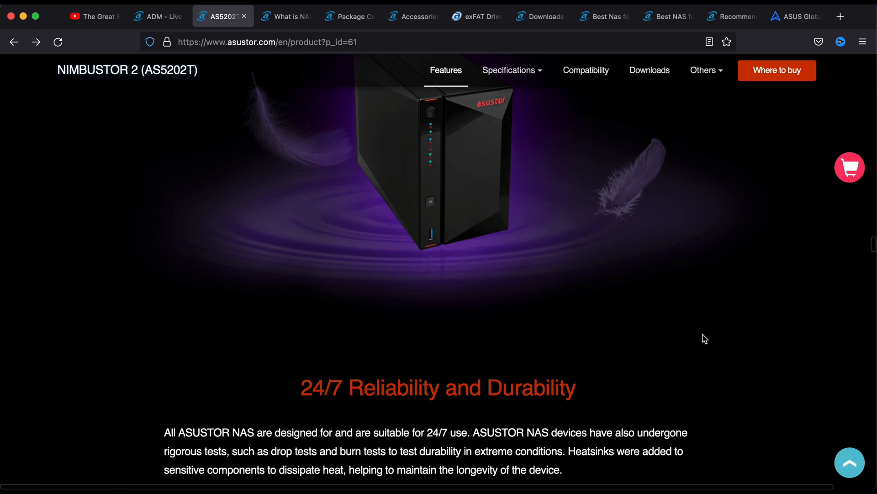
scroll("down", 3)
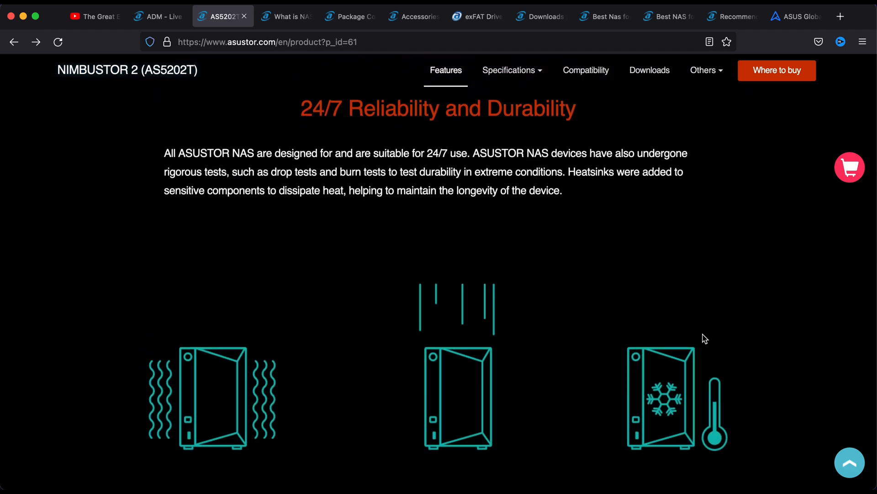
scroll("down", 3)
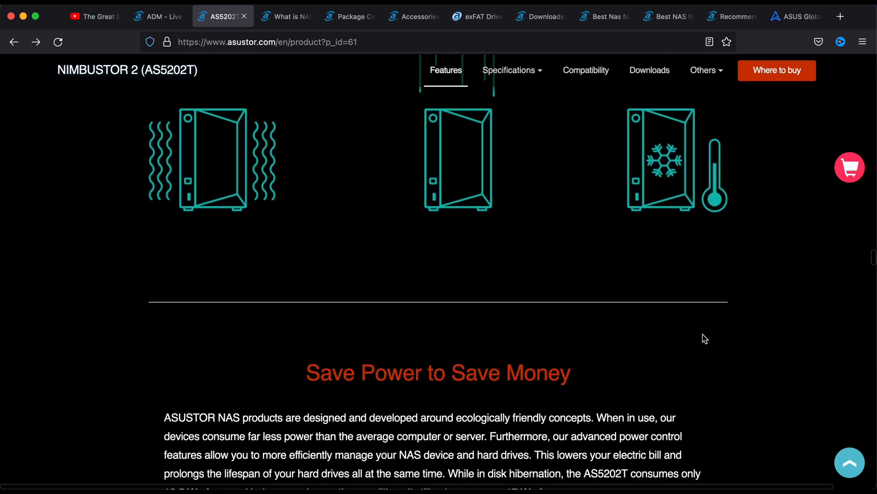
scroll("down", 3)
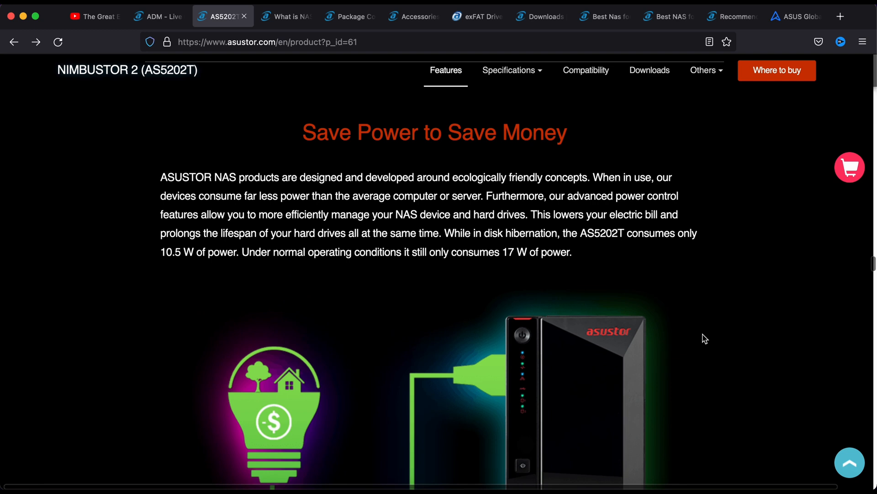
mouse_move(382, 264)
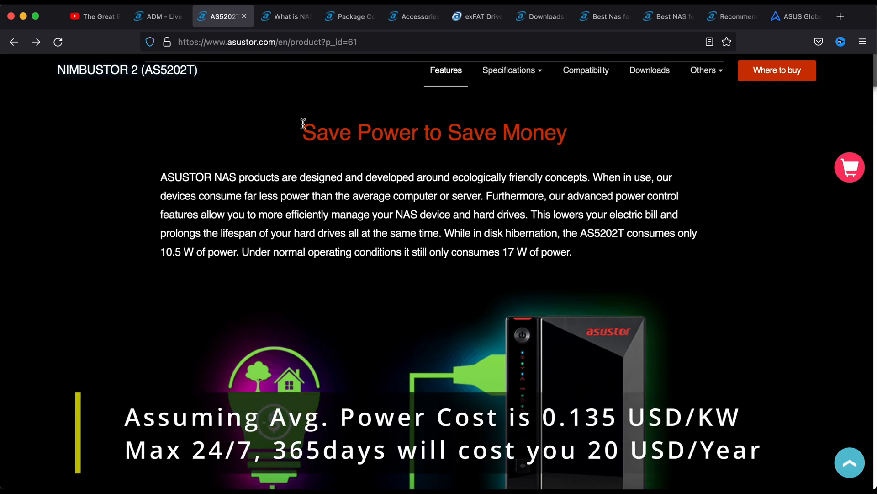
left_click_drag(303, 123, 585, 266)
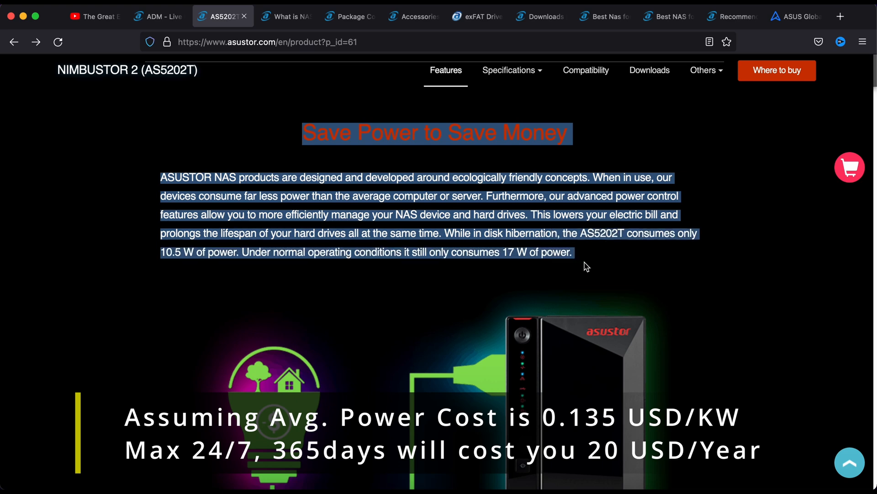
mouse_move(360, 122)
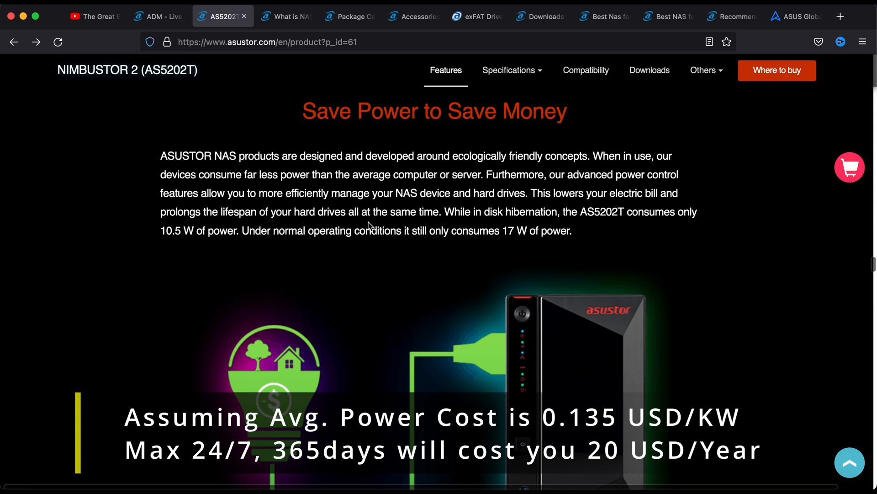
left_click_drag(501, 230, 574, 230)
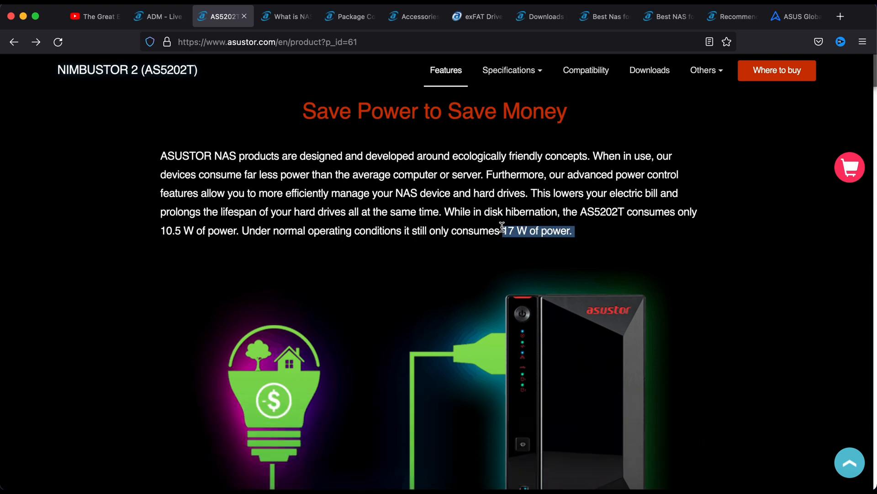
scroll("down", 3)
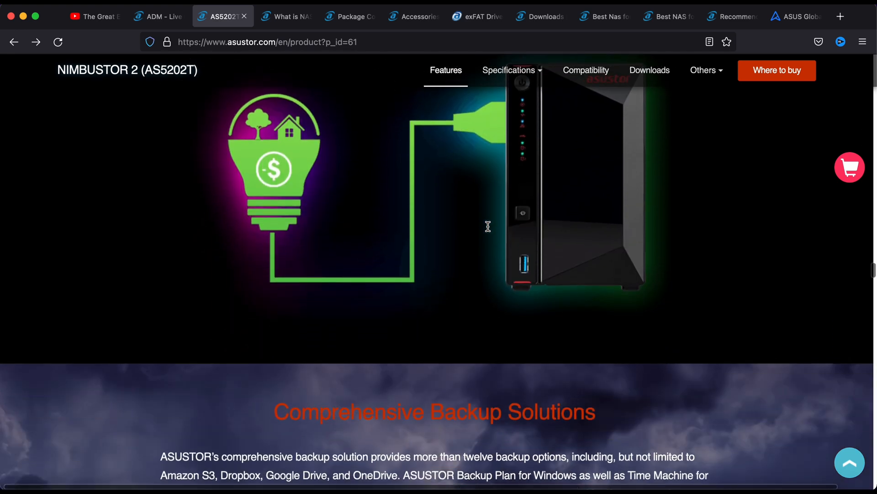
scroll("down", 3)
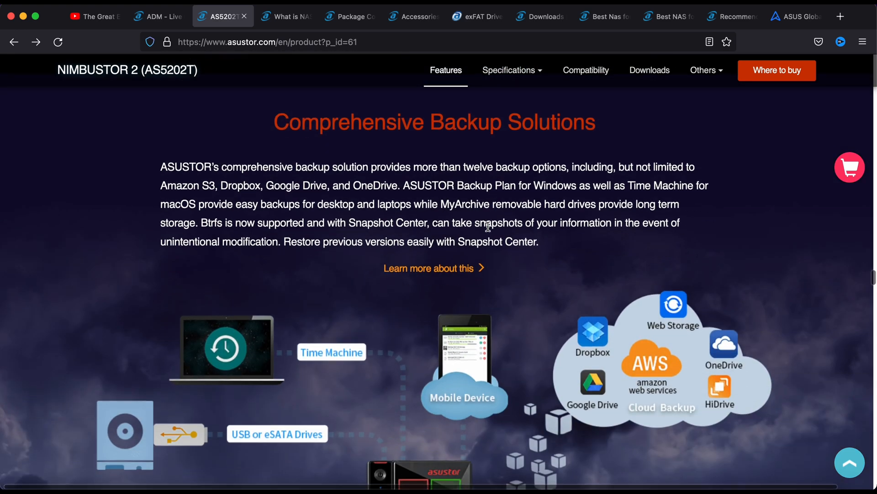
scroll("down", 3)
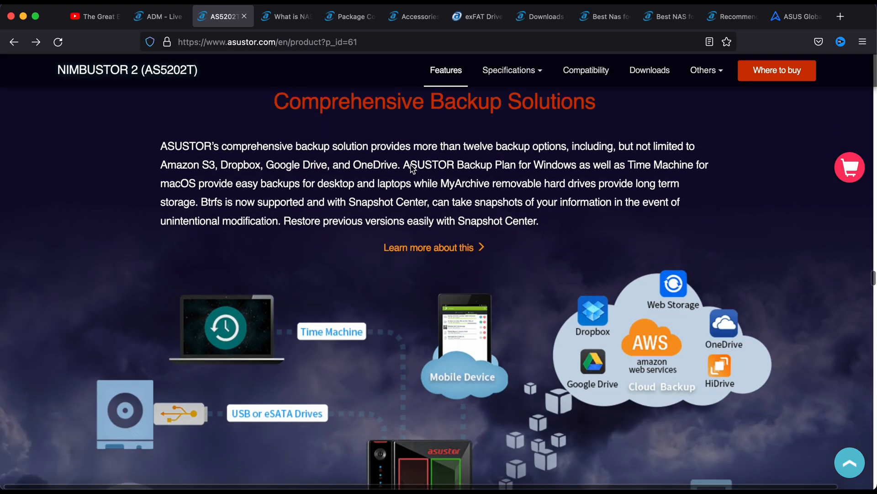
scroll("down", 3)
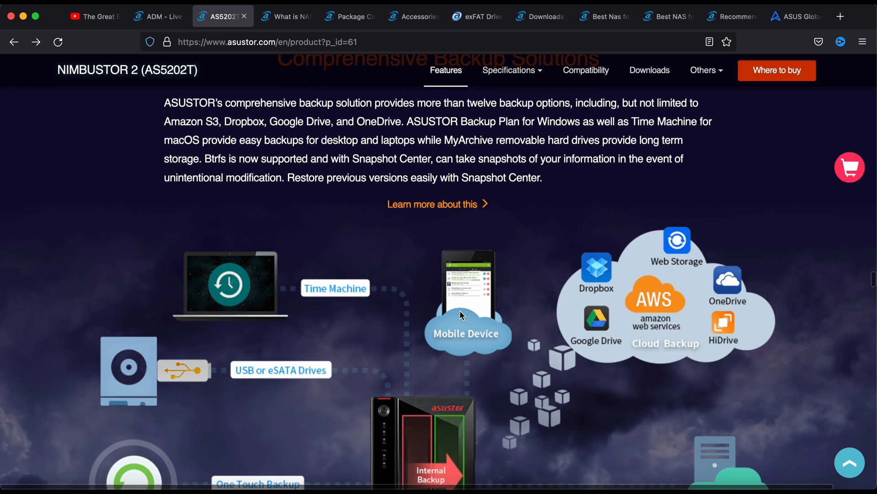
mouse_move(578, 274)
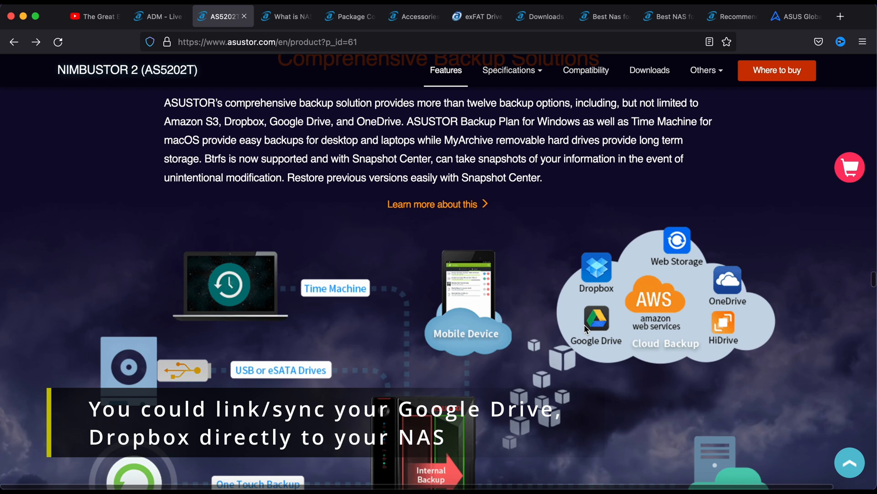
scroll("down", 3)
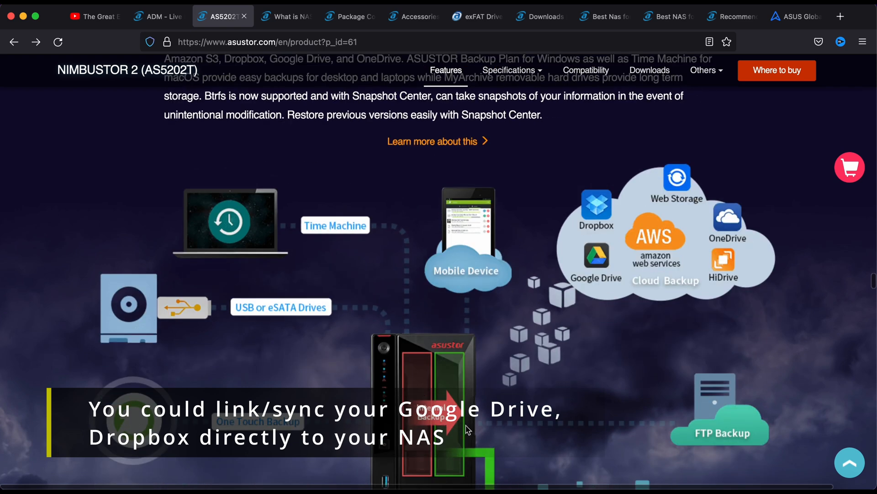
scroll("down", 3)
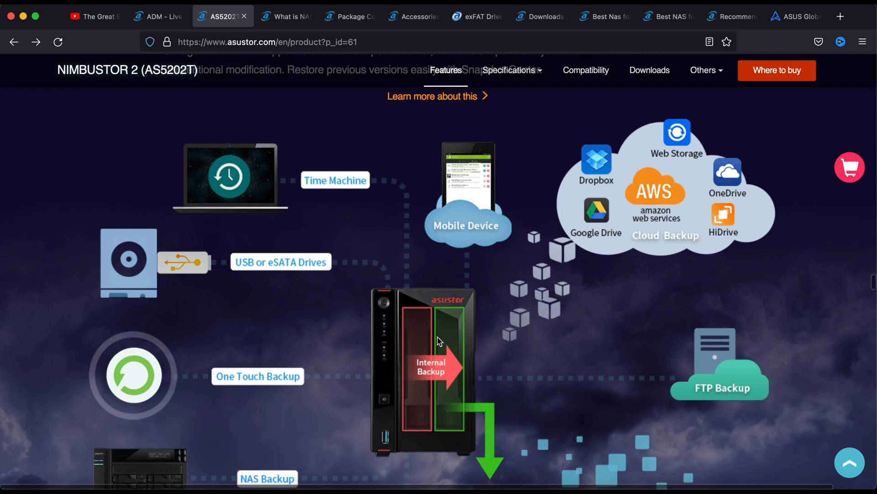
mouse_move(525, 251)
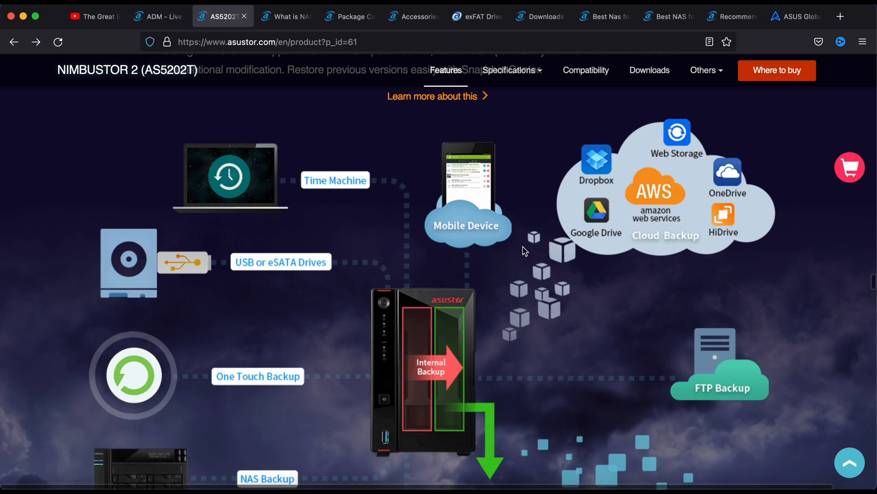
mouse_move(560, 287)
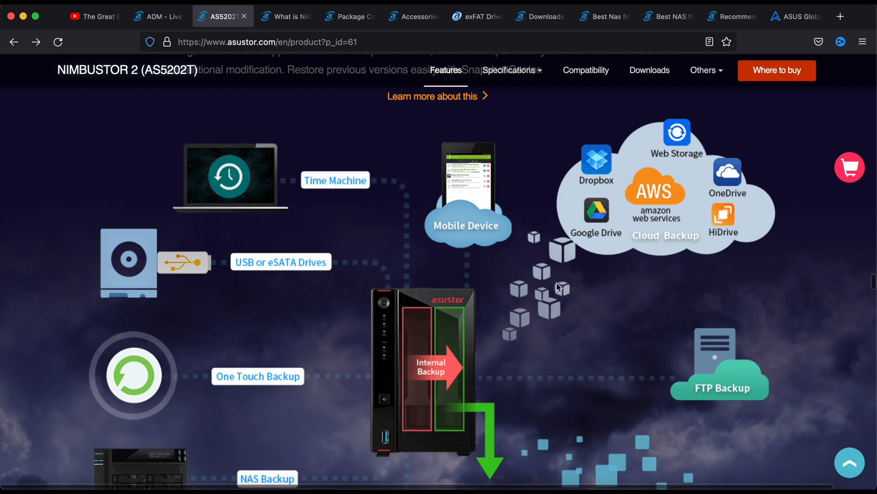
mouse_move(498, 321)
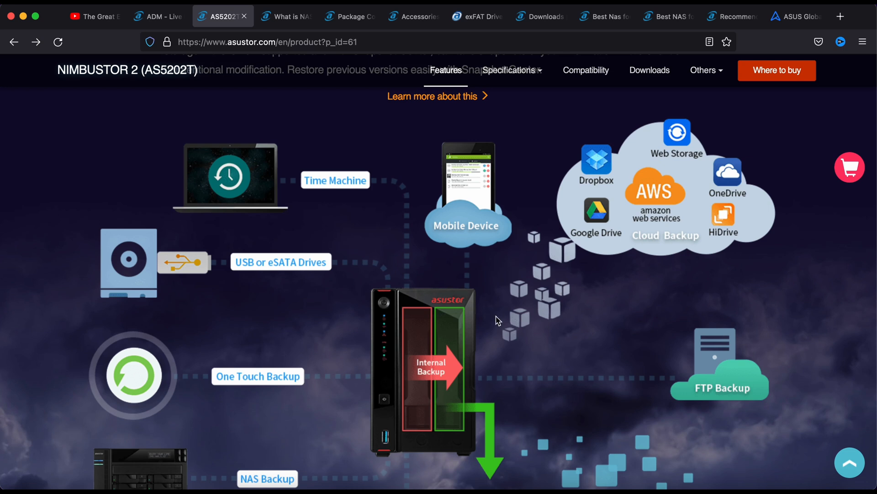
mouse_move(421, 385)
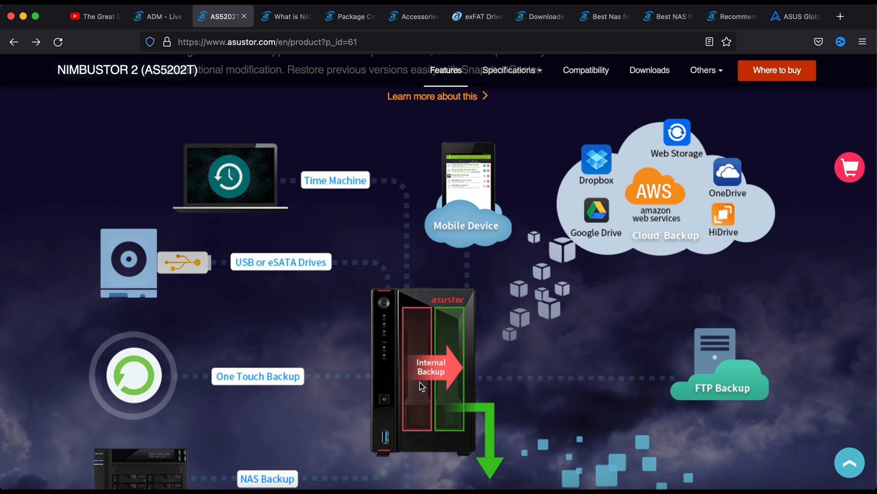
mouse_move(491, 391)
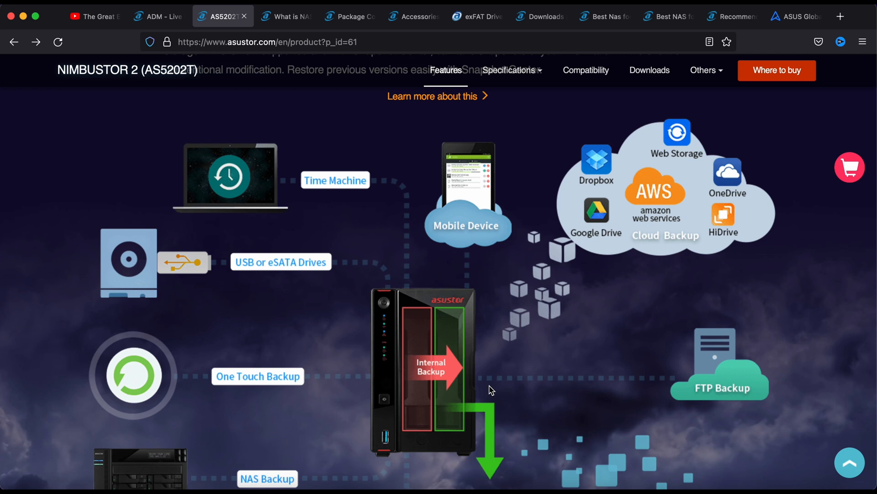
mouse_move(607, 254)
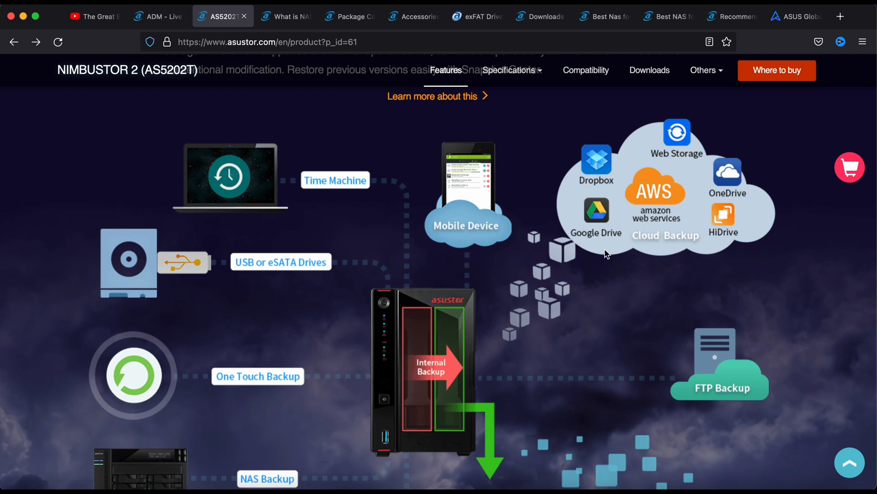
mouse_move(493, 276)
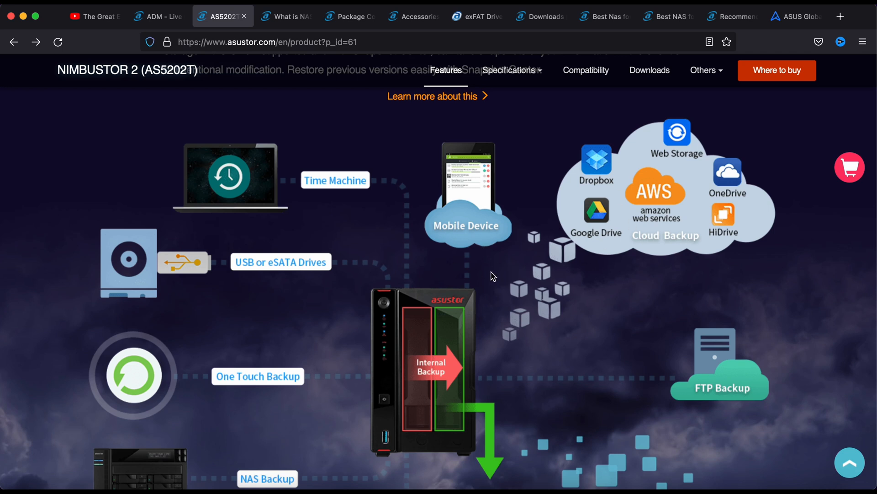
mouse_move(409, 293)
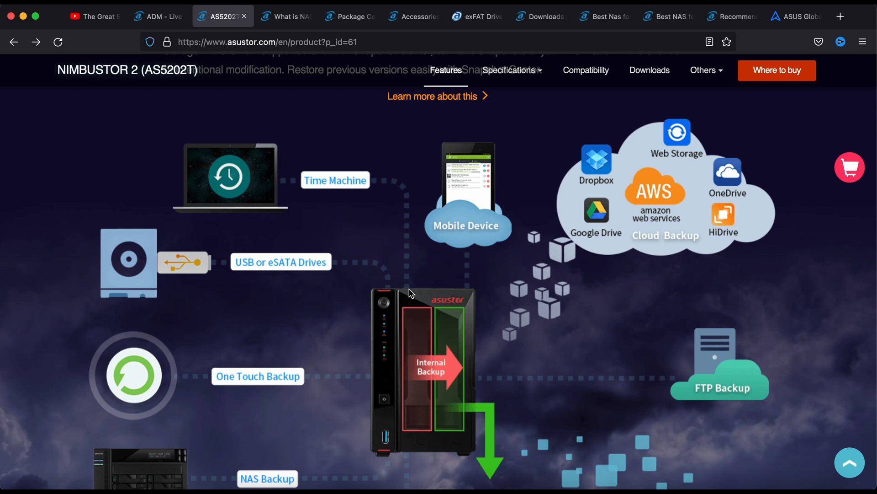
mouse_move(422, 374)
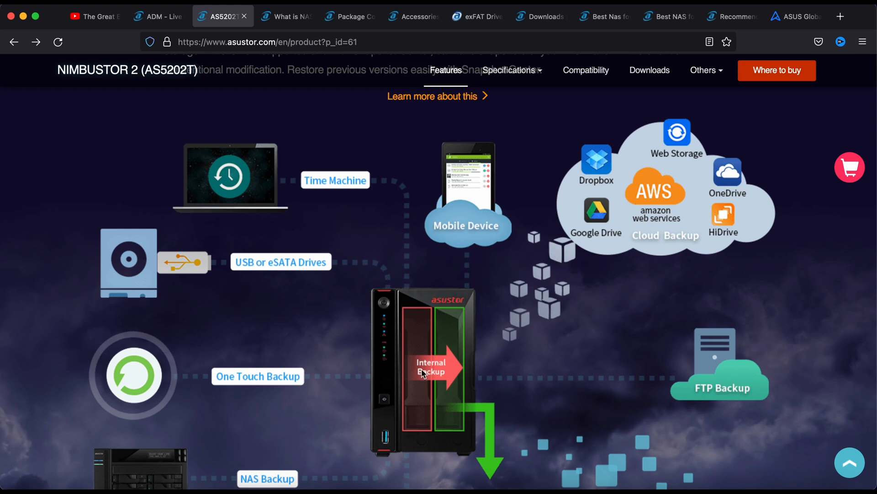
mouse_move(584, 225)
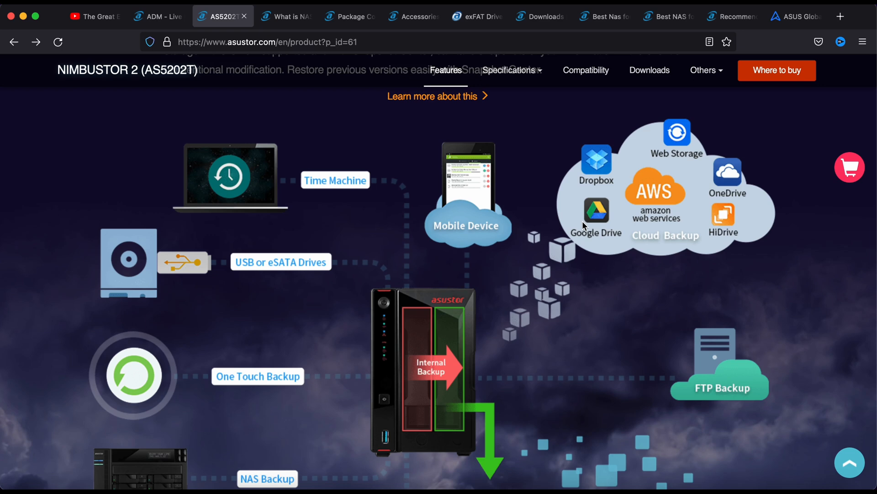
- Scroll through MyArchive, Snapshot Center, Portainer and multi-user access down to the EZ Connect section
scroll("down", 3)
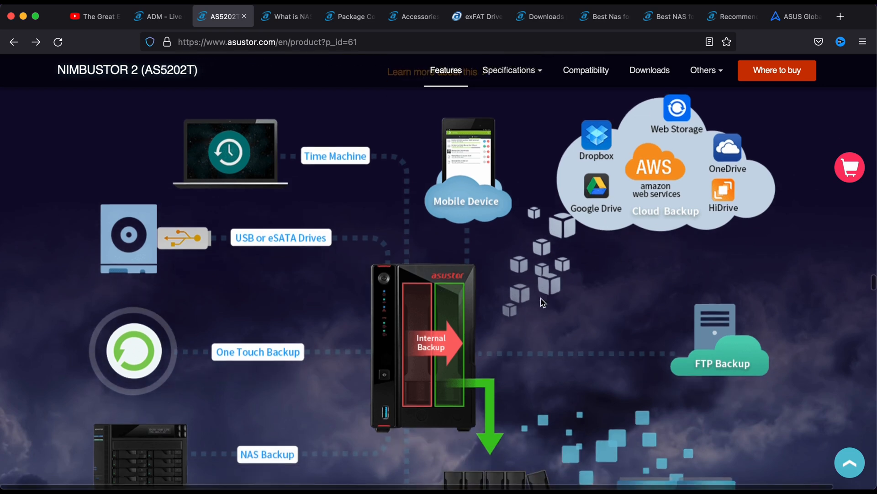
scroll("down", 3)
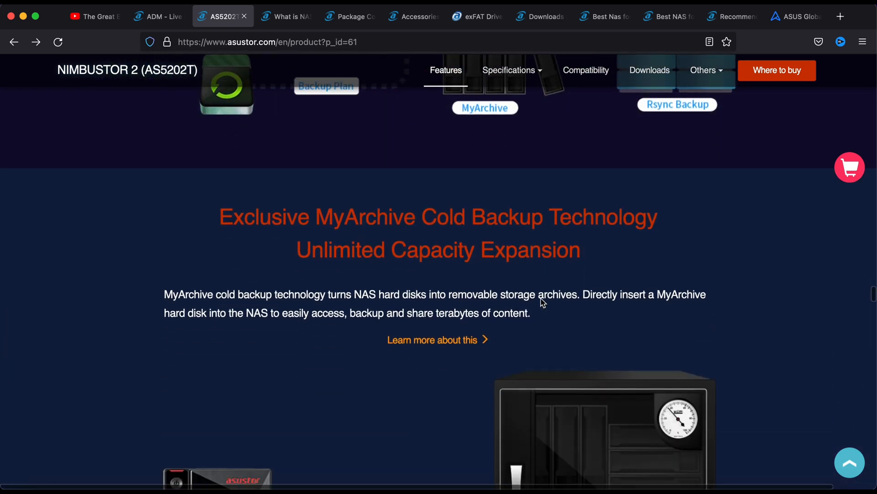
scroll("down", 3)
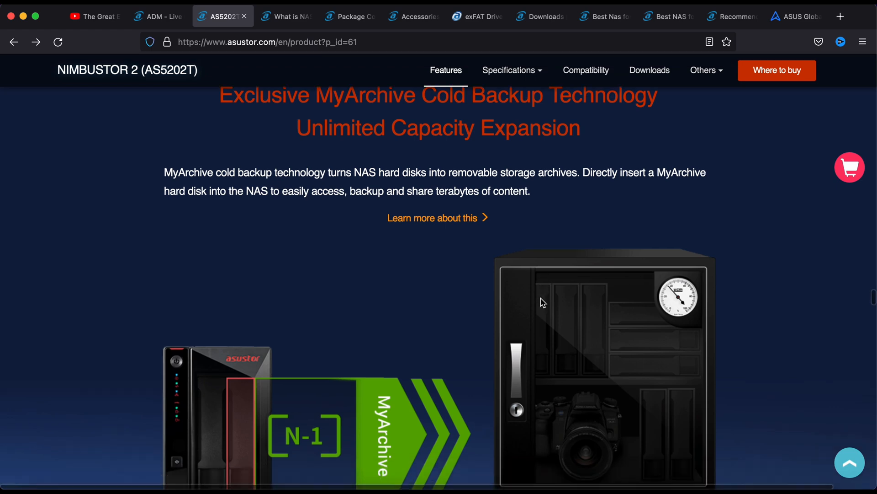
scroll("down", 3)
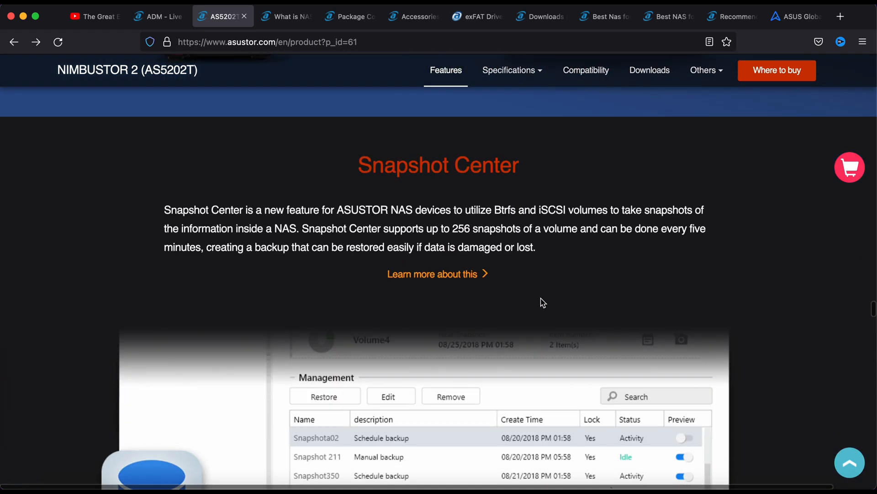
scroll("down", 3)
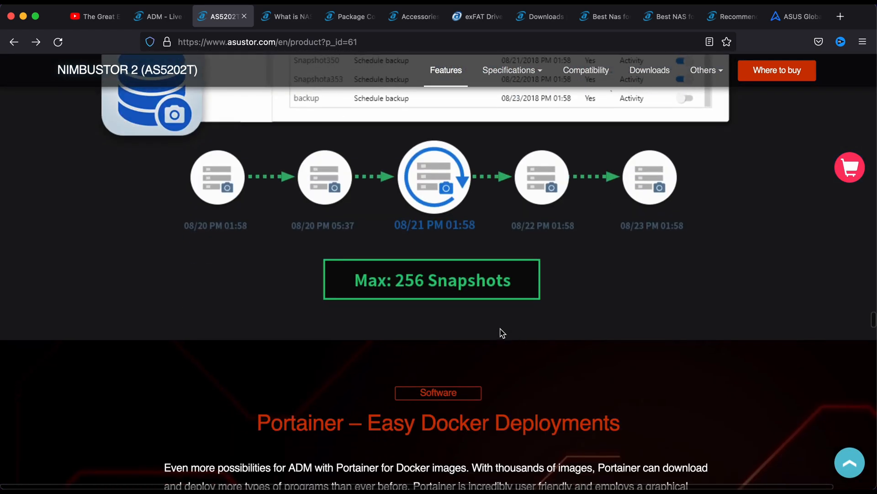
scroll("down", 3)
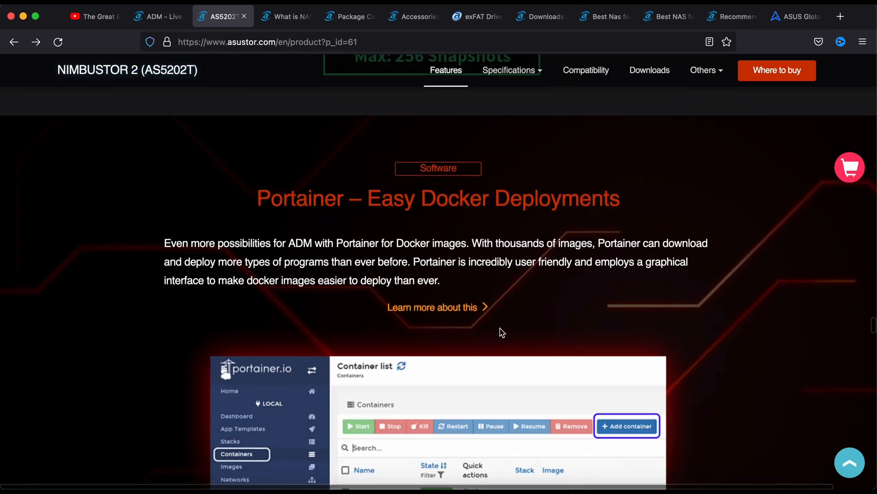
scroll("down", 3)
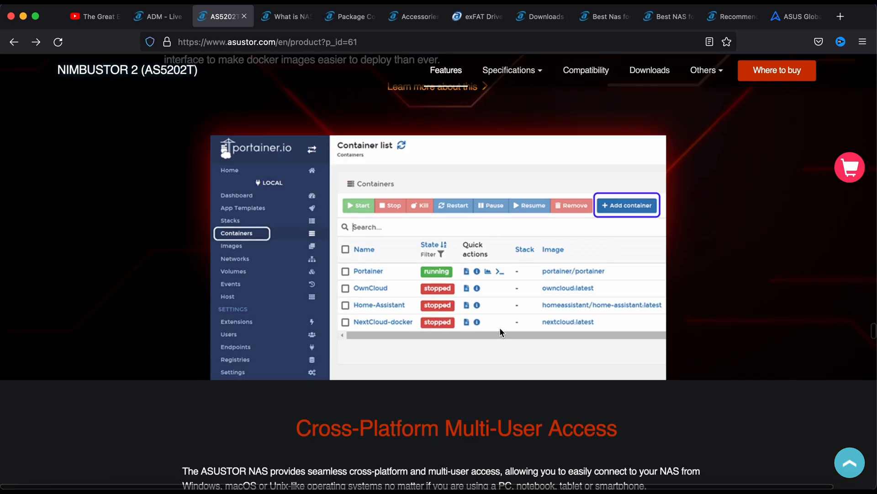
scroll("down", 3)
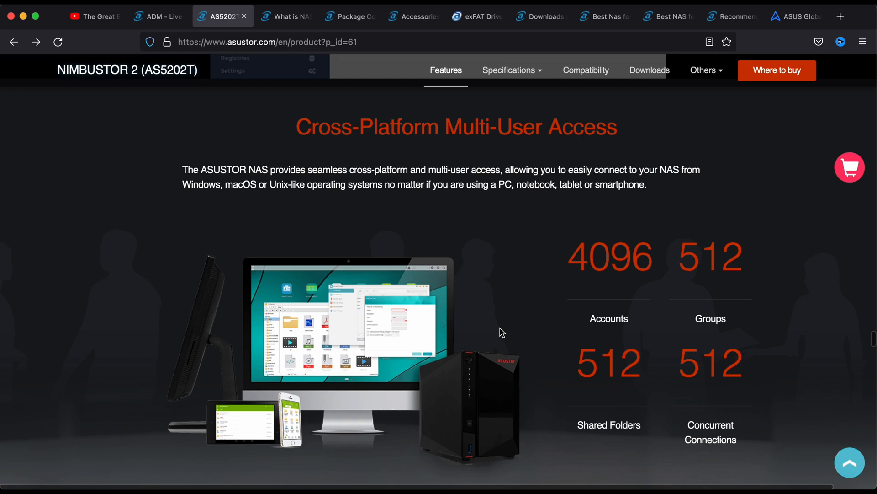
scroll("down", 3)
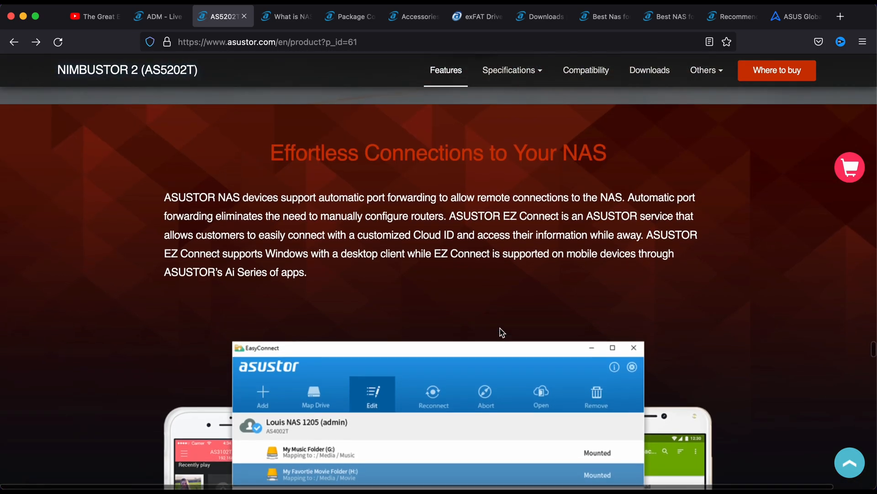
scroll("down", 3)
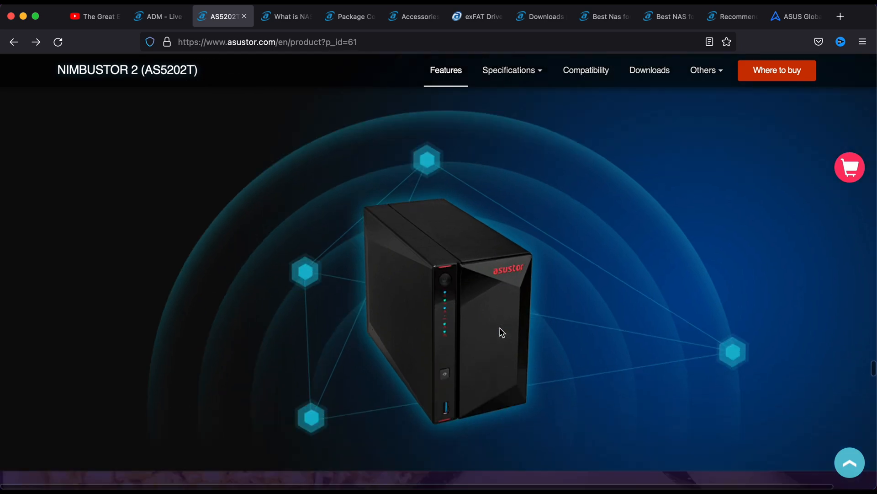
- Scroll past Created for the Digital Home and StreamsGood live streaming to the App Central section
scroll("down", 3)
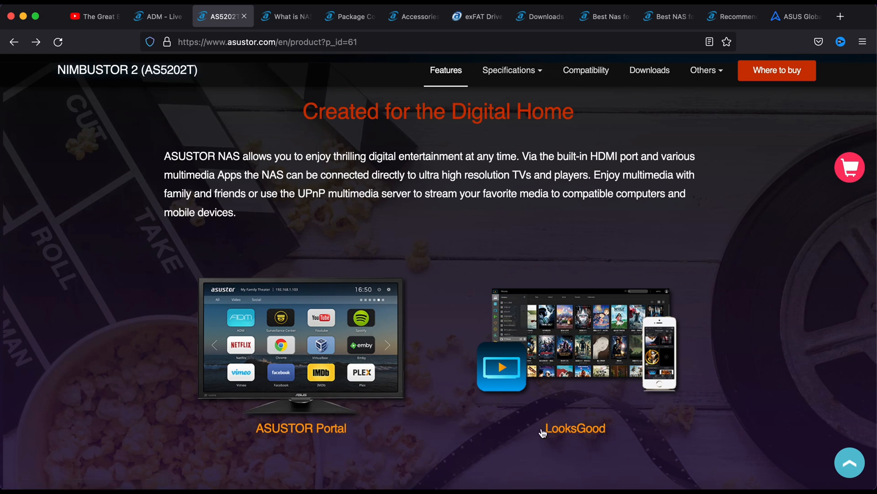
scroll("down", 3)
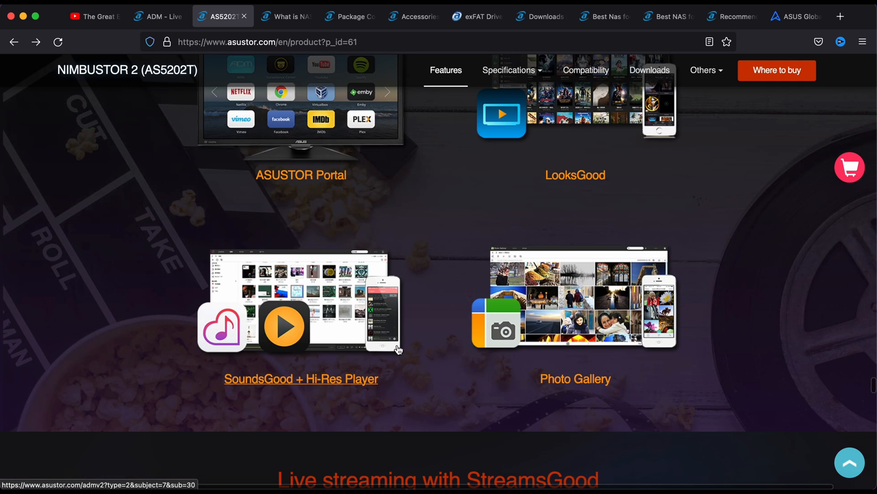
scroll("down", 3)
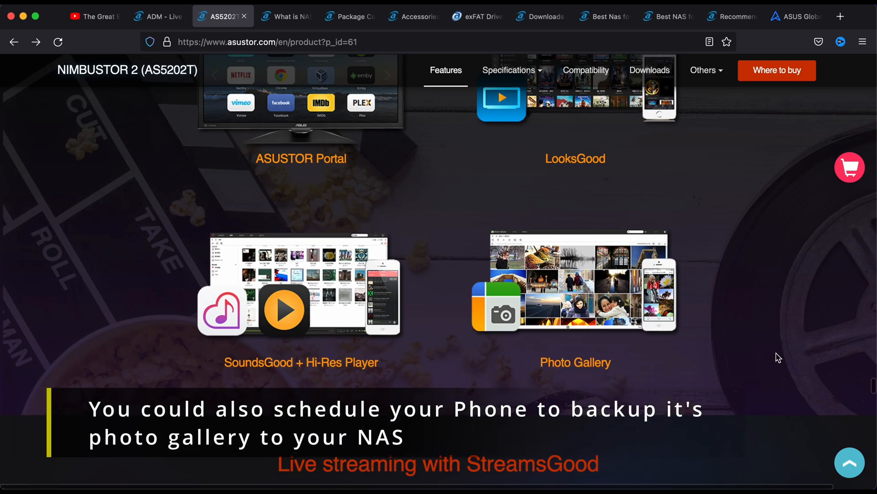
scroll("down", 3)
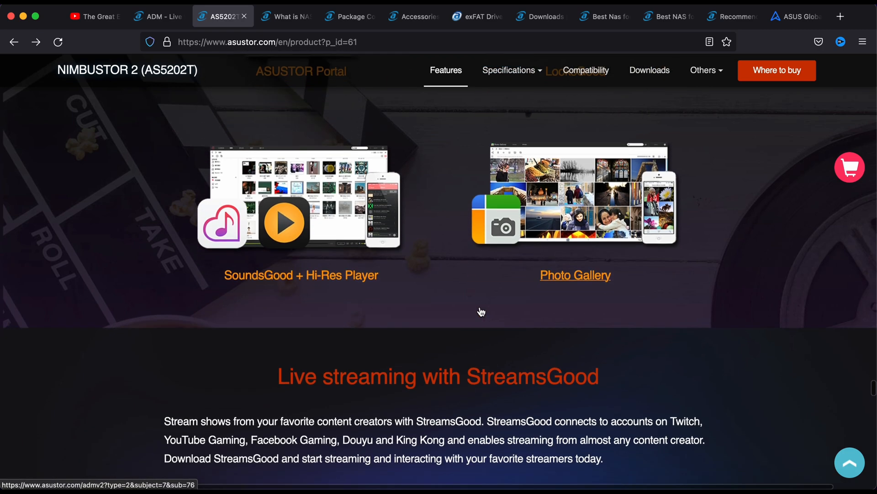
scroll("down", 3)
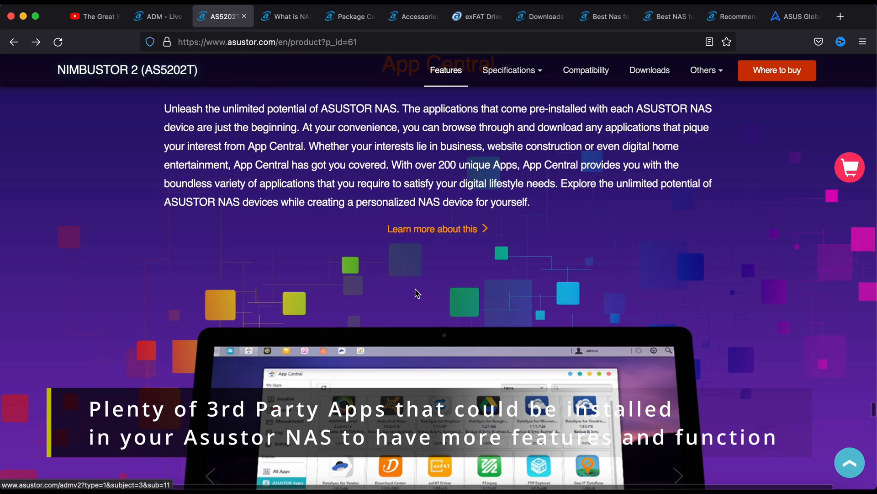
- Scroll down through the Comprehensive Surveillance System section and its setup steps
scroll("down", 3)
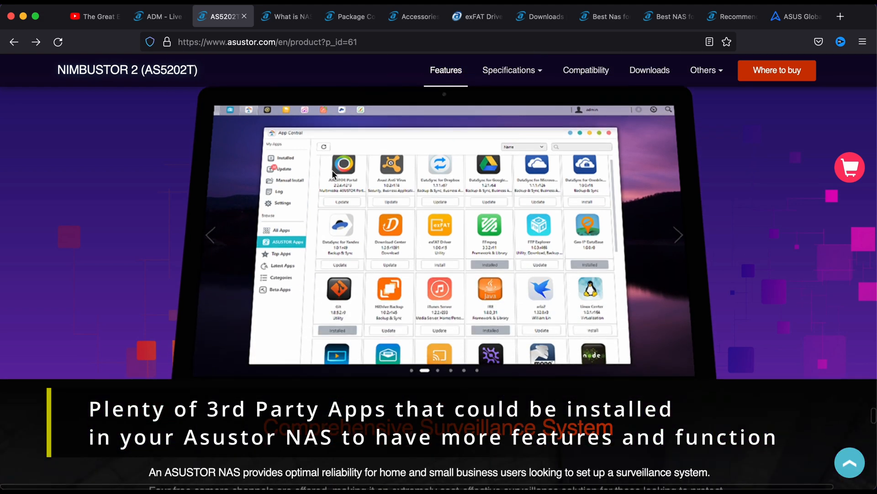
scroll("down", 3)
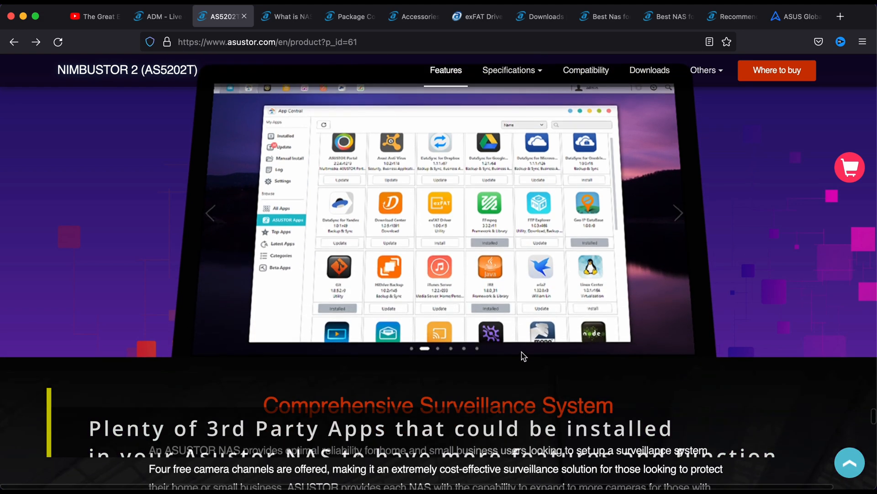
scroll("down", 3)
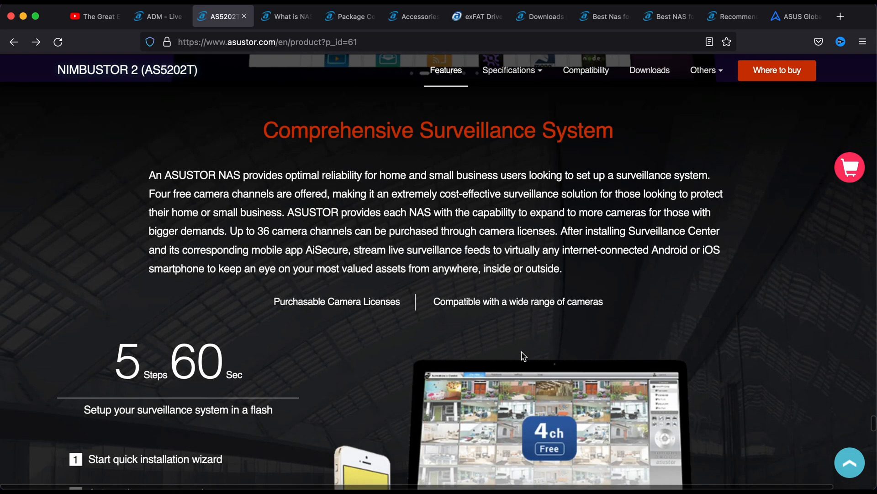
scroll("down", 3)
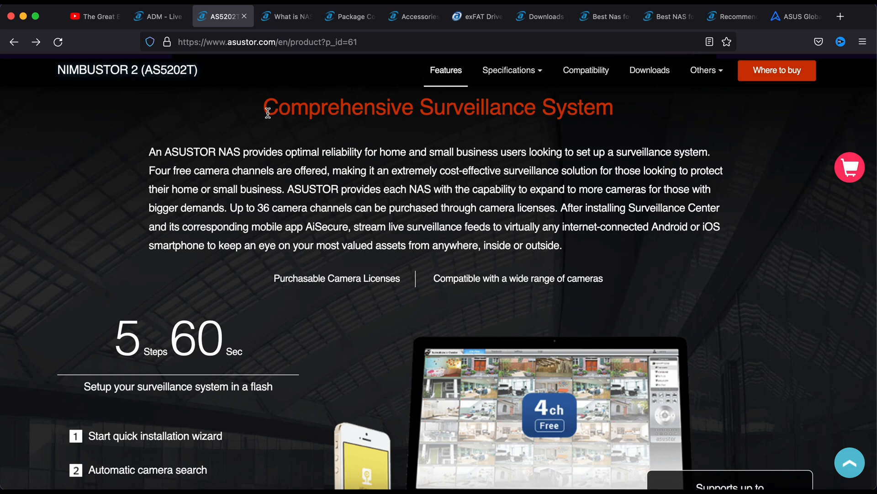
scroll("down", 3)
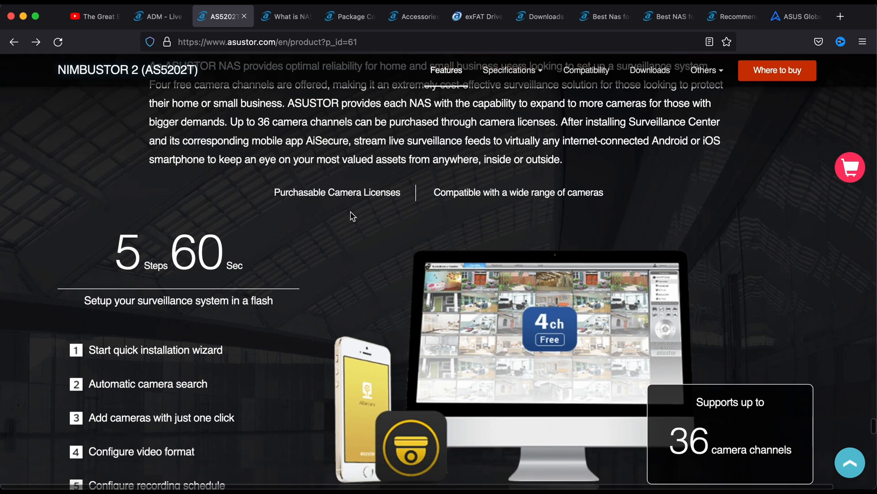
scroll("down", 3)
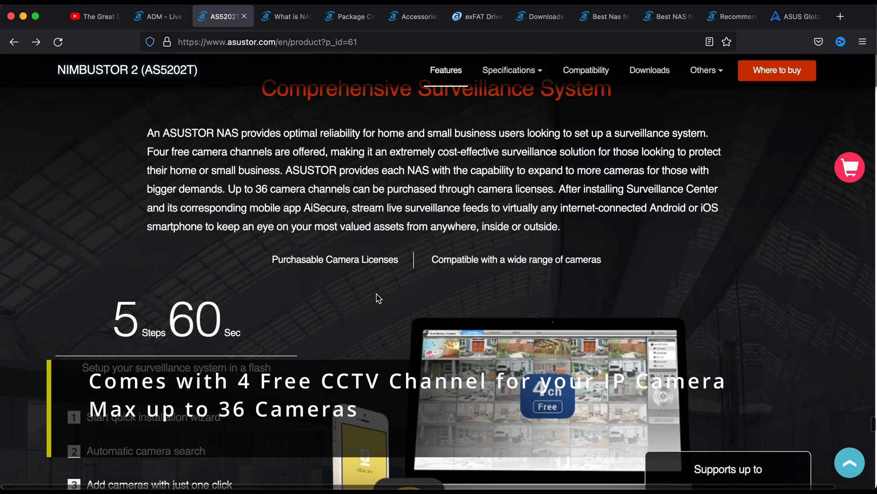
scroll("down", 3)
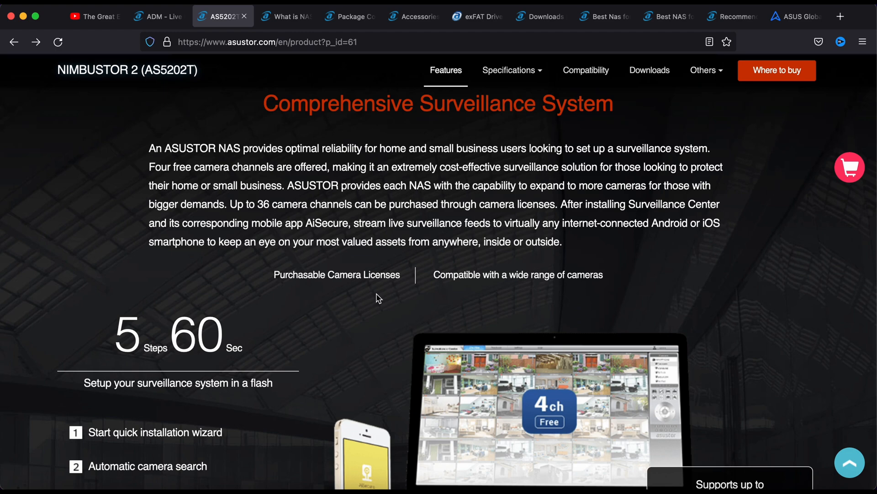
scroll("down", 3)
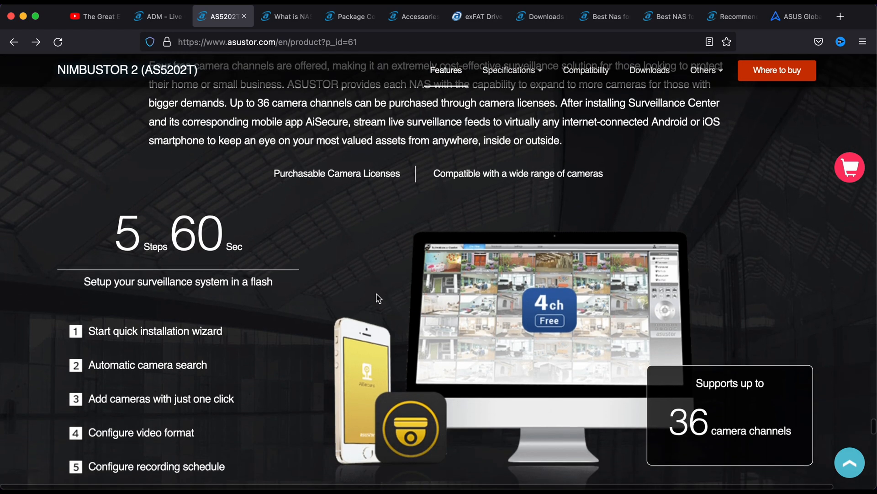
scroll("down", 3)
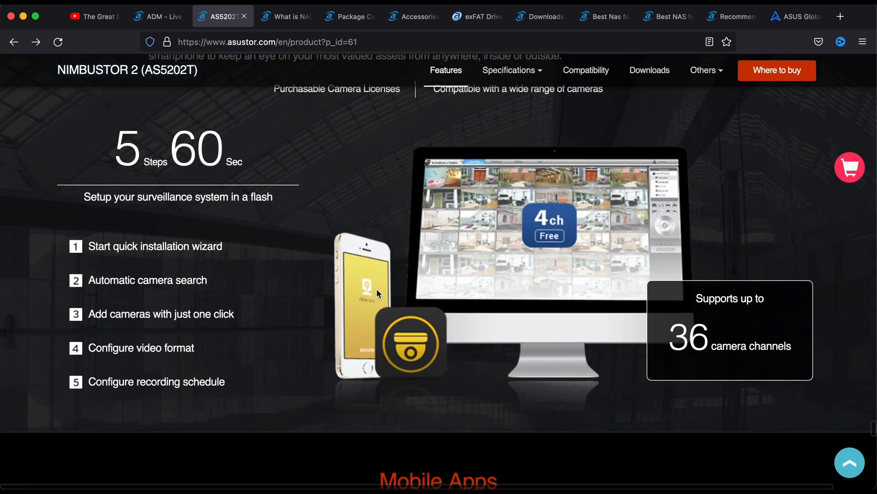
- Continue below the surveillance steps until the Mobile Apps heading with EZ Connect appears
scroll("up", 3)
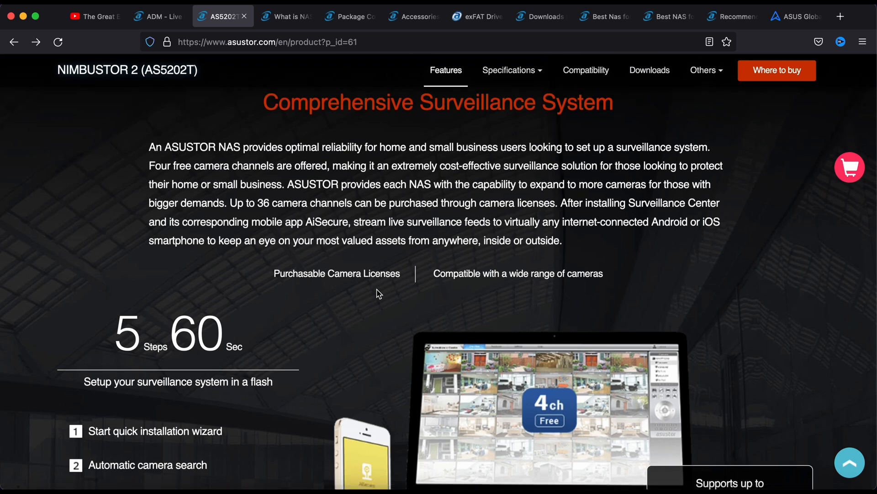
scroll("down", 3)
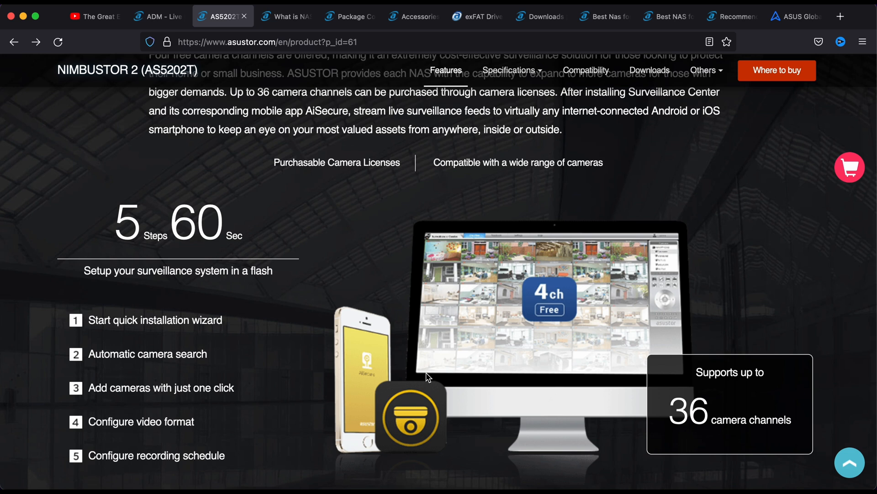
scroll("down", 3)
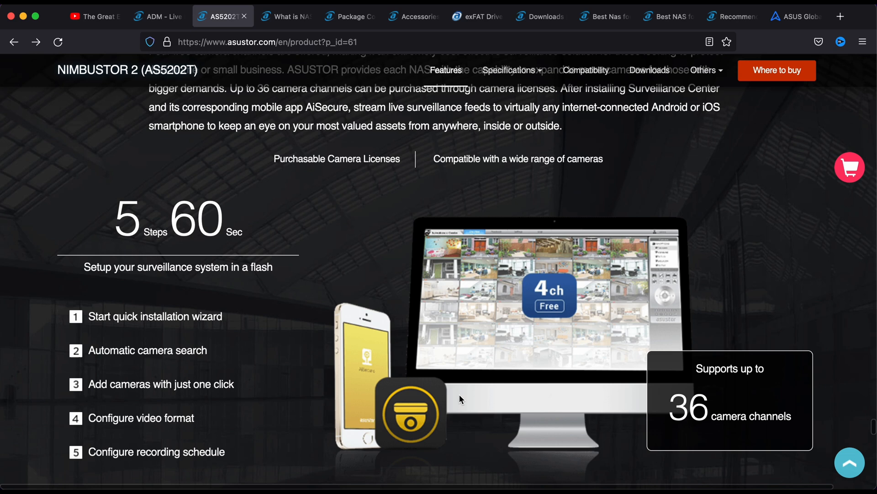
scroll("down", 3)
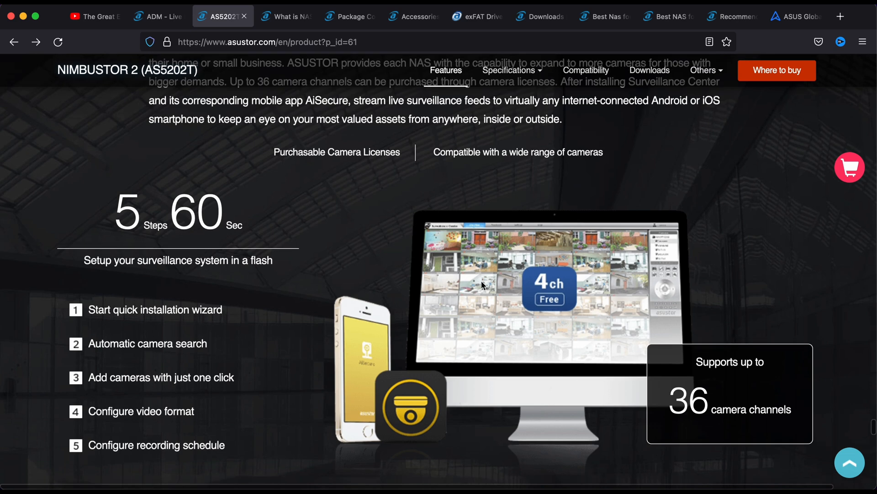
scroll("down", 3)
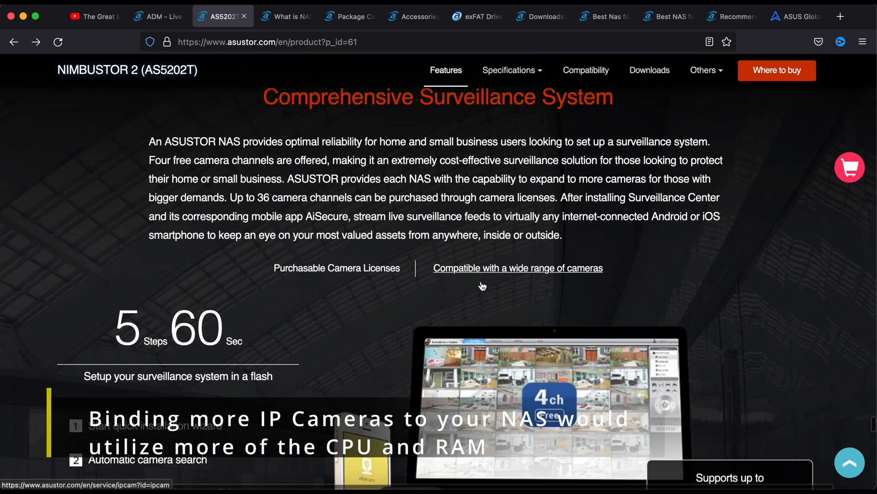
scroll("down", 3)
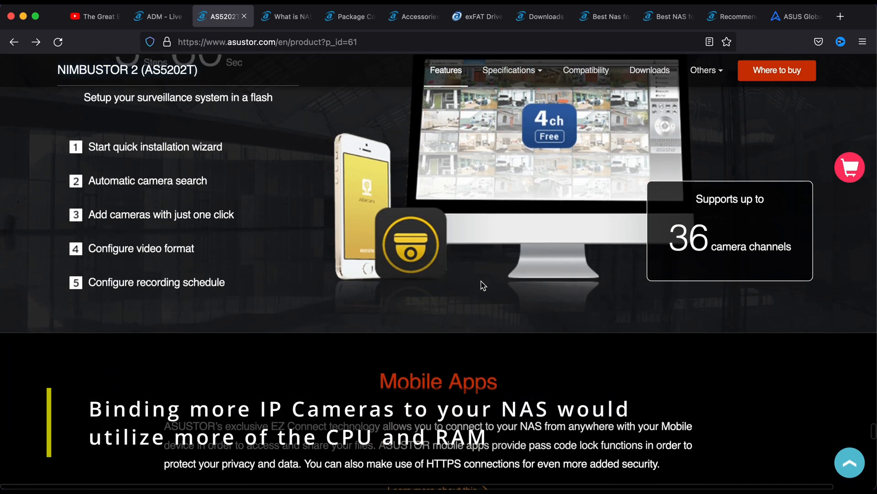
scroll("down", 3)
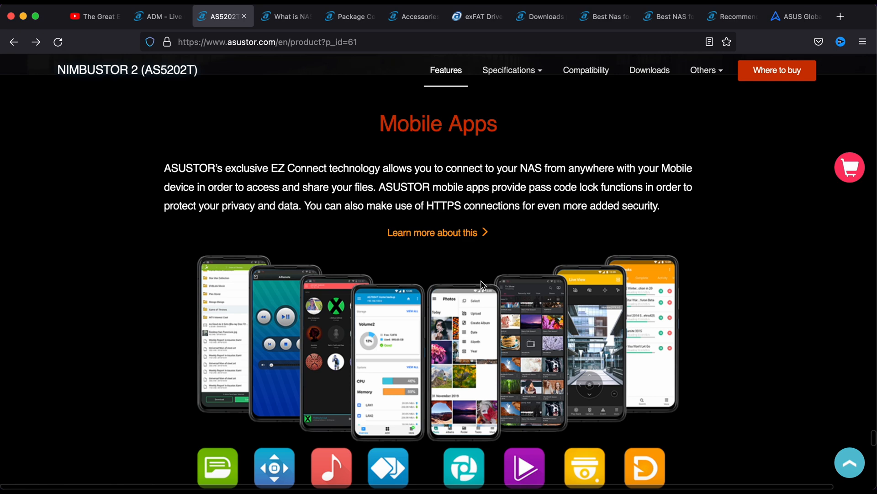
- Bring the AiData, AiRemote and AiMusic app icons into view, then switch to the ADM Live Demo page
scroll("down", 3)
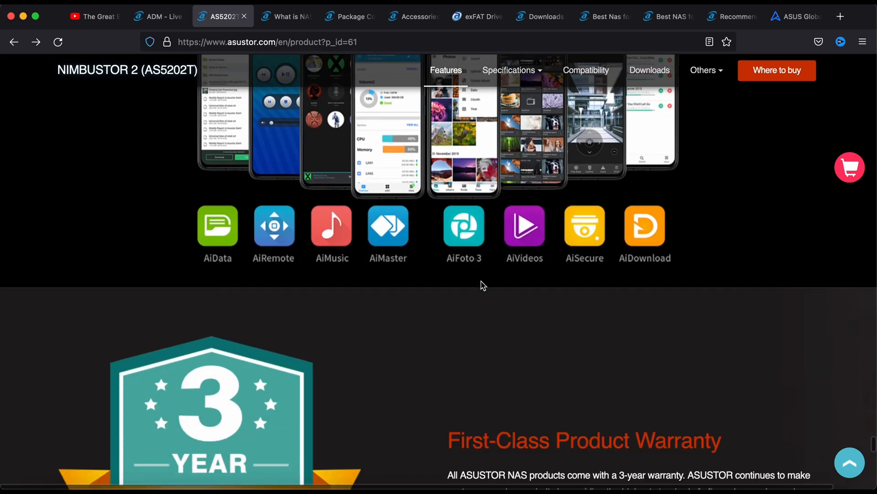
scroll("down", 3)
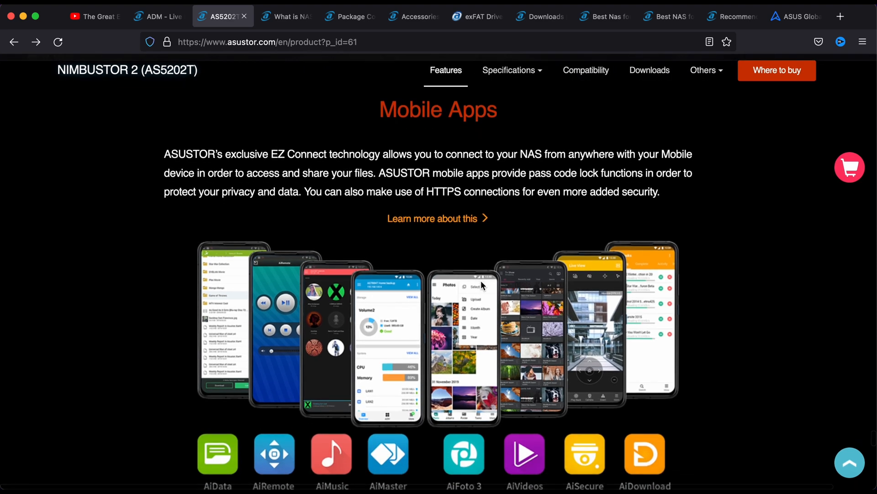
scroll("down", 3)
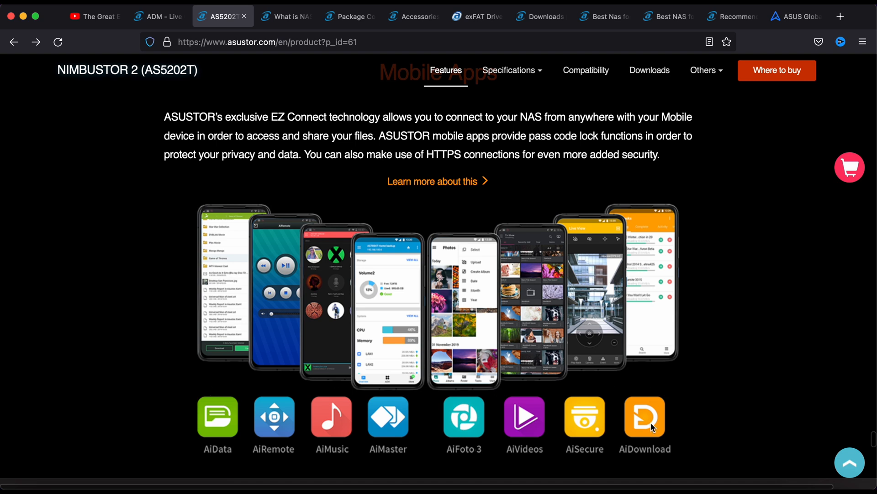
mouse_move(260, 418)
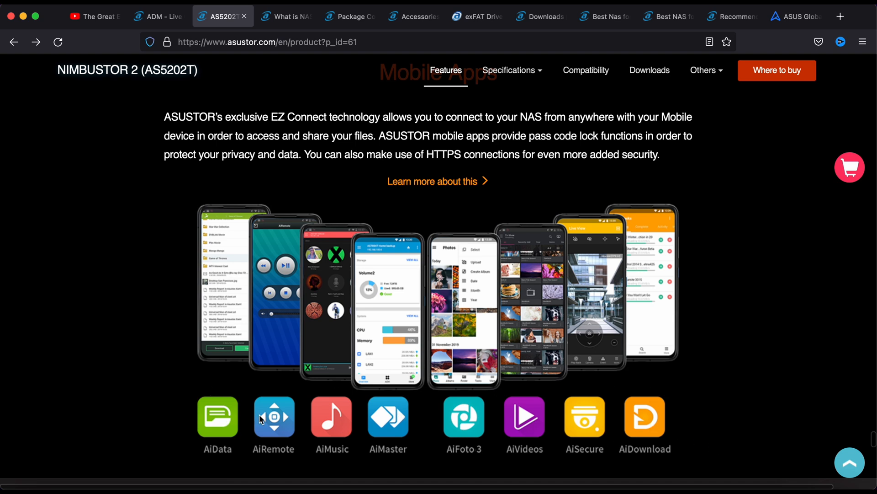
mouse_move(163, 99)
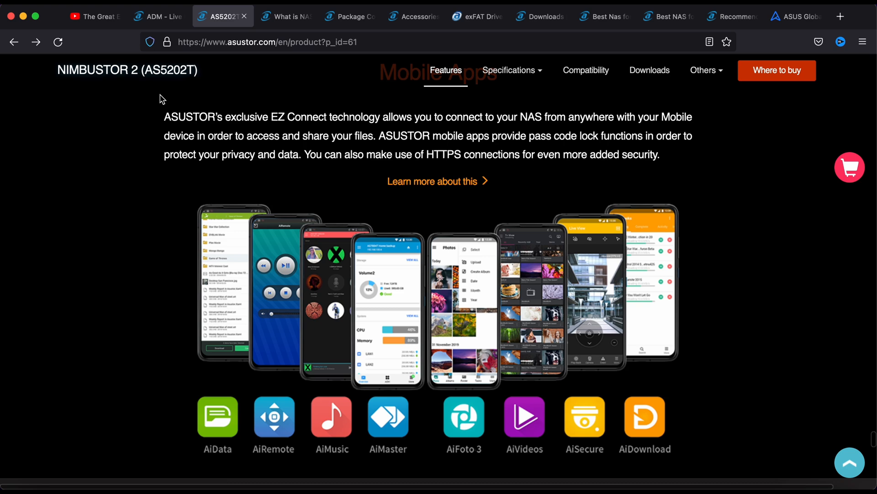
mouse_move(358, 247)
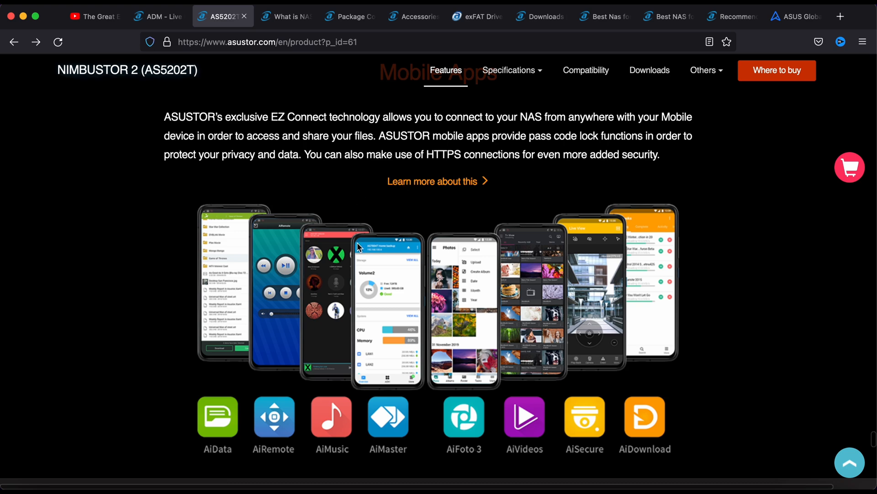
left_click(158, 15)
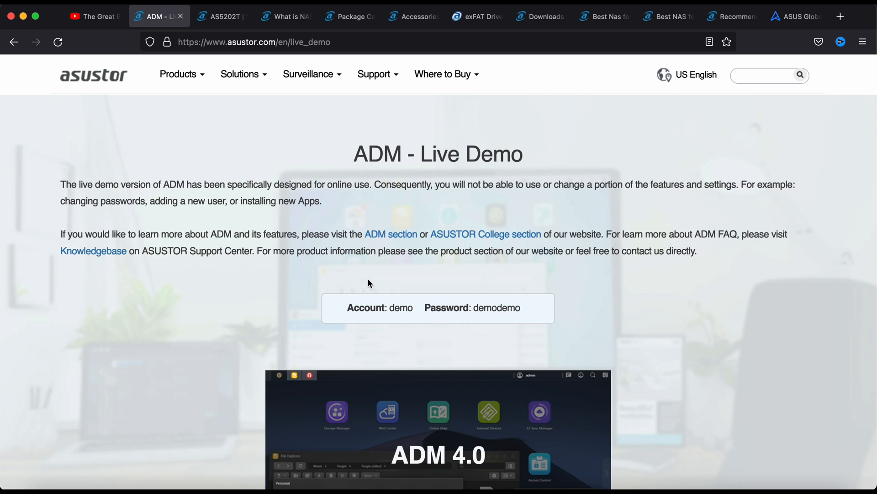
- Look over the ADM Live Demo account details, then return to the AS5202T product page
scroll("down", 3)
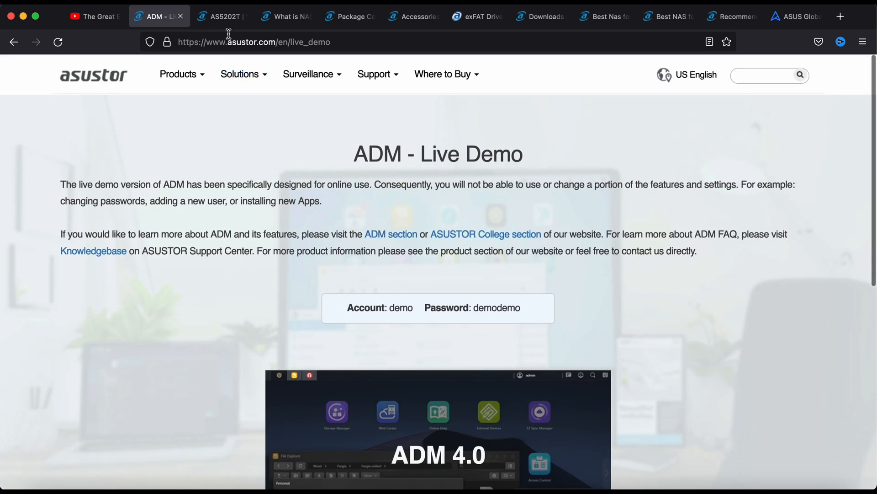
scroll("down", 3)
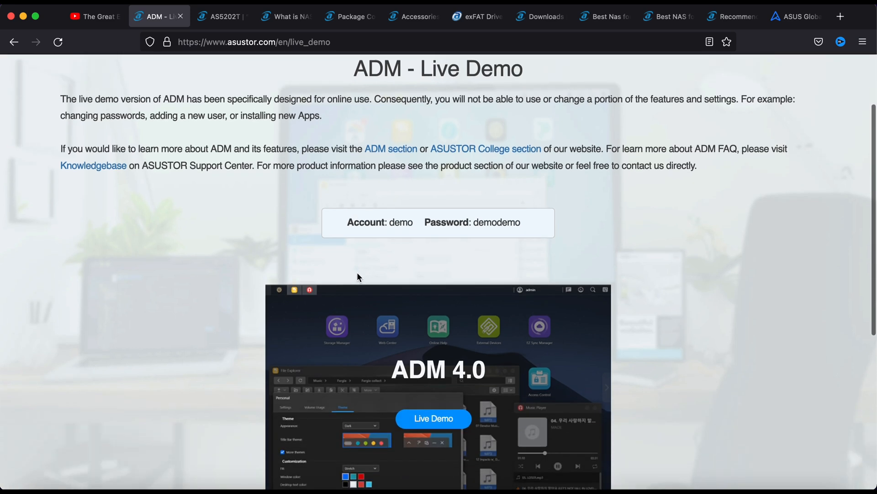
scroll("down", 3)
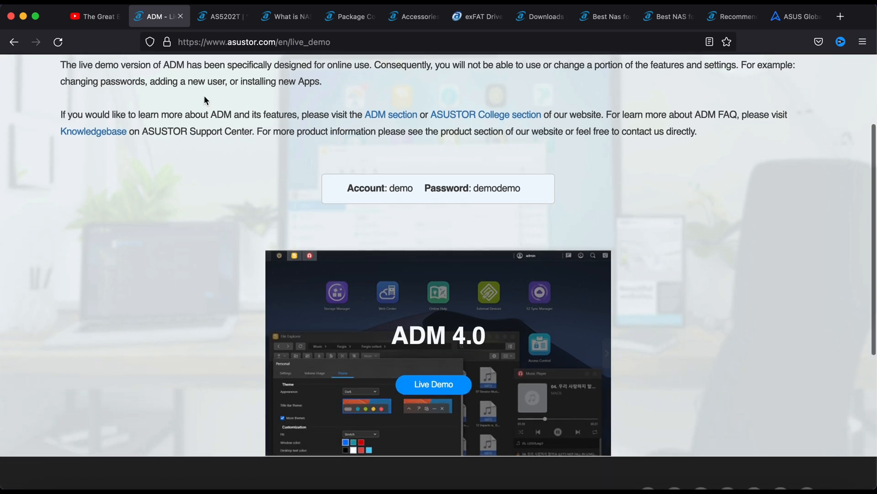
left_click(219, 16)
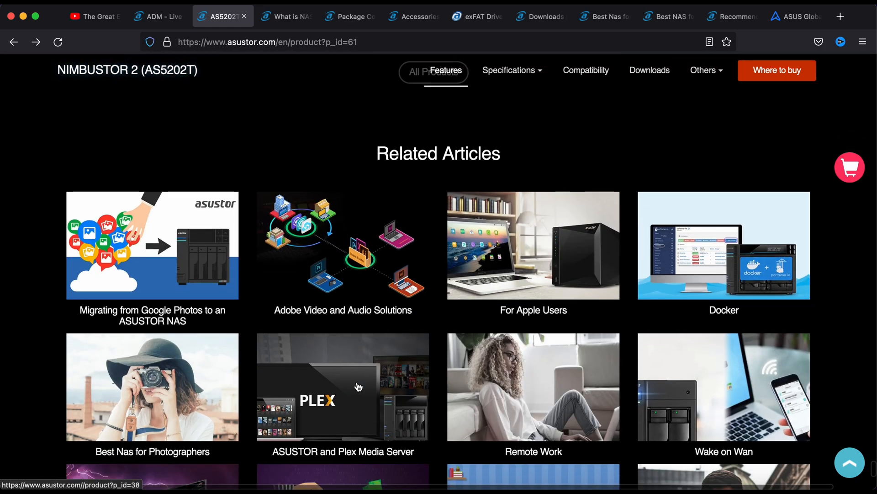
- Review the What is NAS? page, then switch to the AS5202T Package Contents page
left_click(282, 16)
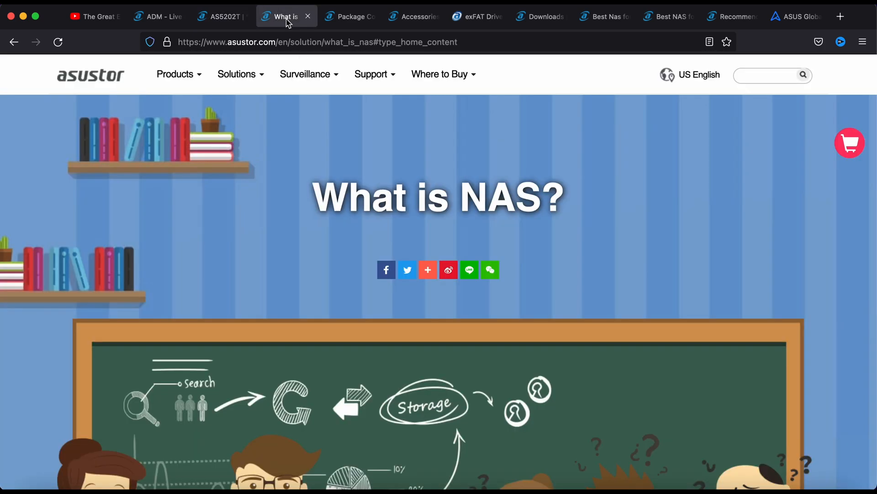
scroll("down", 3)
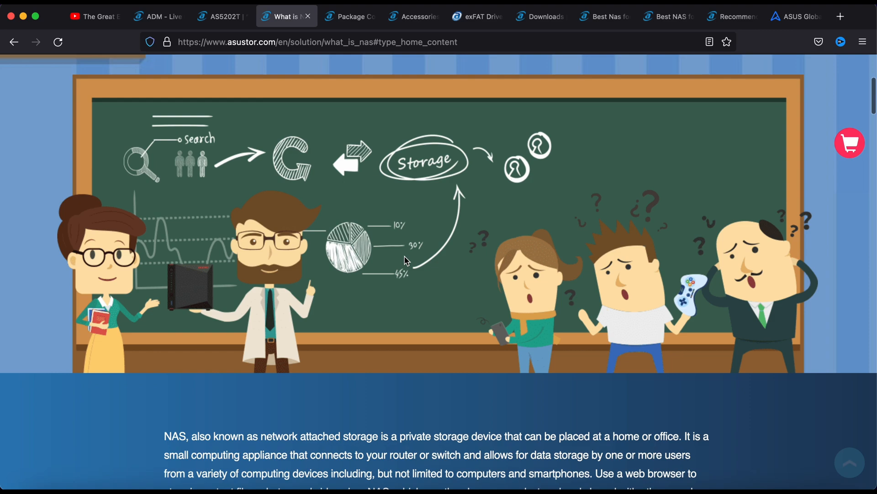
scroll("down", 3)
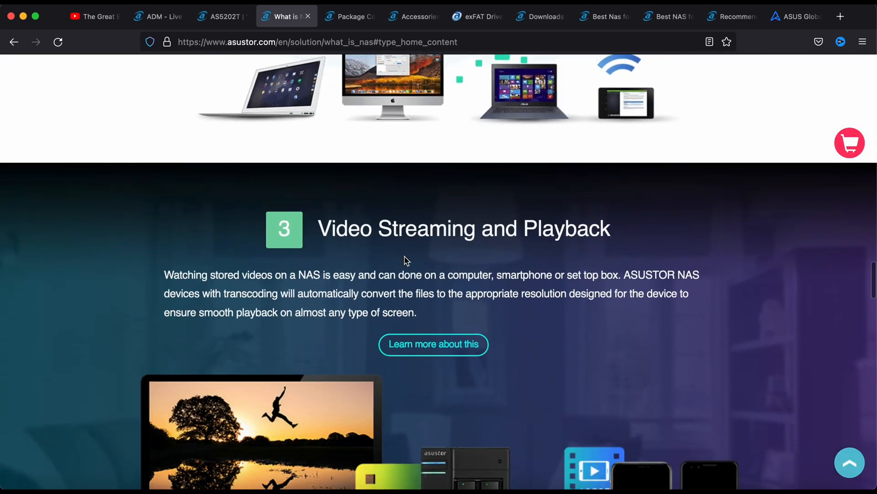
left_click(349, 16)
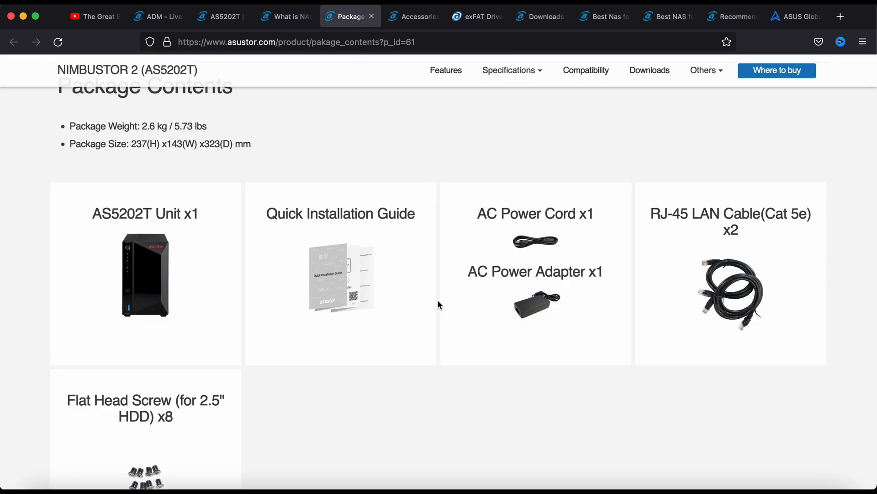
- Scroll the Package Contents page, then switch to the AS5202T accessories page
scroll("down", 3)
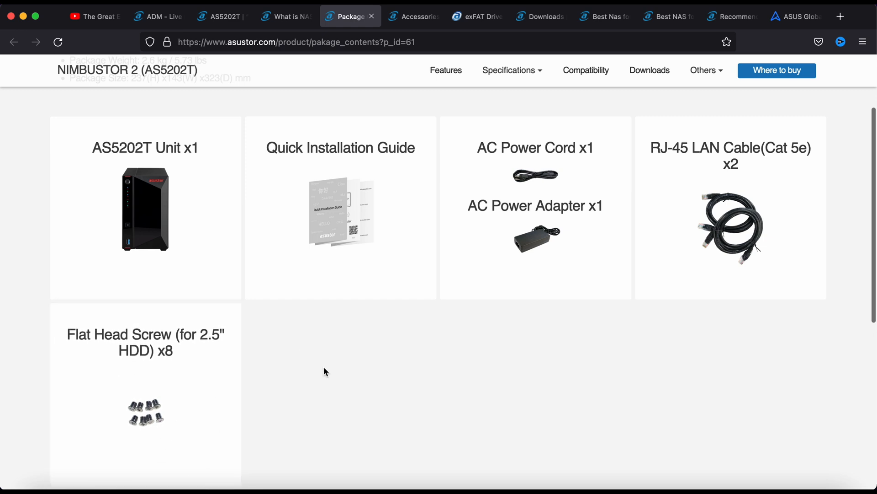
left_click(414, 17)
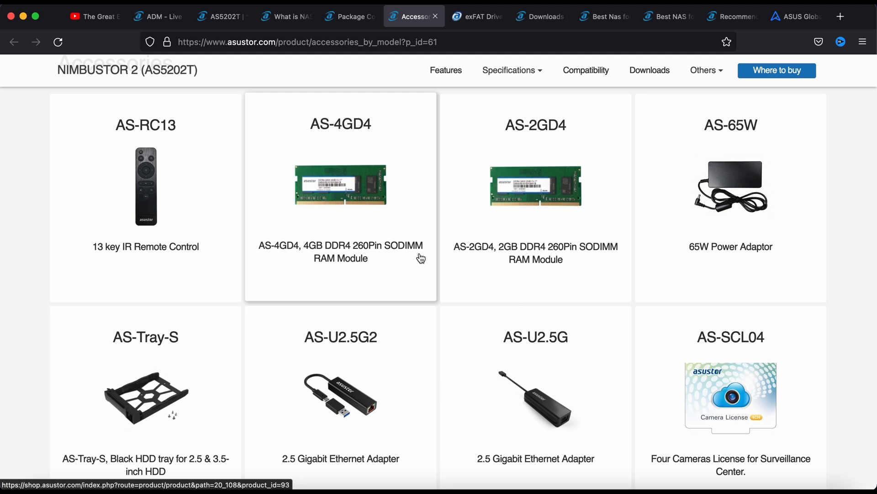
- Scroll down the accessories page to review the remote, RAM, adaptor, tray and license cards
scroll("down", 3)
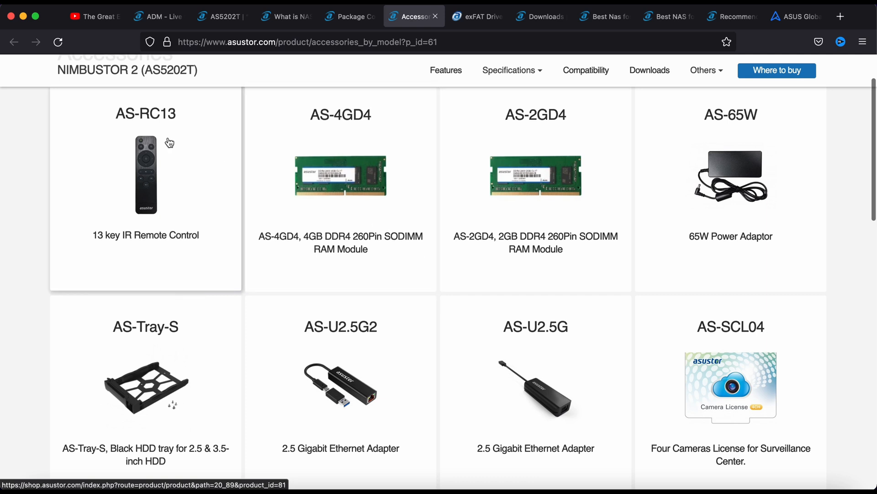
mouse_move(139, 116)
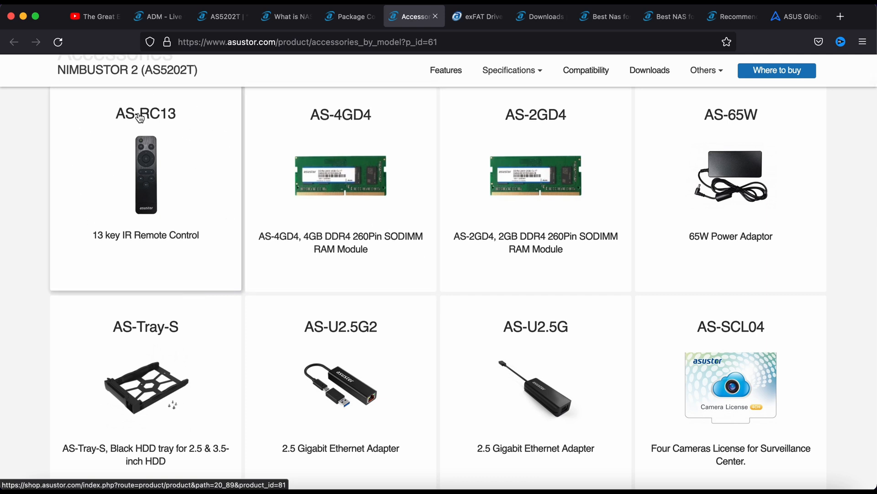
mouse_move(132, 154)
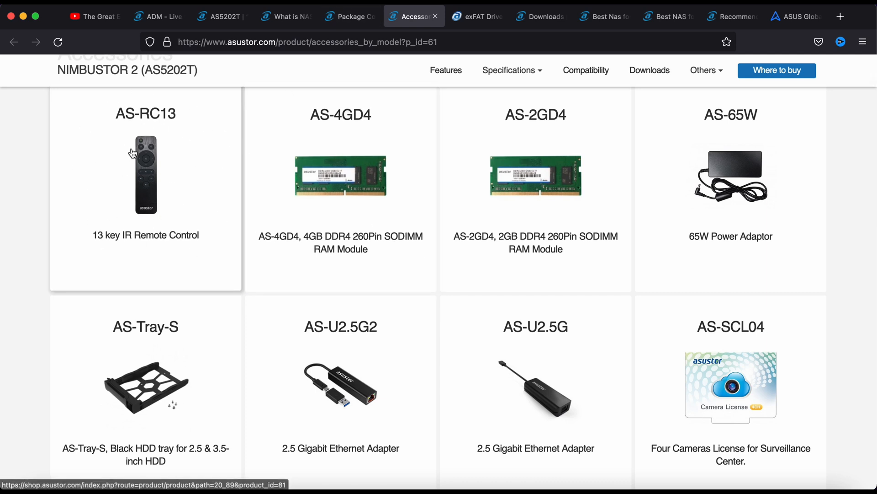
mouse_move(173, 193)
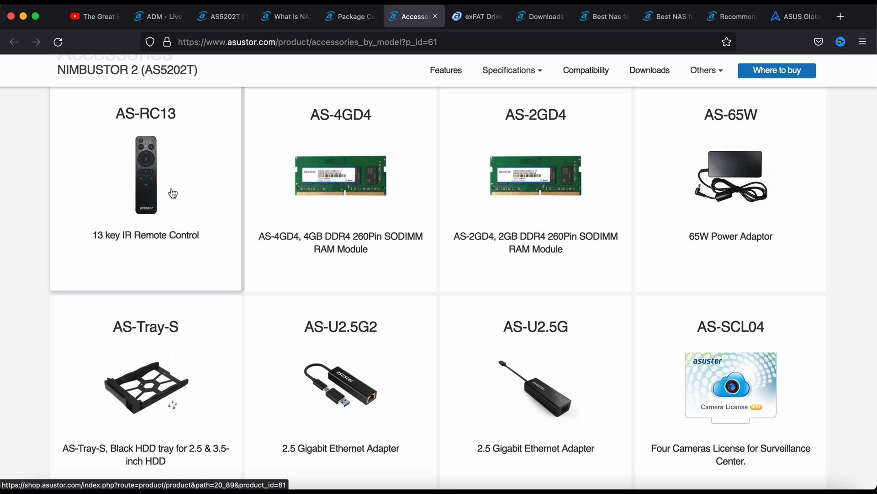
mouse_move(263, 190)
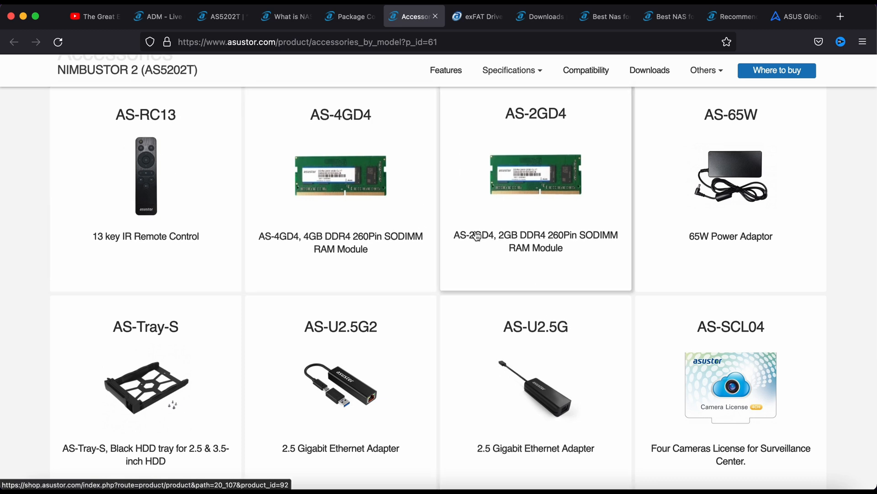
mouse_move(583, 404)
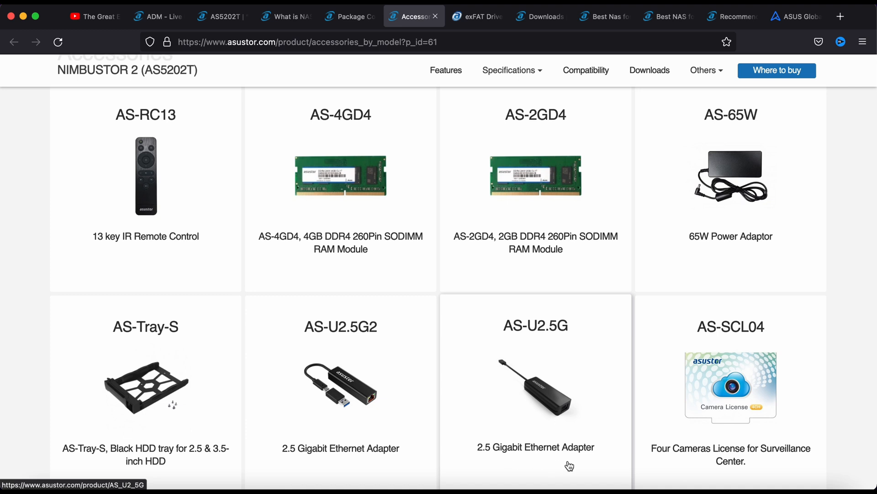
mouse_move(518, 342)
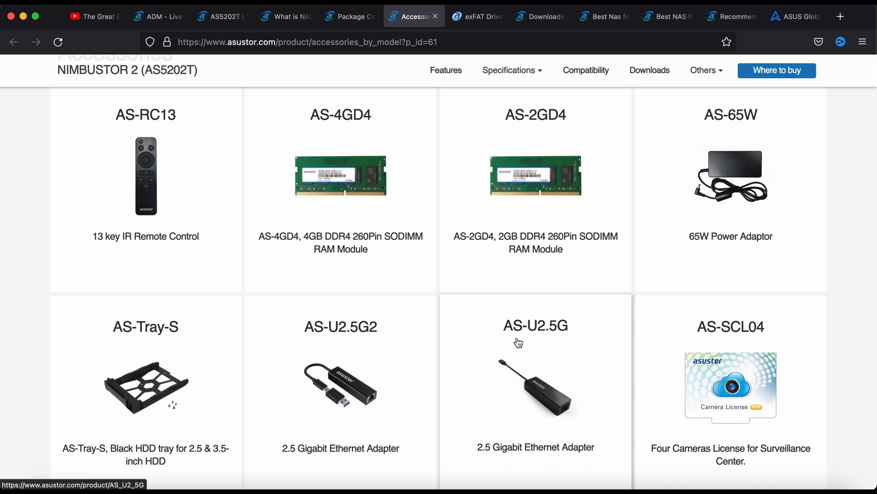
mouse_move(465, 412)
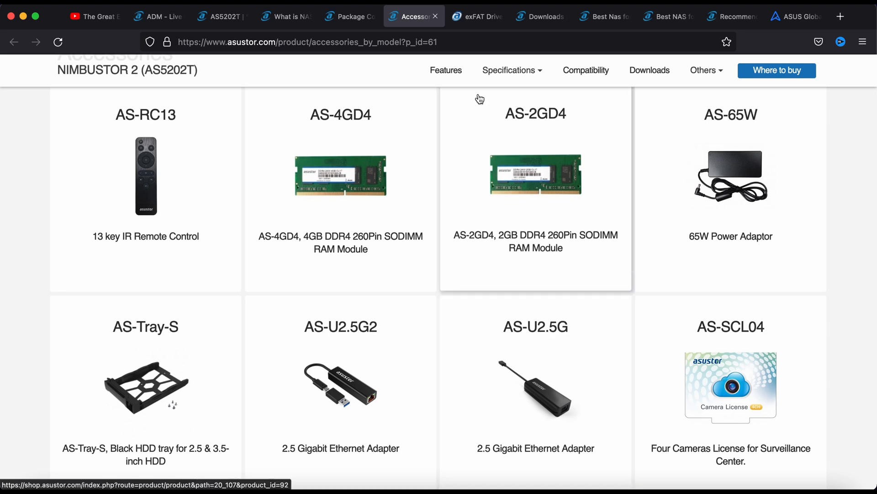
mouse_move(478, 94)
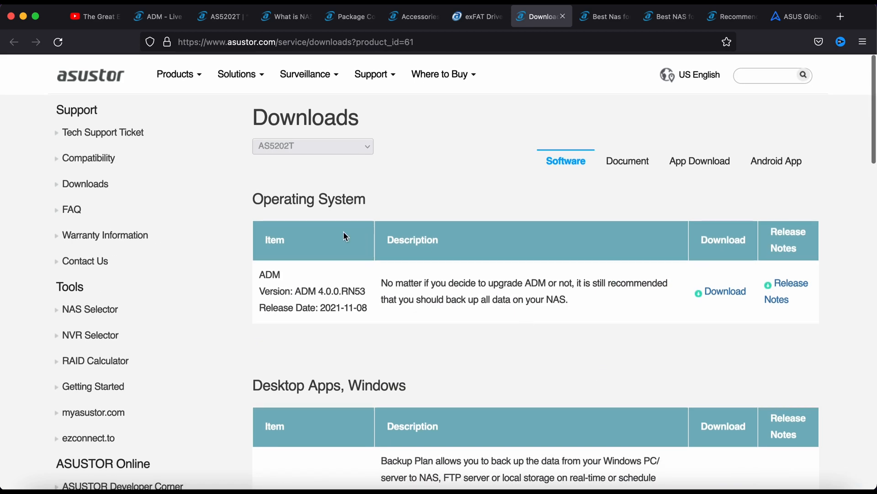
mouse_move(479, 364)
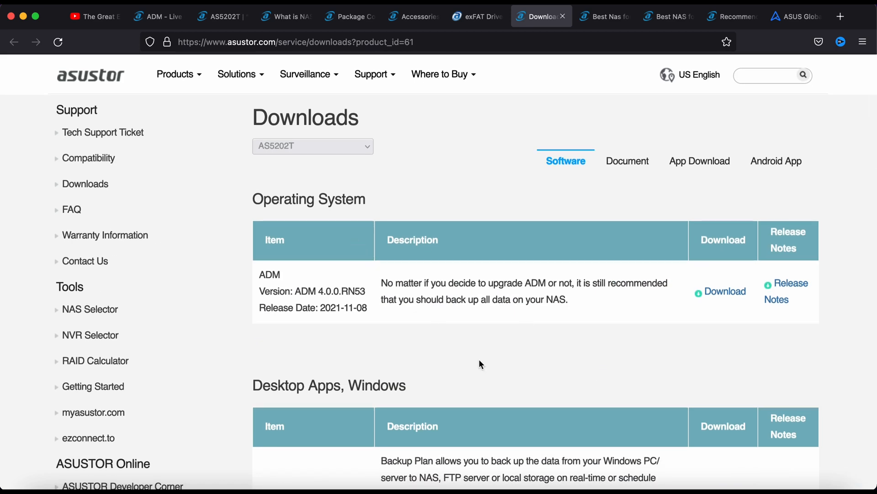
- Scroll the AS5202T downloads list, then switch to the Best Nas for Photographers page
scroll("down", 3)
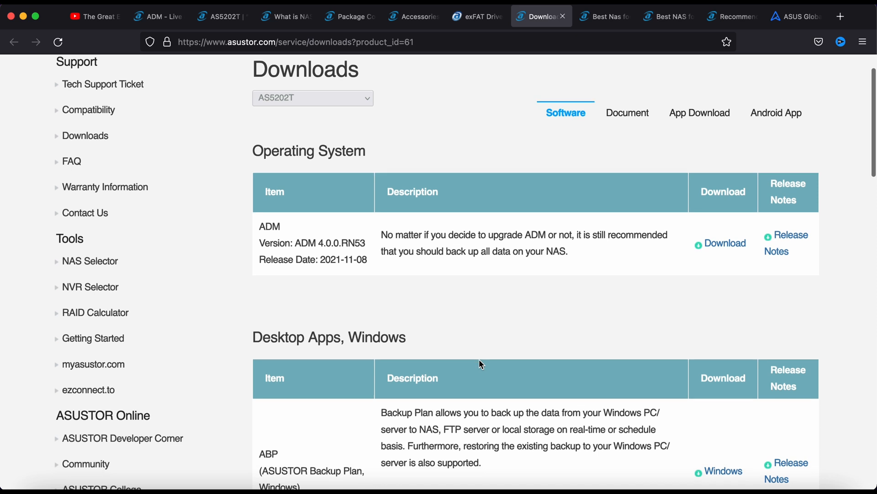
scroll("down", 3)
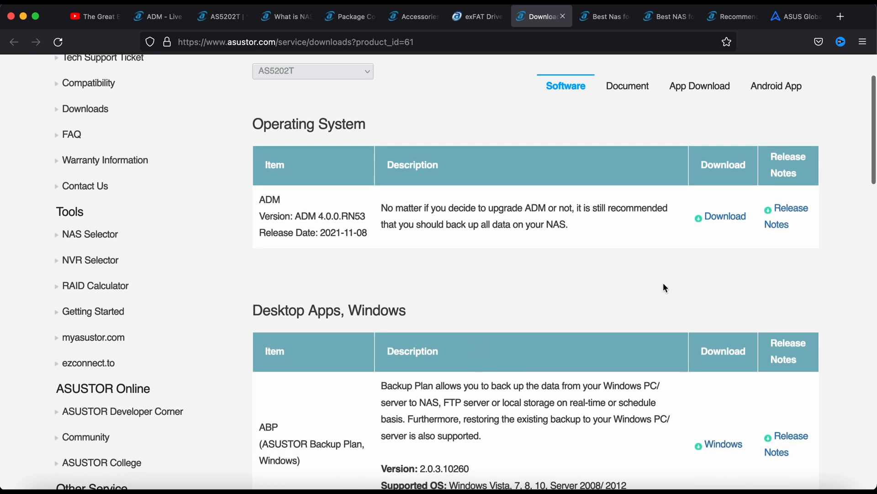
scroll("down", 3)
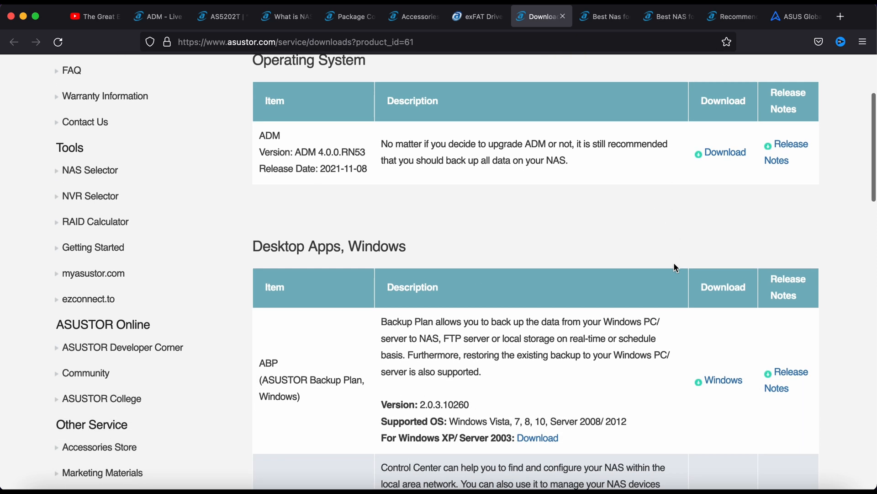
scroll("down", 3)
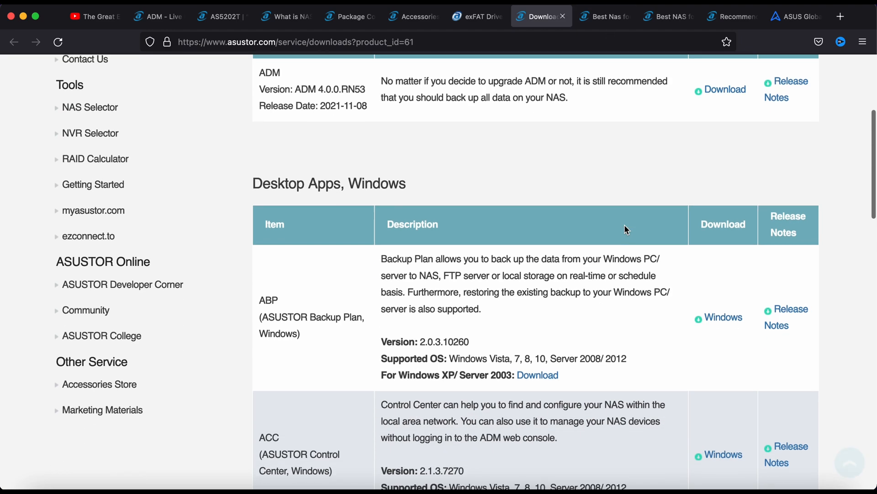
left_click(605, 17)
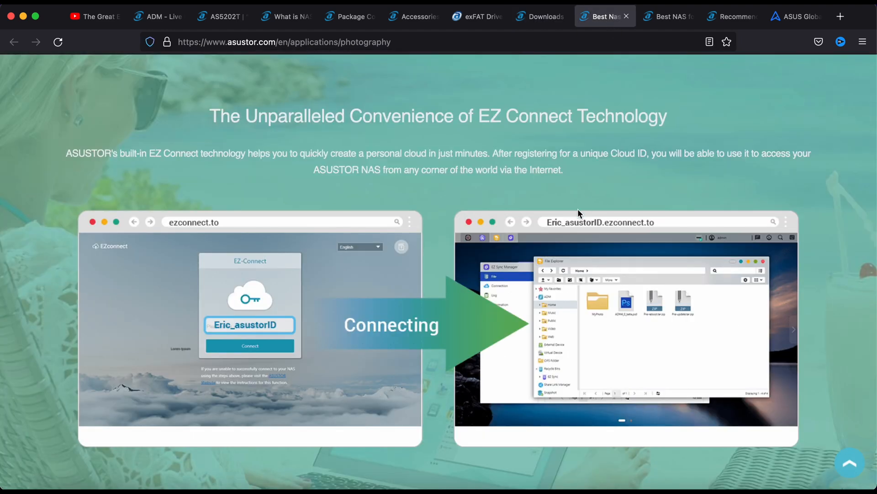
- Scroll the photographers page past storage, backup and EZ Connect sections to Photo Gallery
scroll("up", 3)
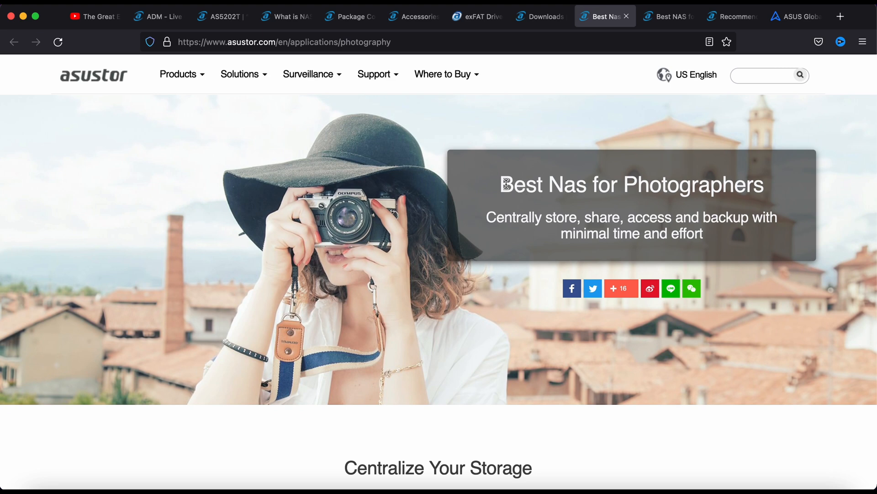
mouse_move(503, 284)
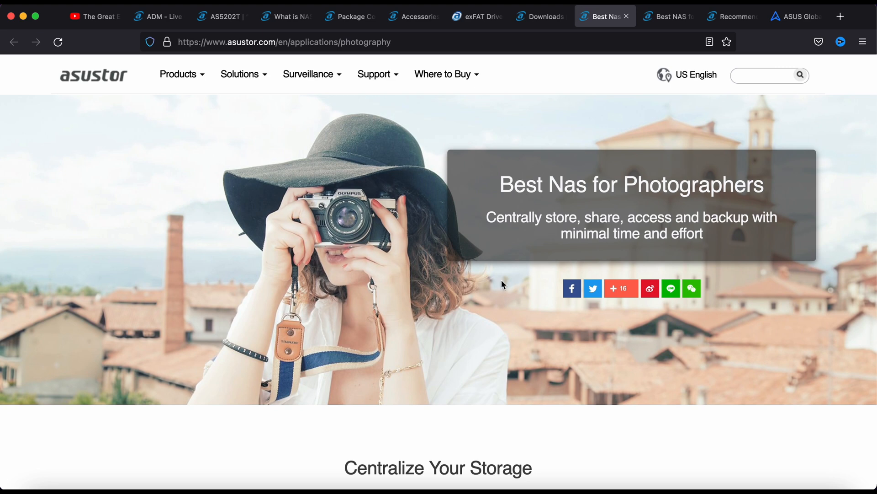
scroll("down", 3)
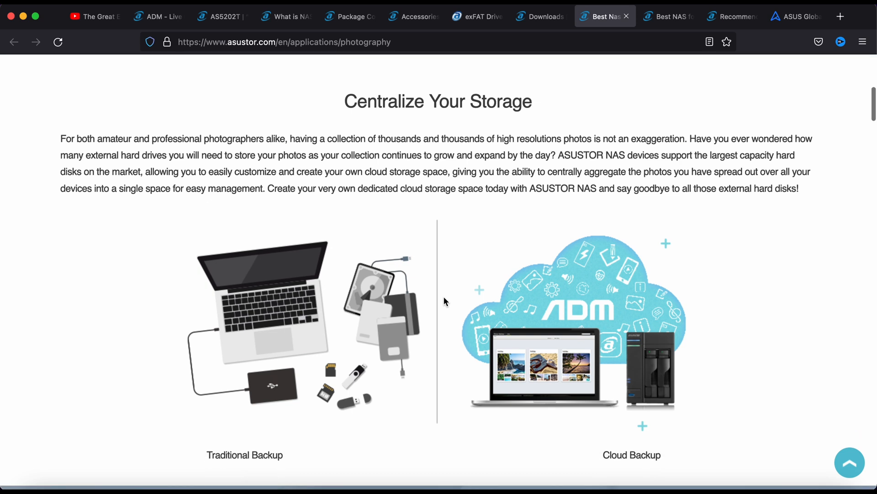
mouse_move(346, 94)
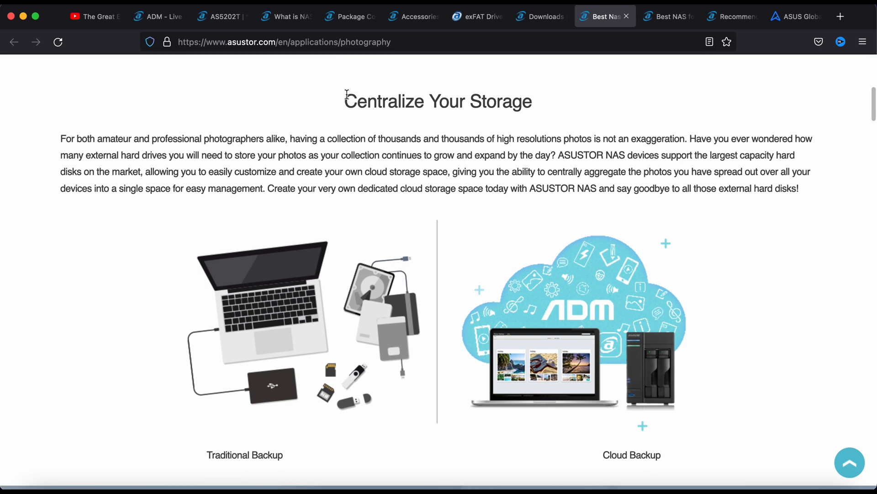
mouse_move(275, 408)
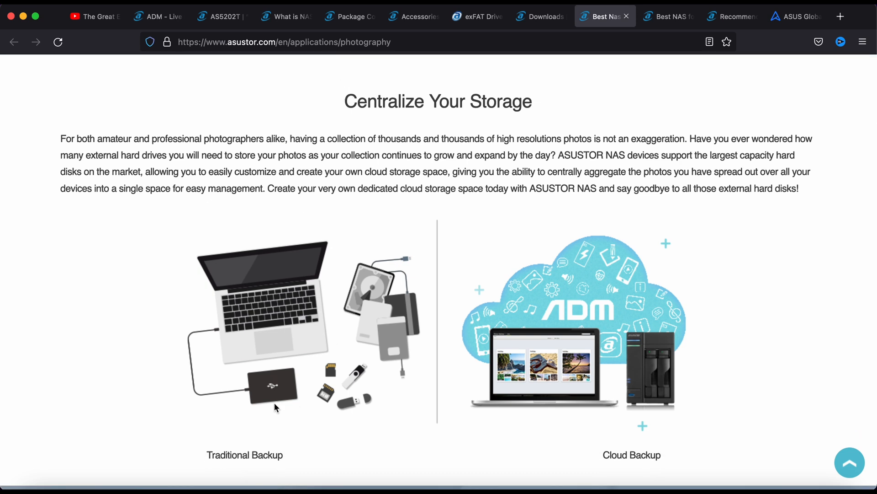
mouse_move(400, 412)
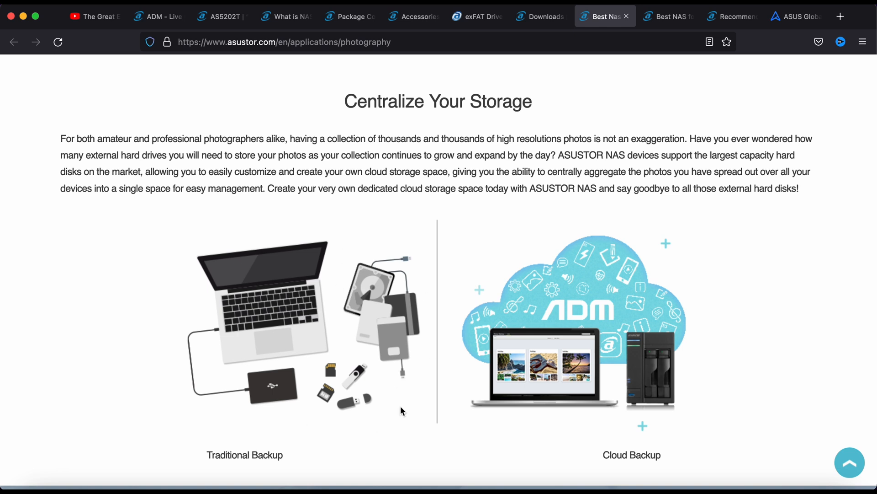
mouse_move(595, 308)
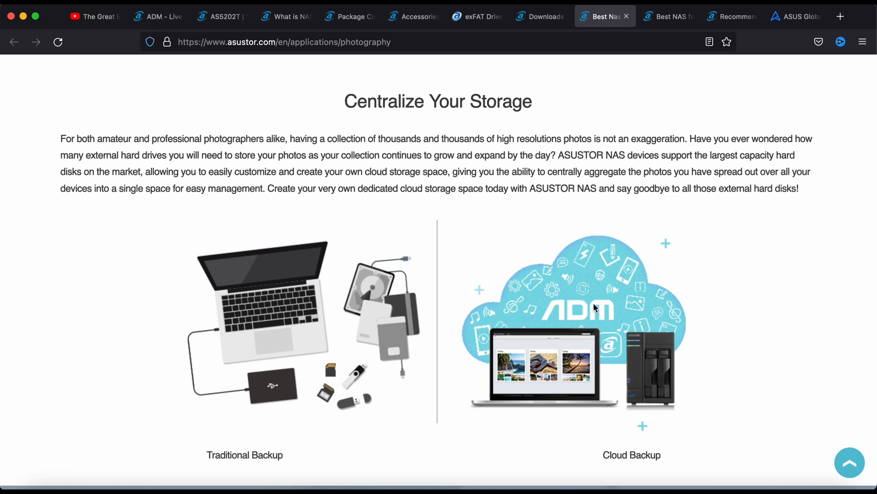
mouse_move(593, 412)
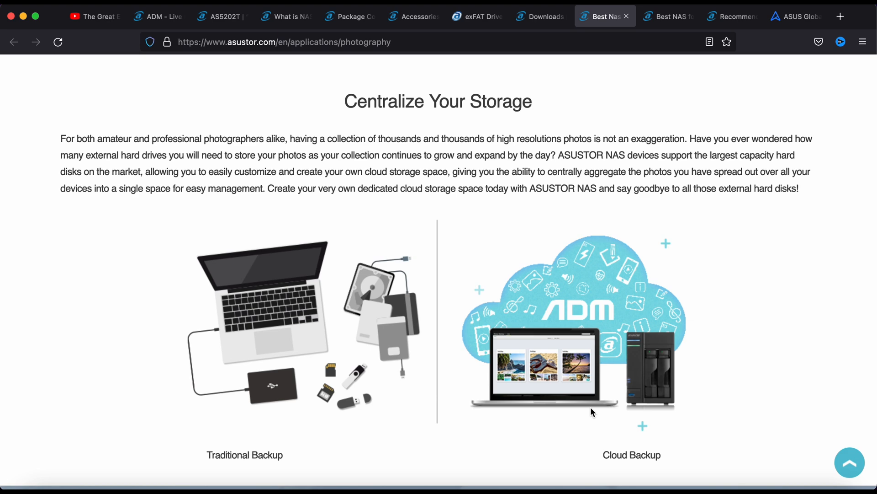
mouse_move(577, 362)
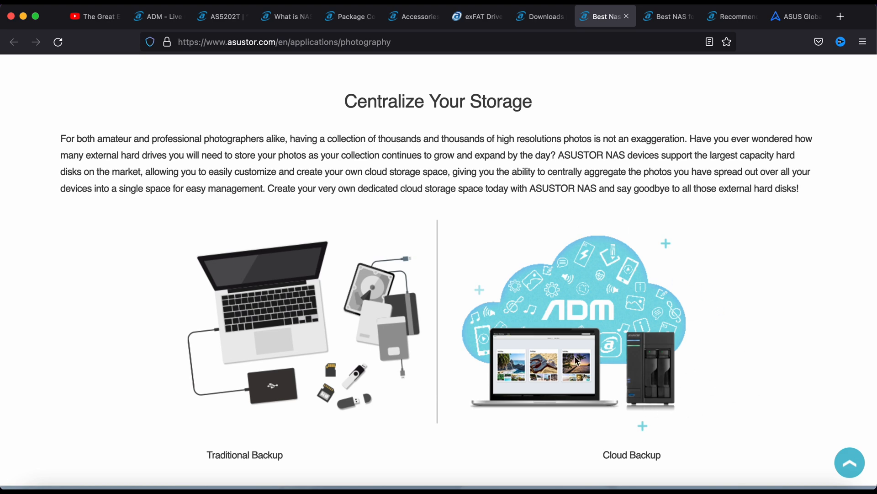
scroll("down", 3)
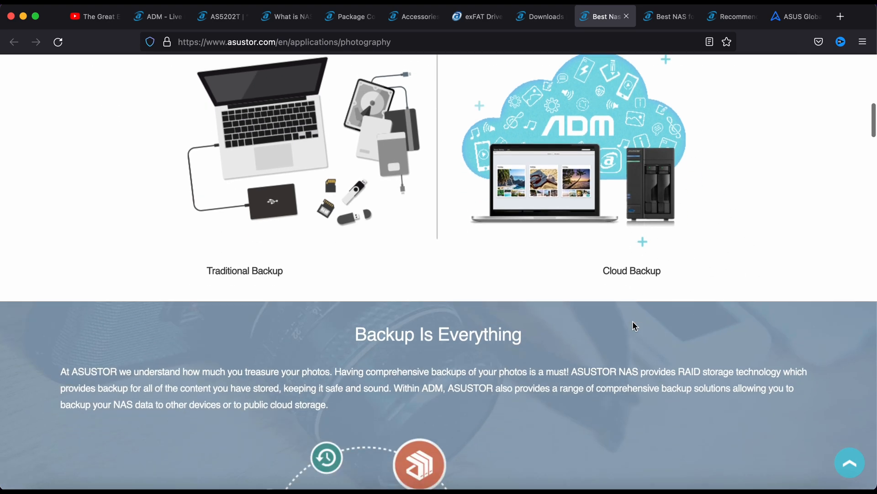
scroll("down", 3)
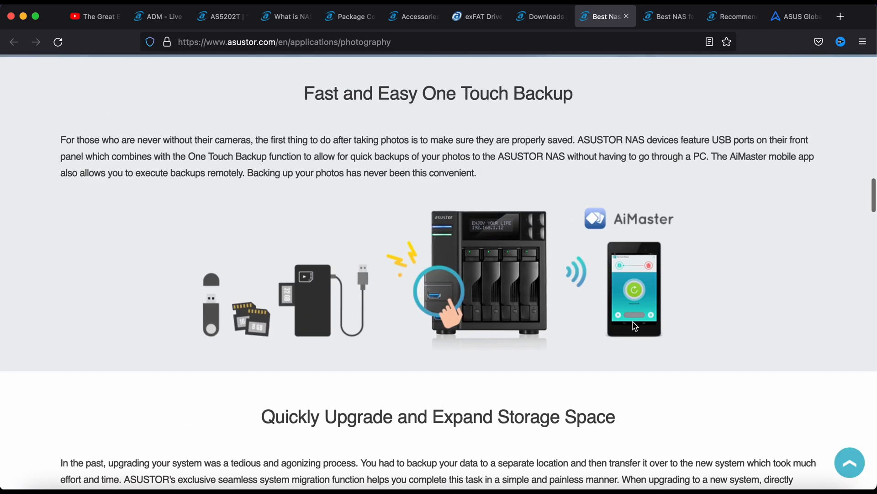
scroll("down", 3)
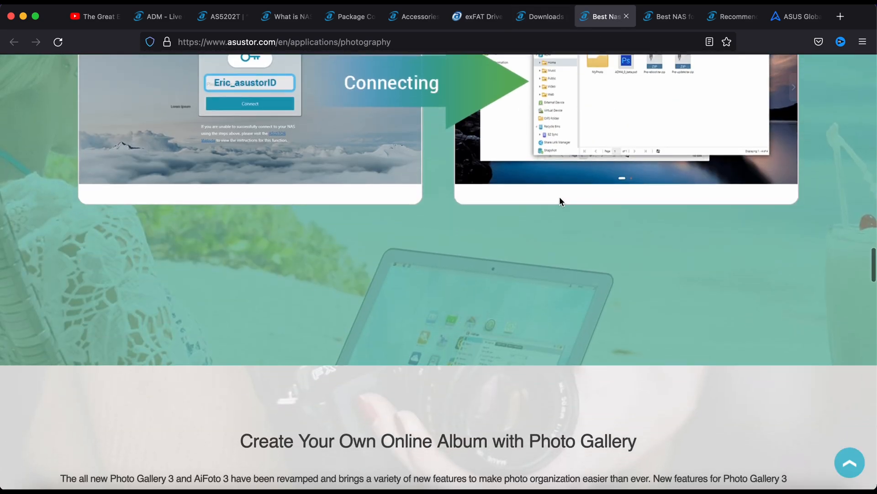
scroll("down", 3)
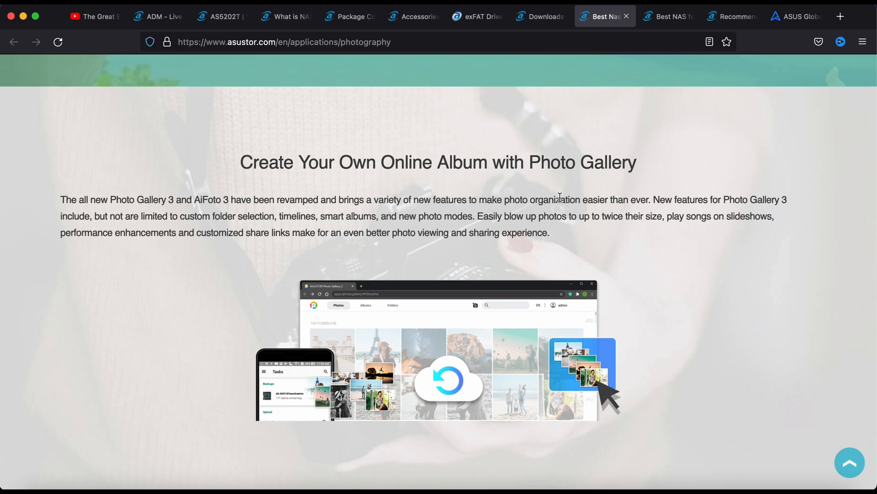
scroll("down", 3)
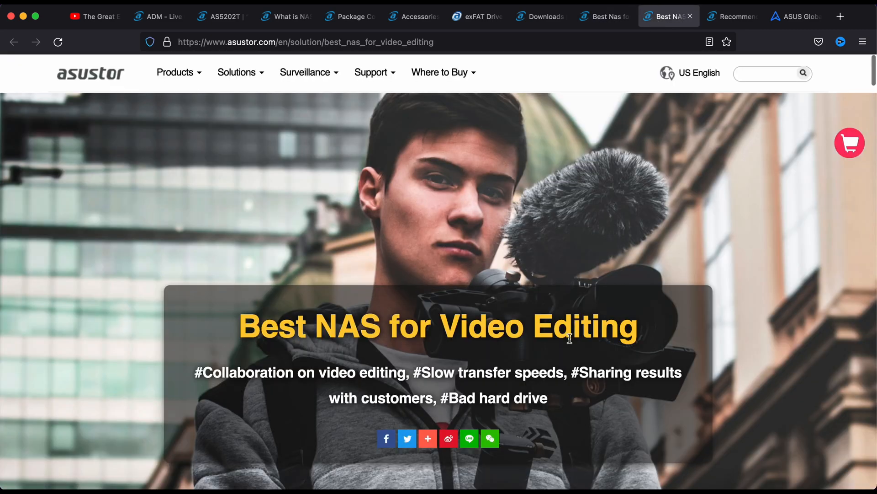
- Scroll through the video editing page's Editing on a NAS sections
scroll("down", 3)
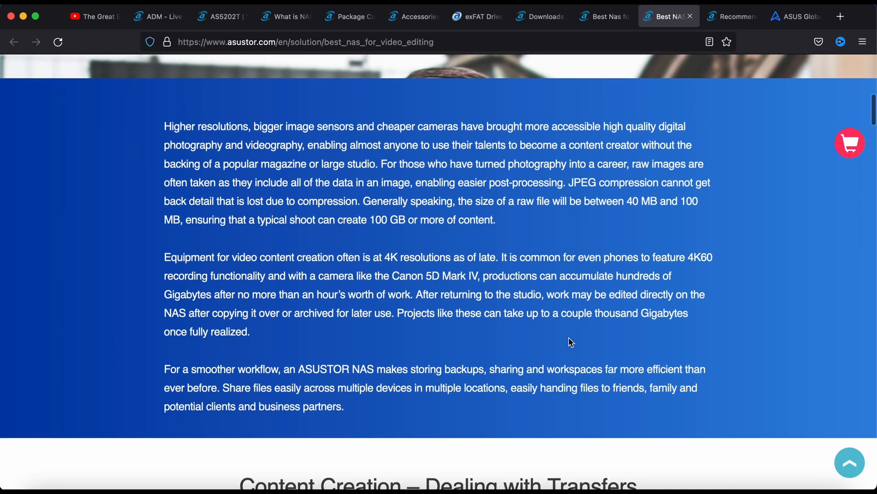
scroll("down", 3)
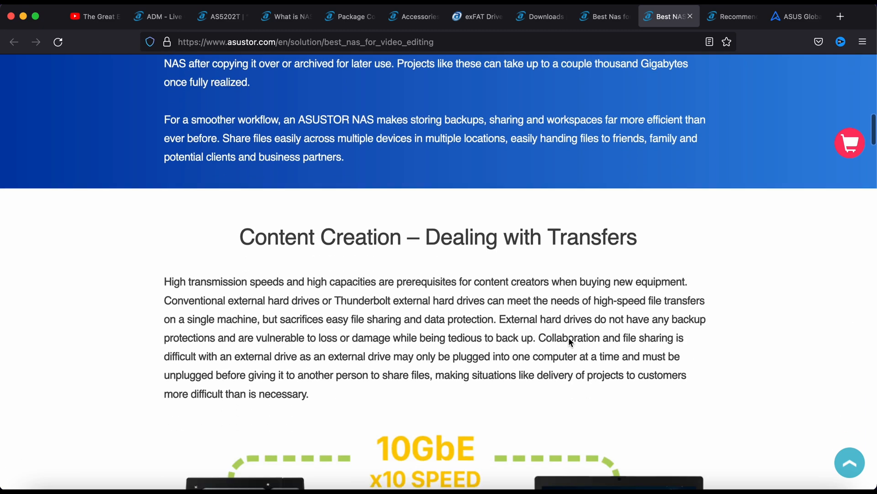
scroll("down", 3)
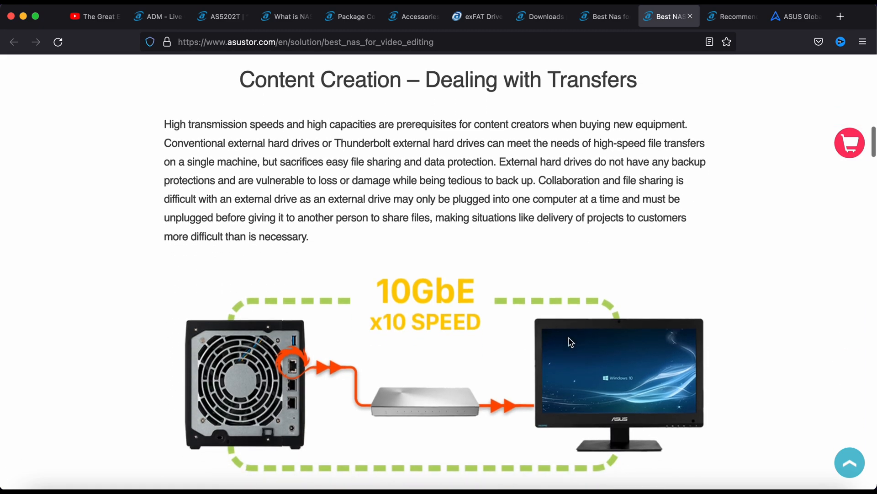
scroll("down", 3)
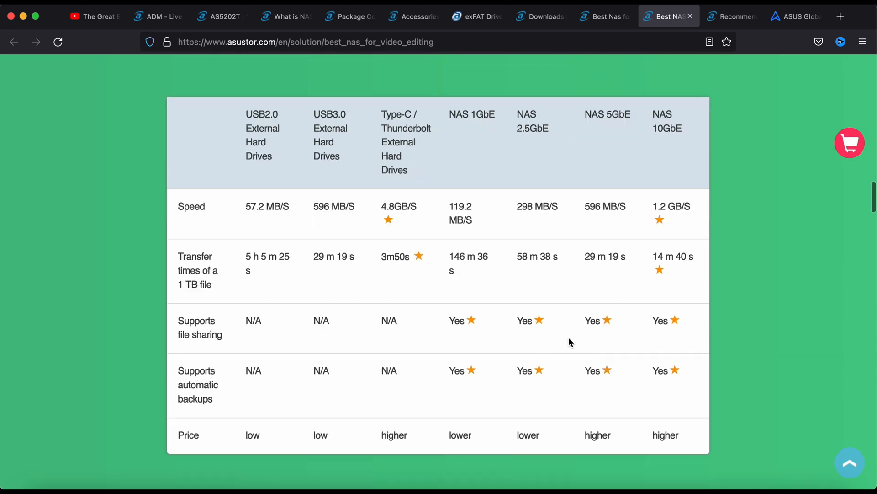
scroll("down", 3)
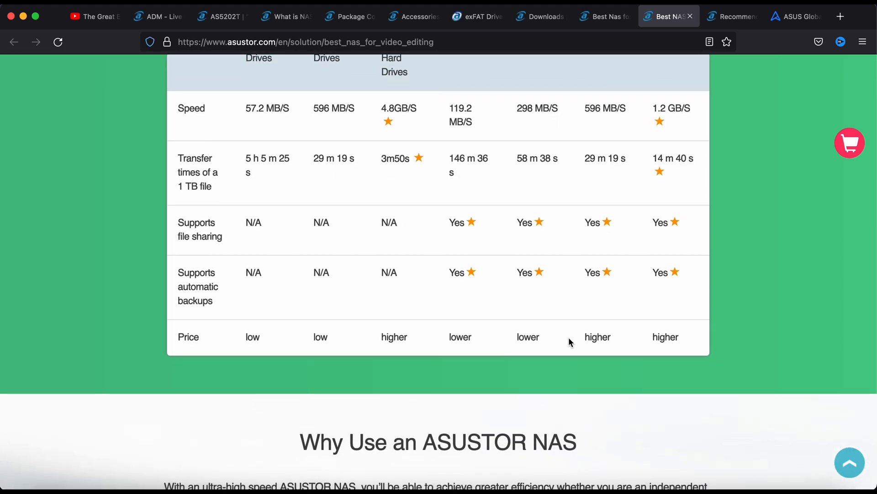
scroll("down", 3)
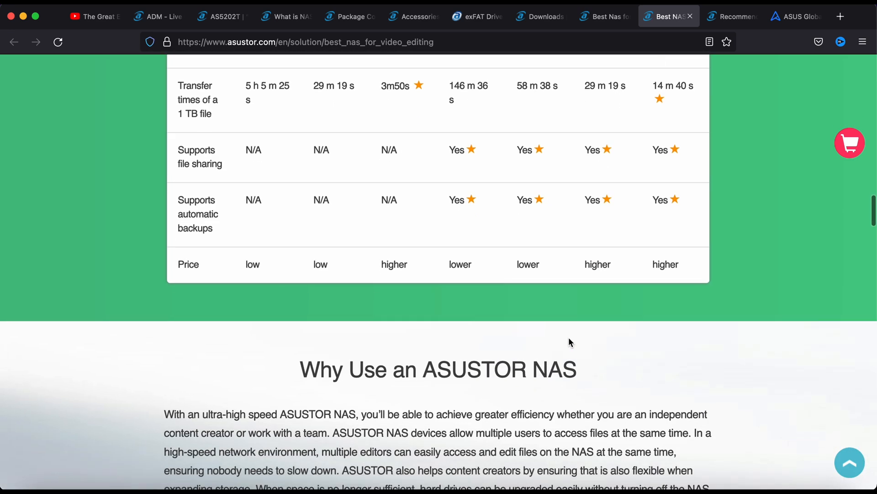
scroll("down", 3)
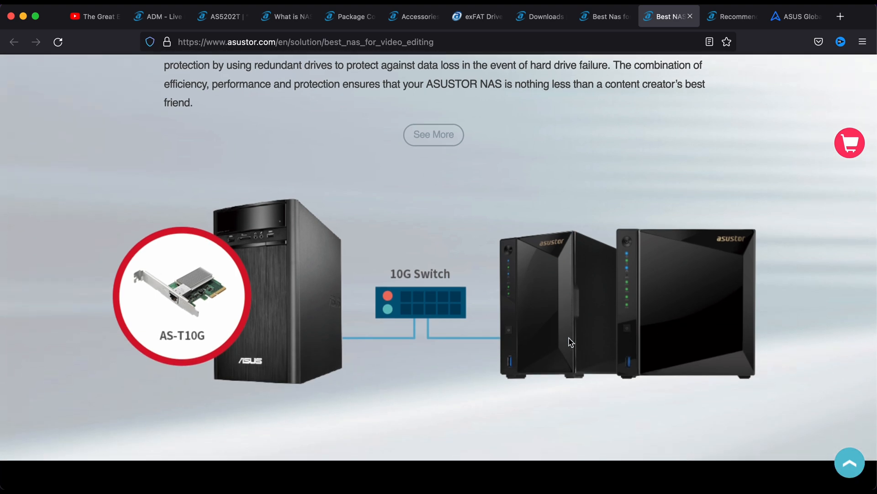
scroll("down", 3)
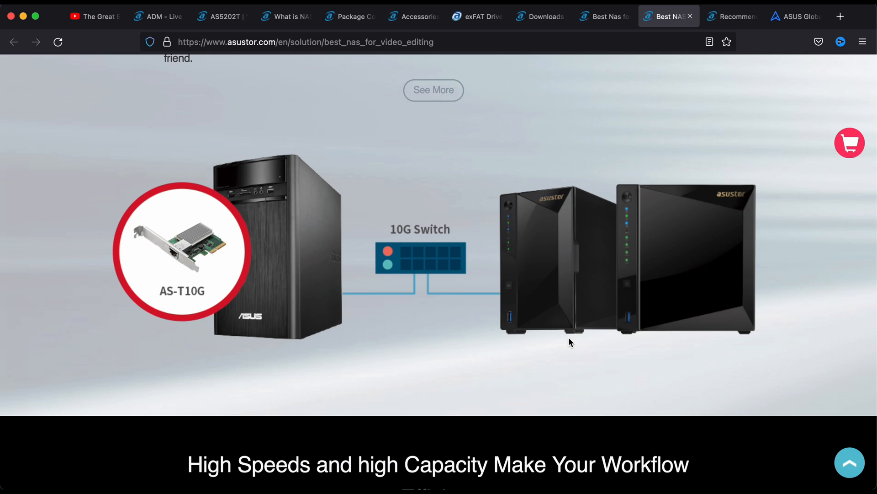
scroll("down", 3)
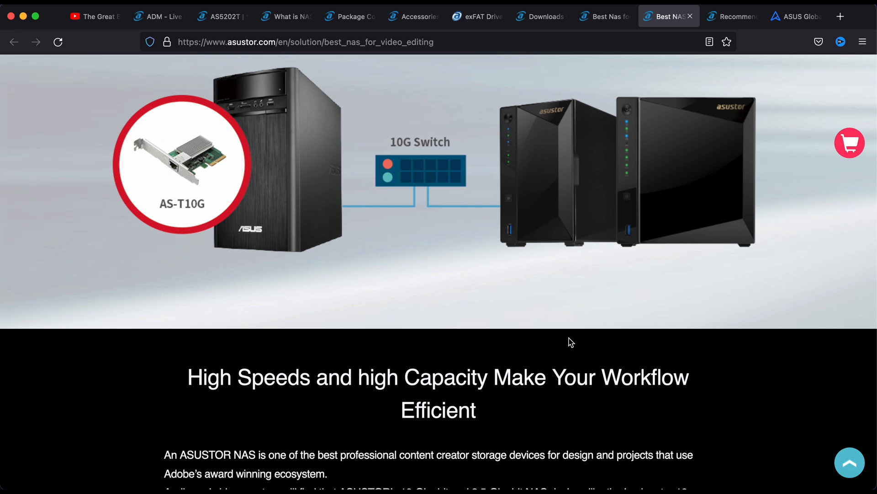
- Scroll past the video sections, then switch to the Recommended NAS Applications for Apple users page
scroll("down", 3)
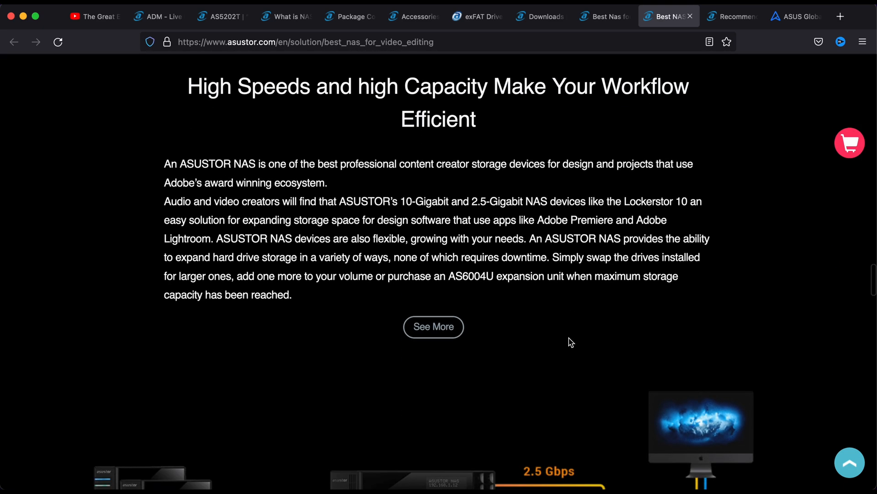
scroll("down", 3)
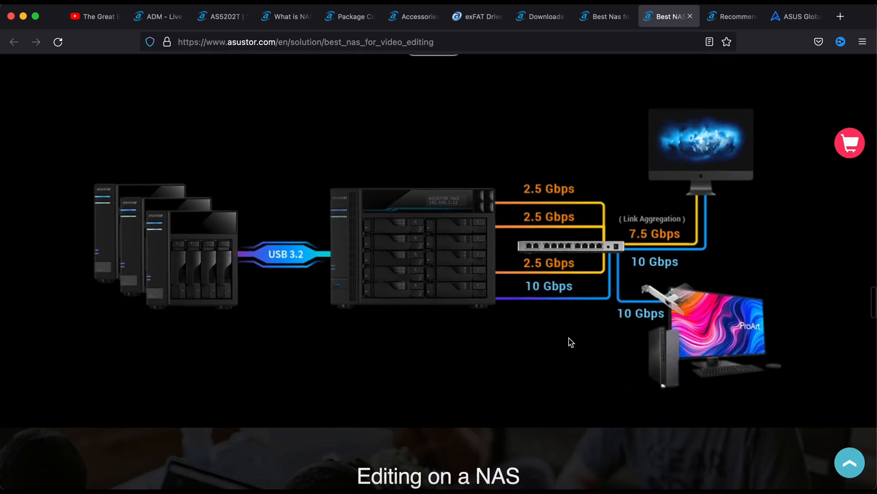
scroll("down", 3)
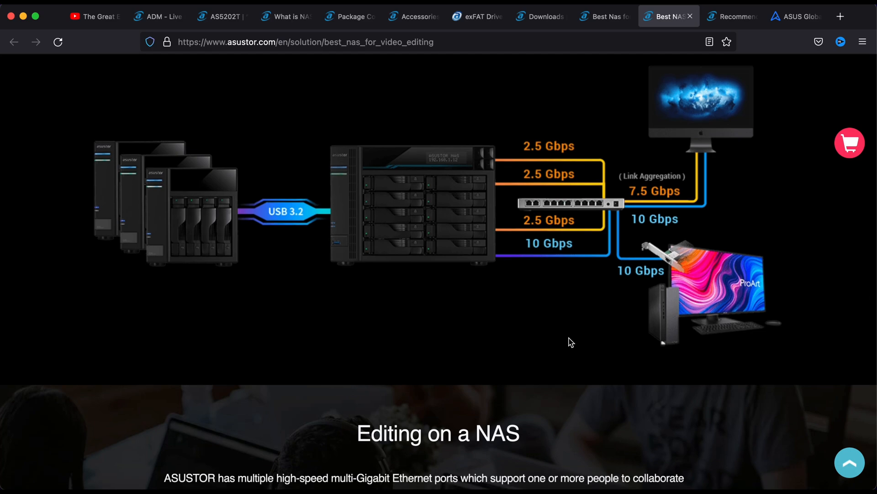
scroll("down", 3)
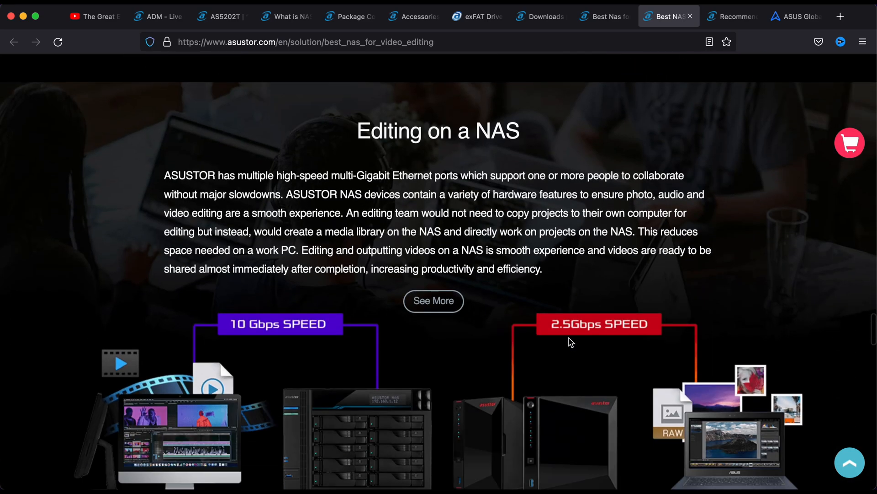
scroll("down", 3)
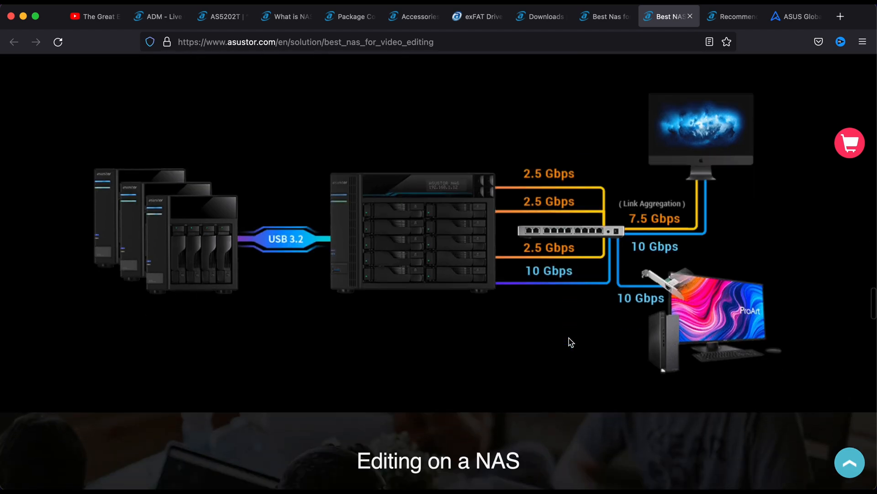
scroll("down", 3)
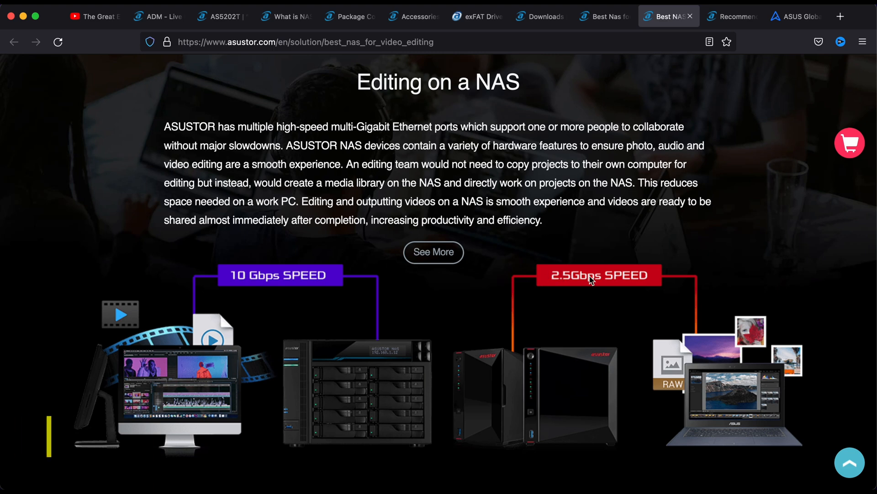
scroll("down", 3)
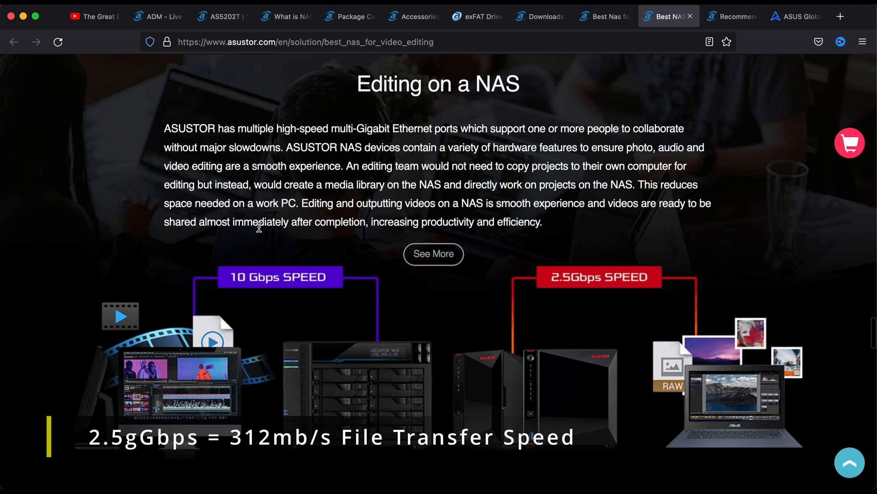
mouse_move(227, 290)
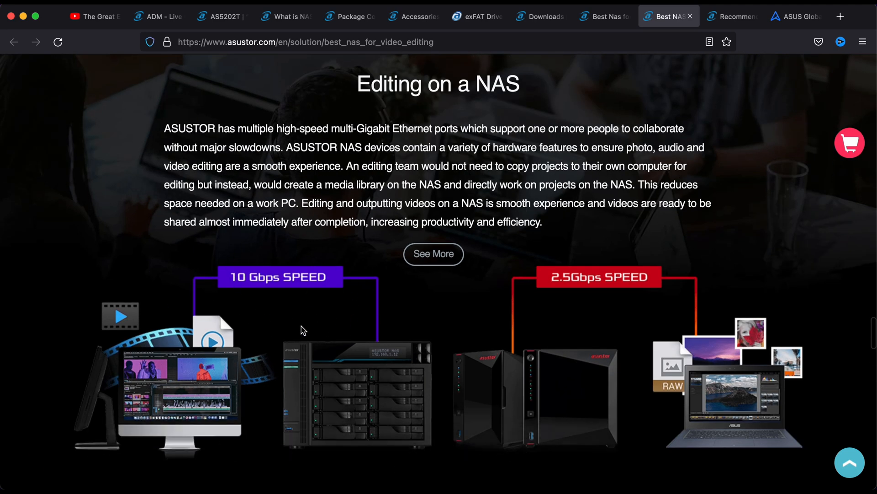
mouse_move(298, 310)
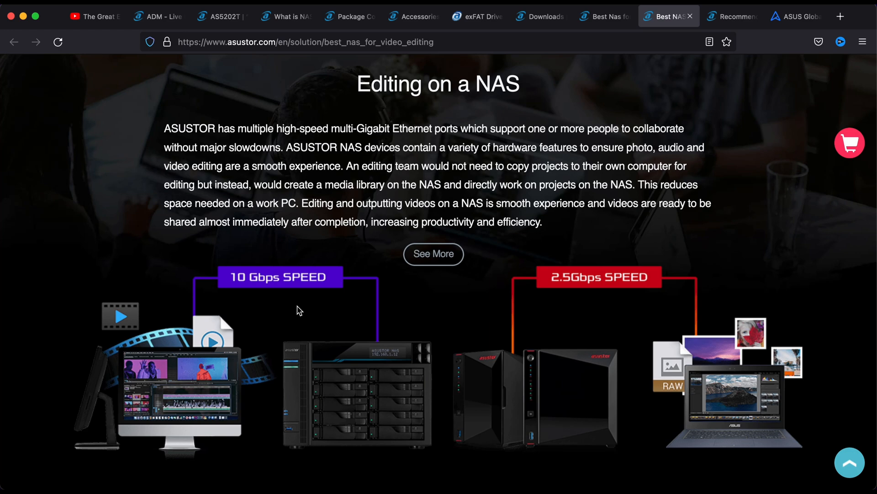
scroll("down", 3)
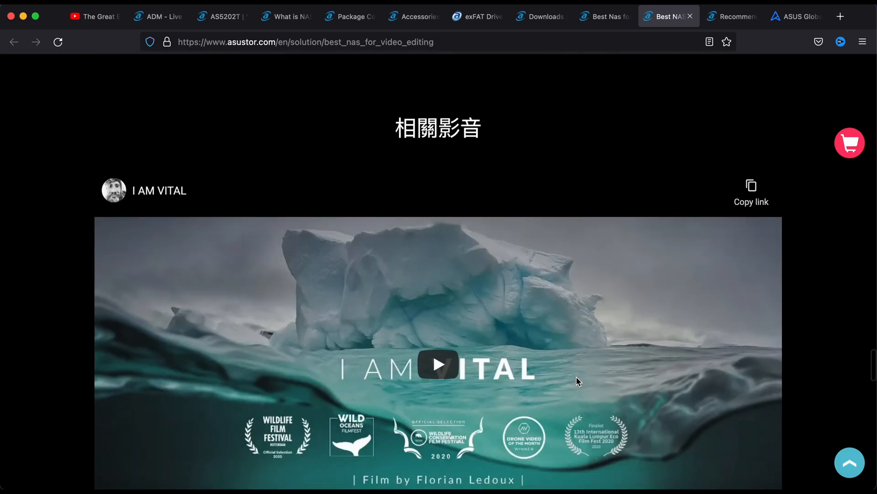
left_click(732, 15)
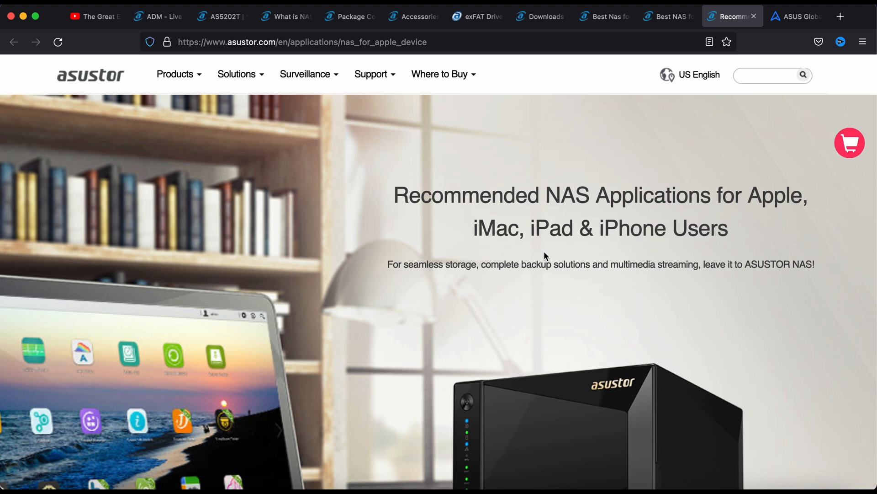
- Scroll the Apple NAS apps page past the download assistant and iPhone video, then switch to ASUS global
scroll("down", 3)
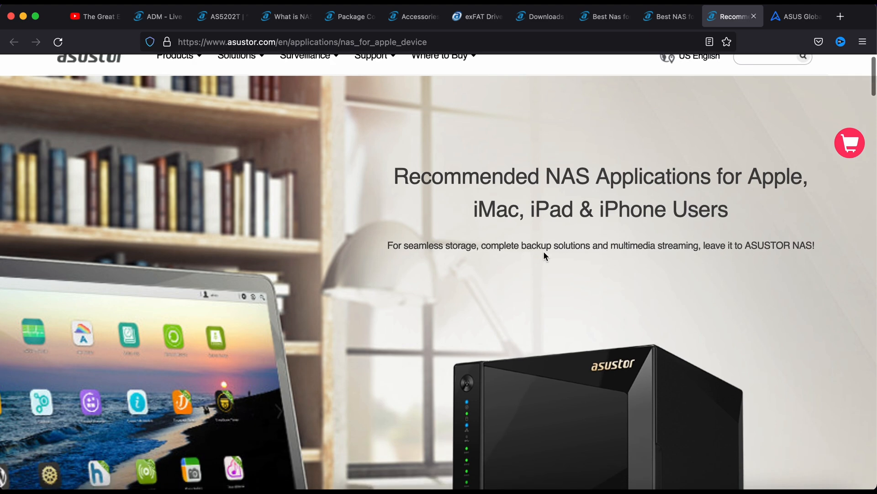
scroll("down", 3)
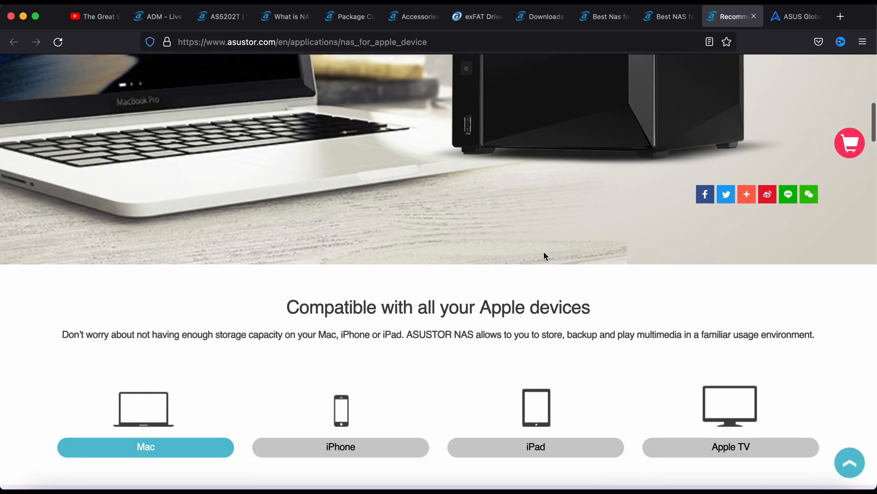
scroll("down", 3)
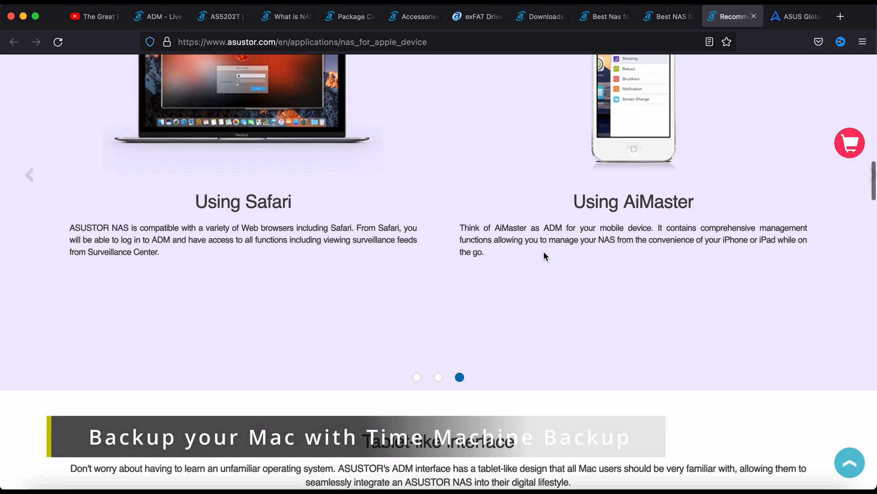
scroll("down", 3)
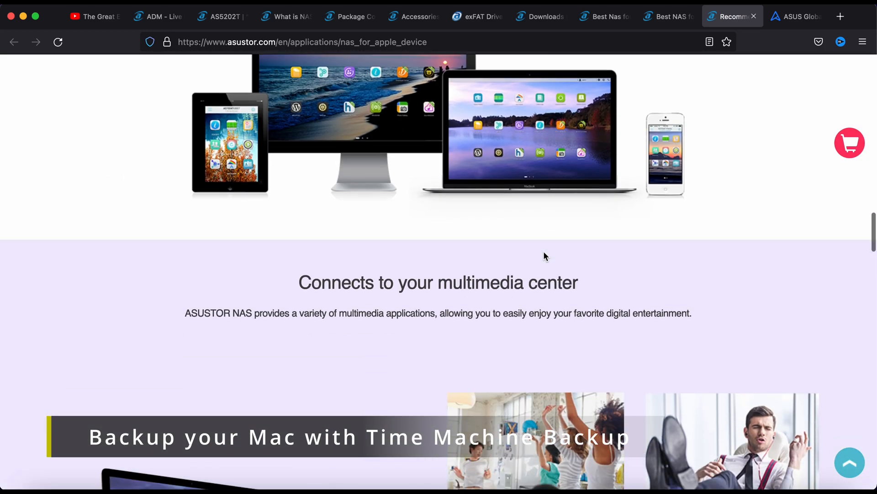
scroll("down", 3)
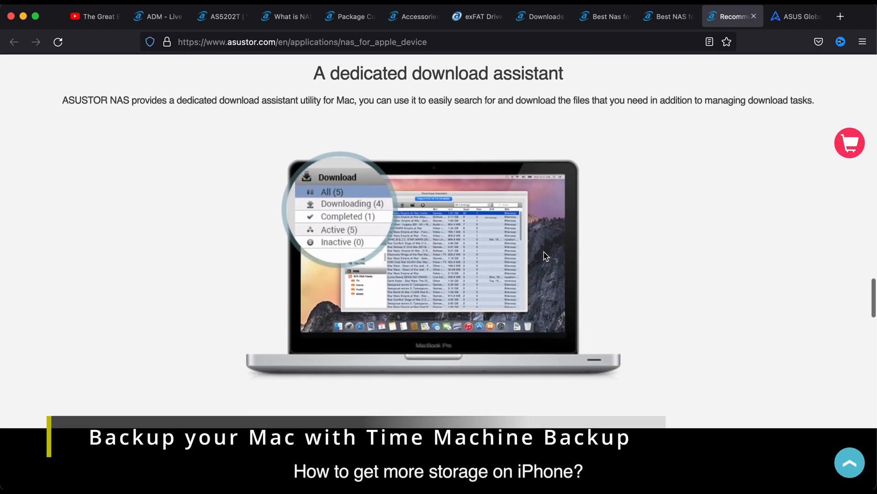
scroll("down", 3)
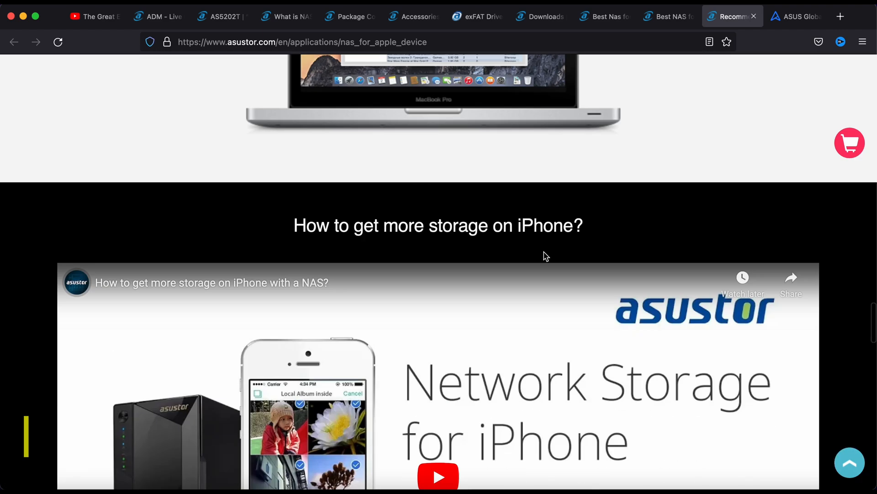
scroll("down", 3)
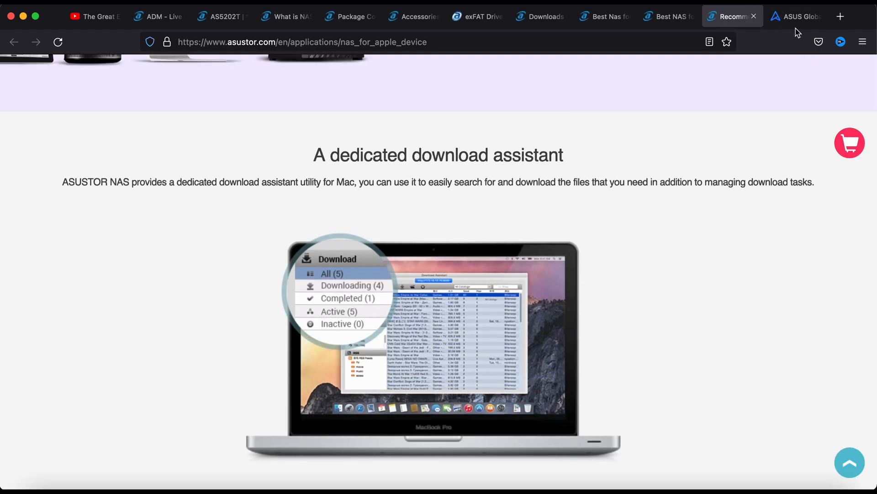
left_click(794, 15)
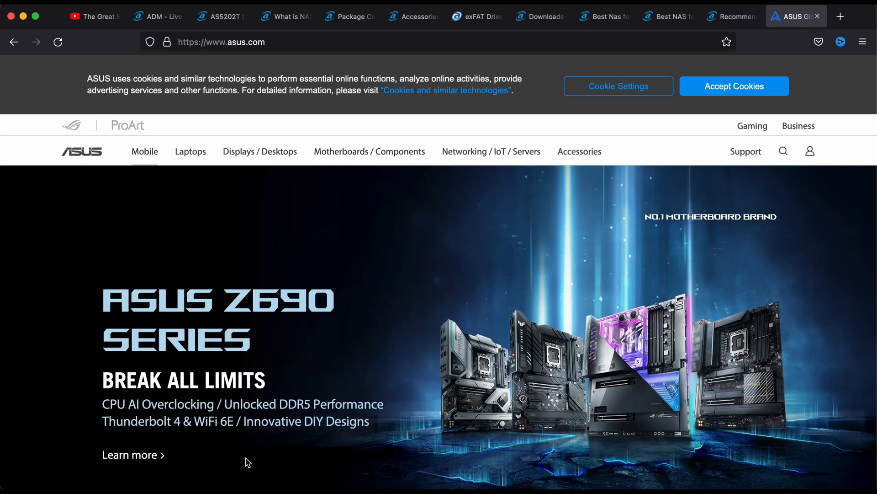
- Scroll through the ASUS homepage, then return to the AS5202T product page
scroll("down", 3)
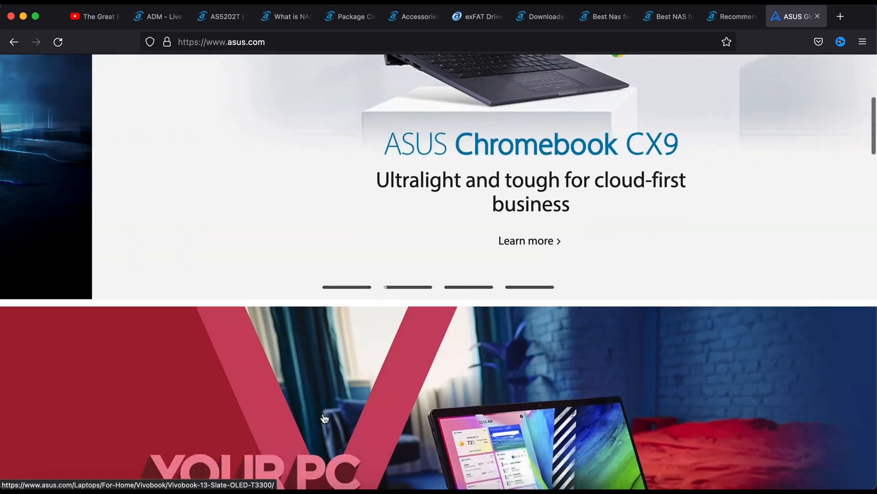
scroll("down", 3)
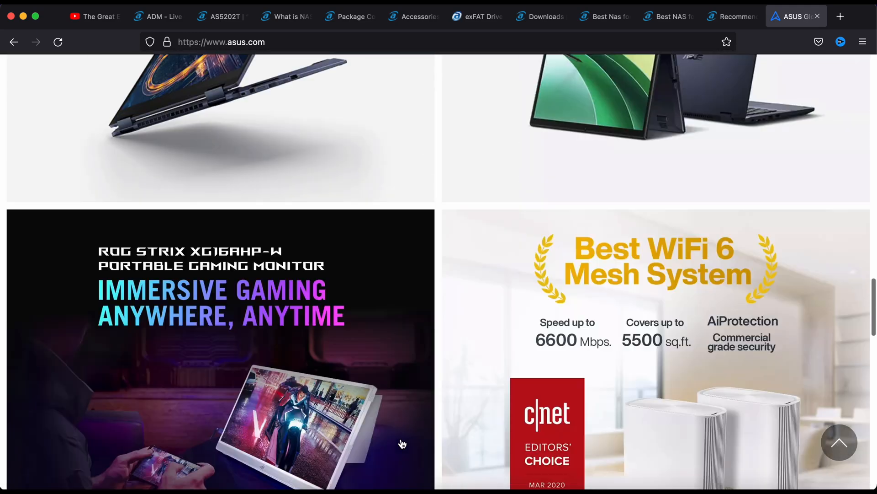
scroll("down", 3)
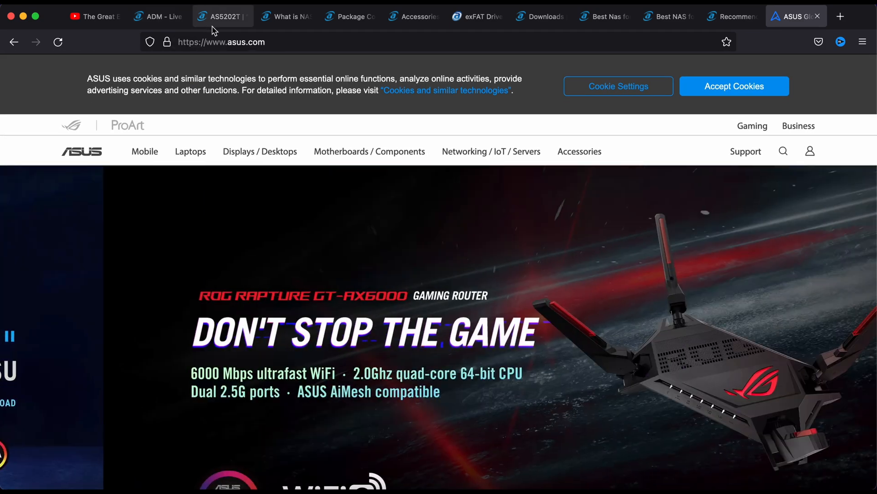
left_click(220, 16)
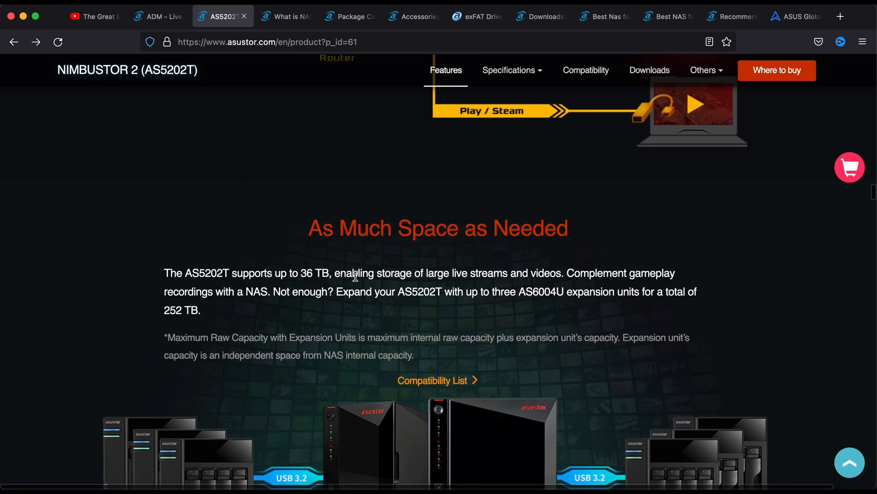
mouse_move(456, 223)
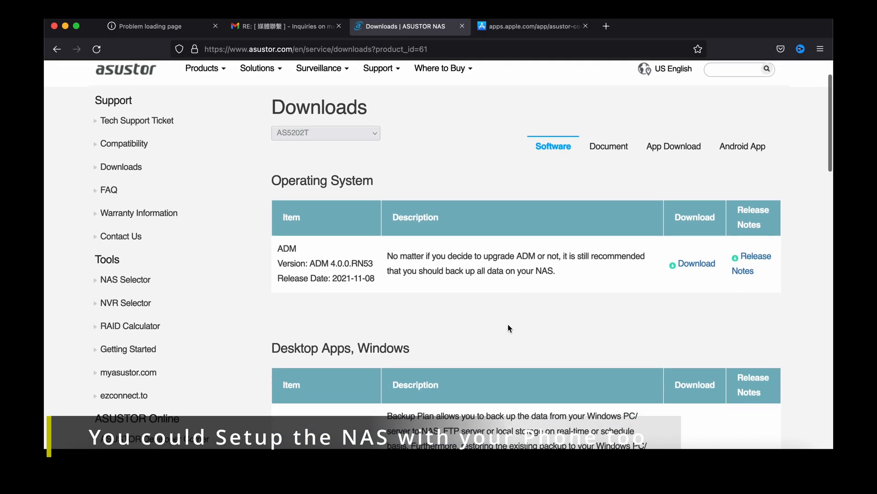
- Scroll the AS5202T downloads page to the Mac desktop apps ACC and ADA
scroll("down", 3)
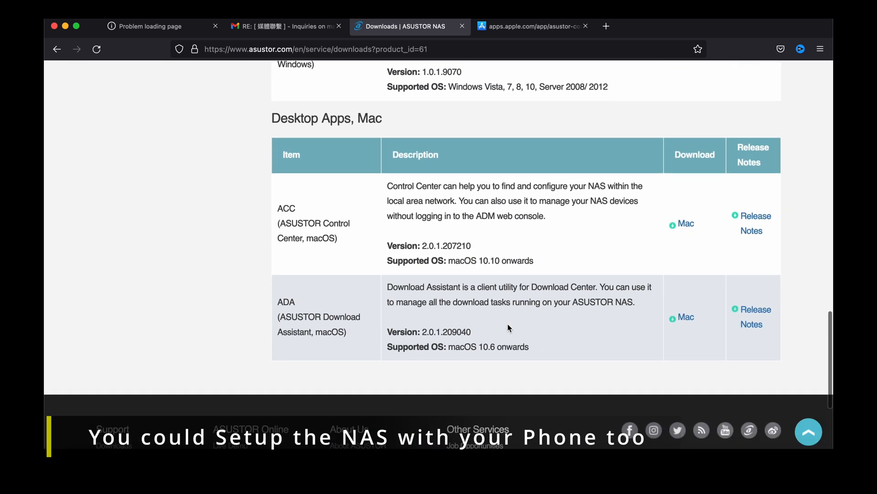
mouse_move(645, 342)
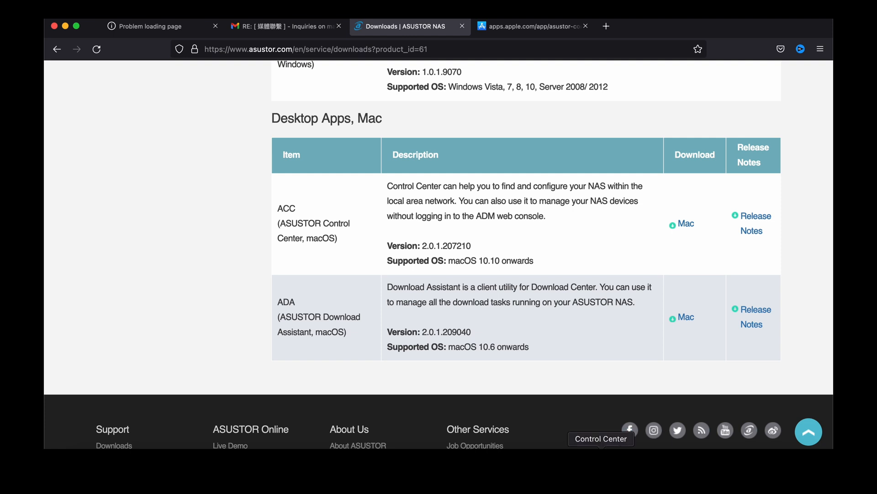
- Launch Control Center, open the uninitialized NAS with Dark and 1-Click Setup, and continue to the account form
left_click(602, 437)
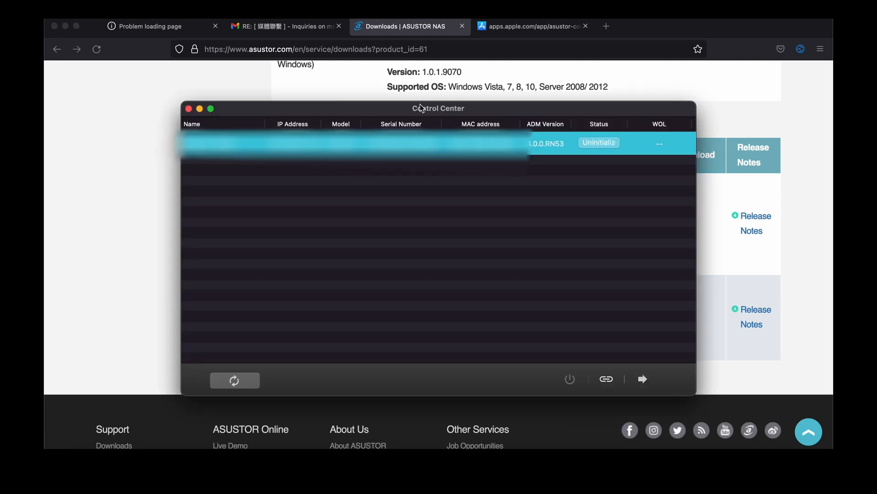
mouse_move(590, 149)
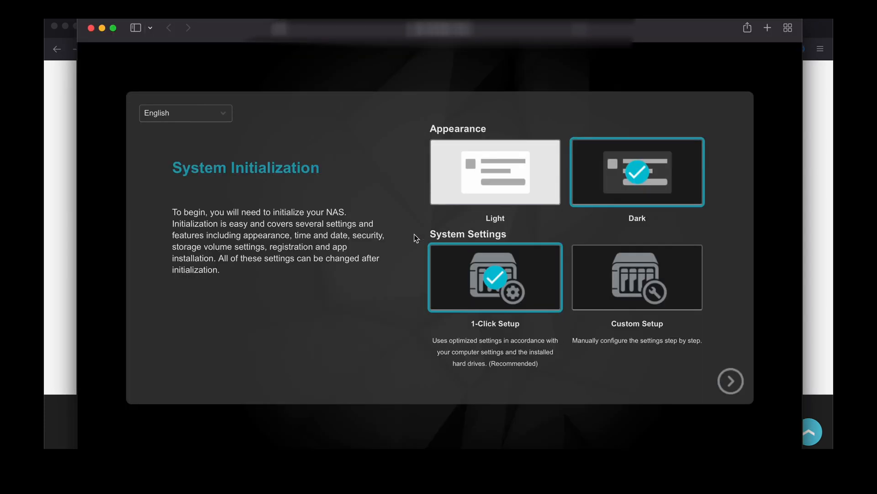
mouse_move(602, 223)
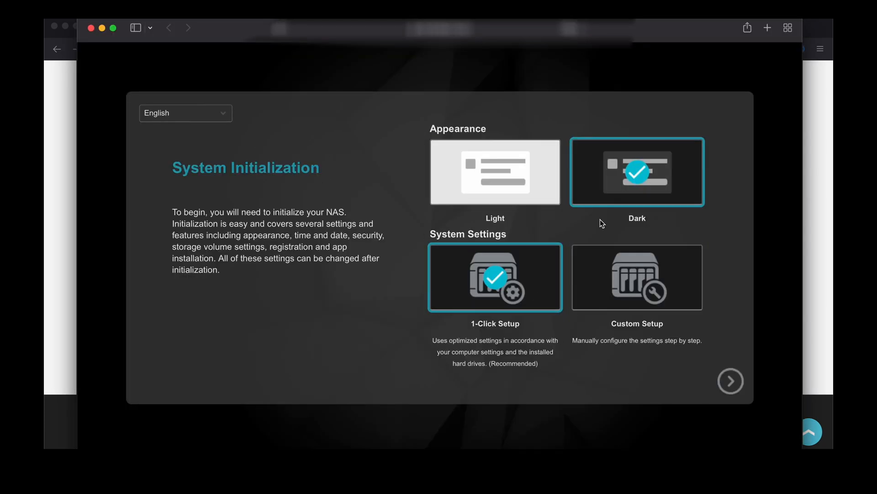
mouse_move(639, 363)
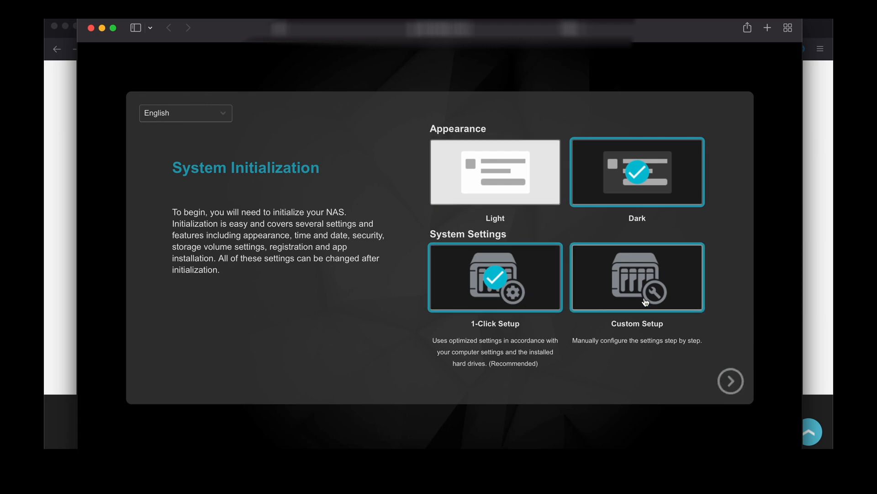
left_click(495, 277)
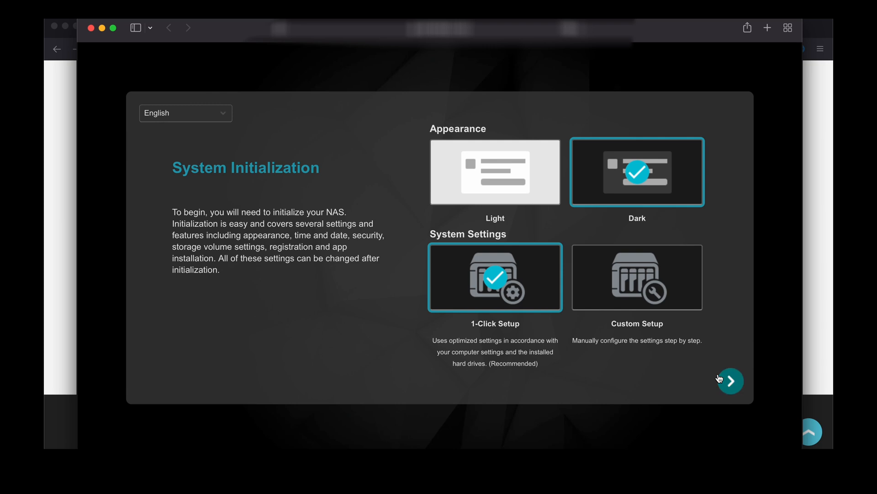
left_click(730, 380)
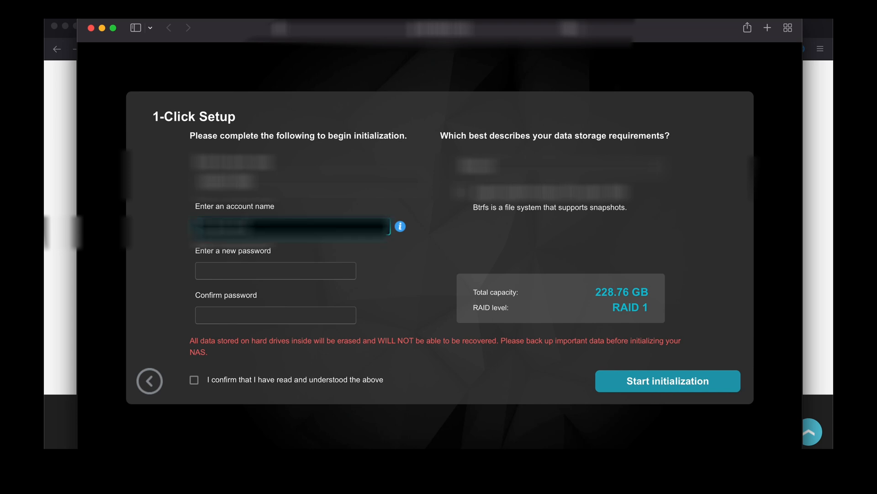
- Set a browser-suggested strong admin password, acknowledge the data-erase warning and start NAS initialization
left_click(275, 271)
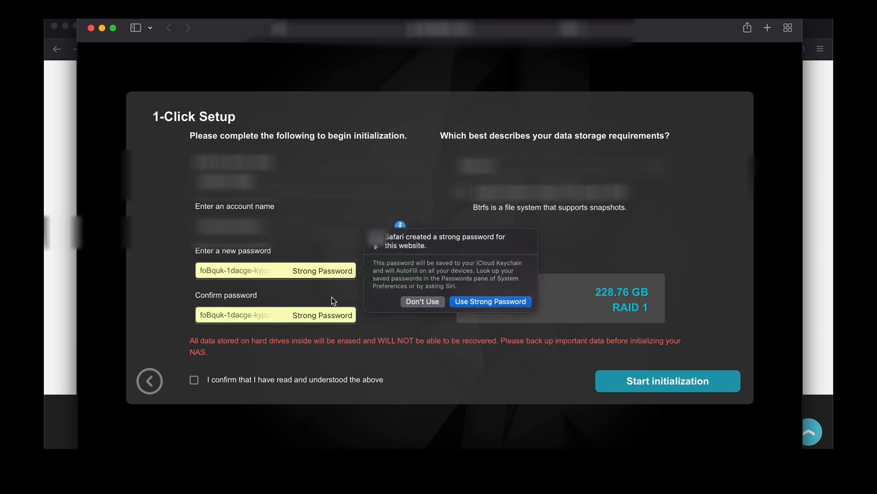
left_click(422, 302)
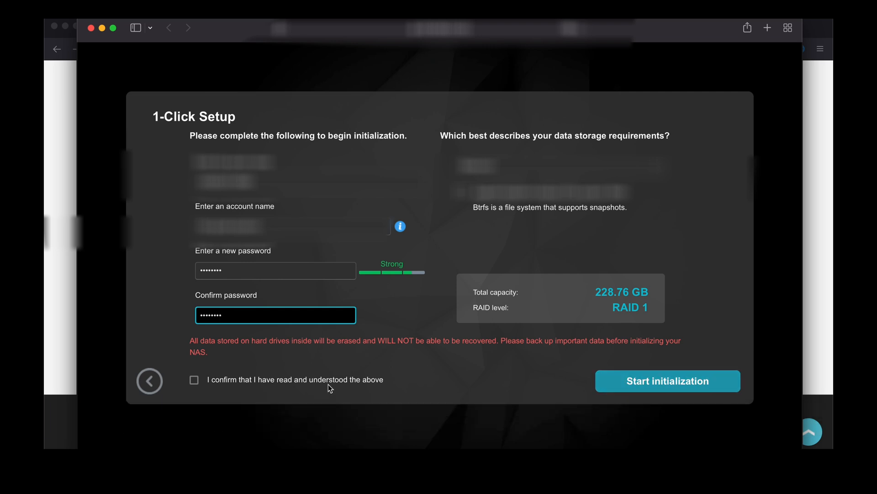
left_click(194, 379)
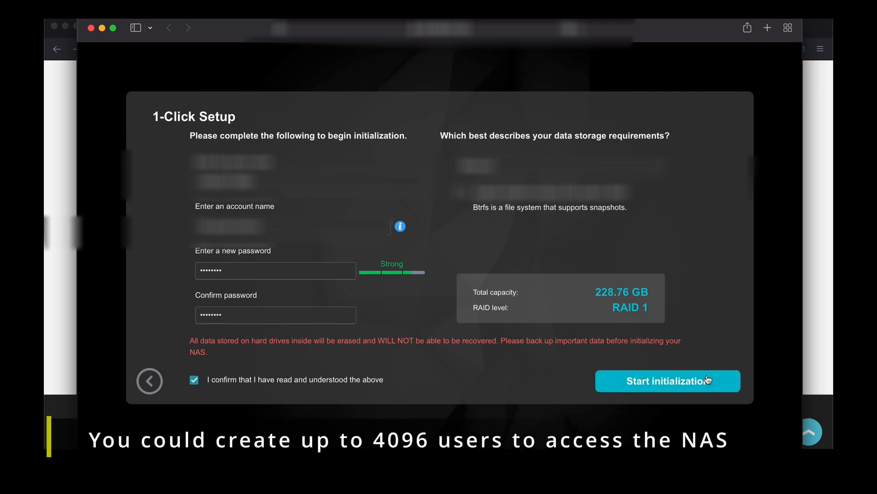
left_click(667, 381)
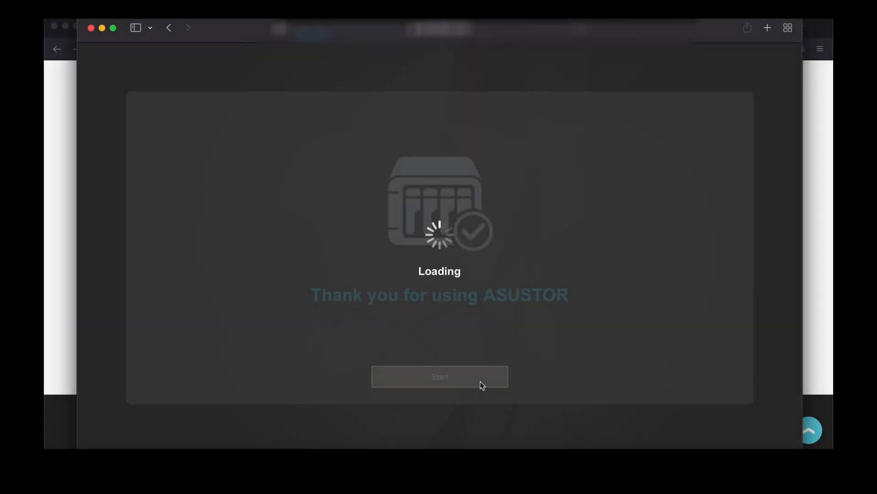
- Start using the NAS, accept the privacy notice and step through the storage and services tour pages
left_click(440, 376)
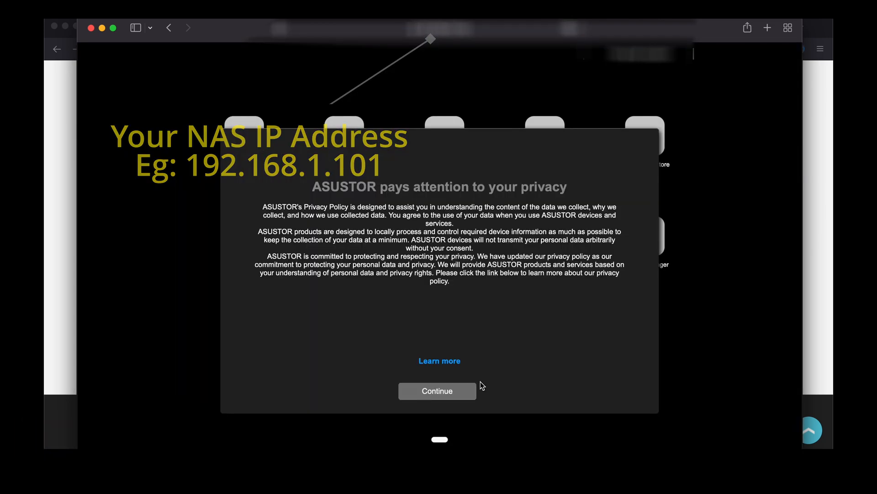
left_click(437, 390)
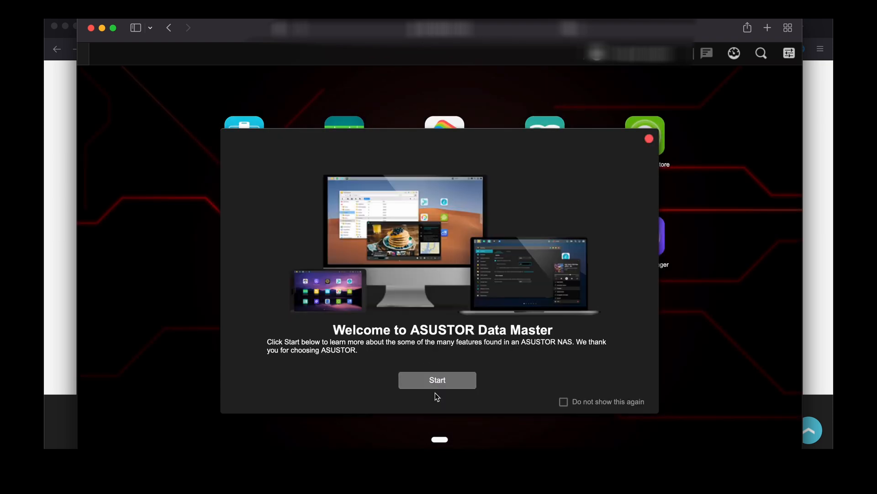
left_click(437, 380)
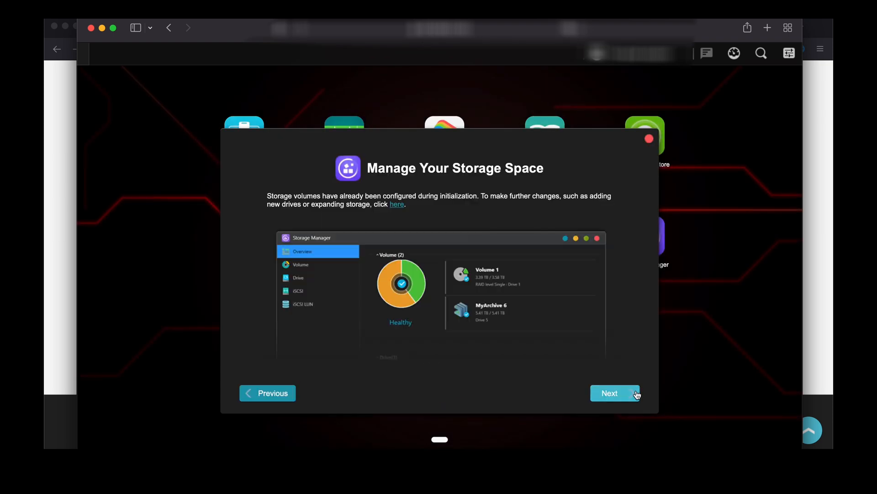
left_click(610, 393)
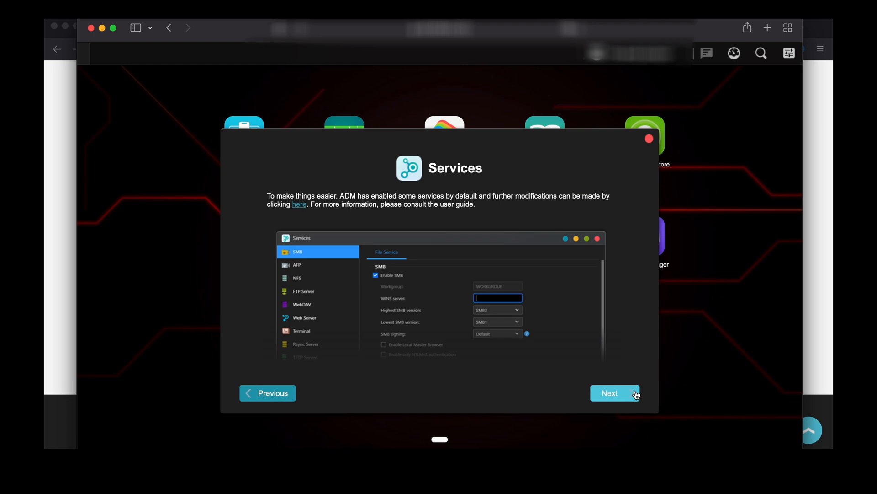
left_click(614, 393)
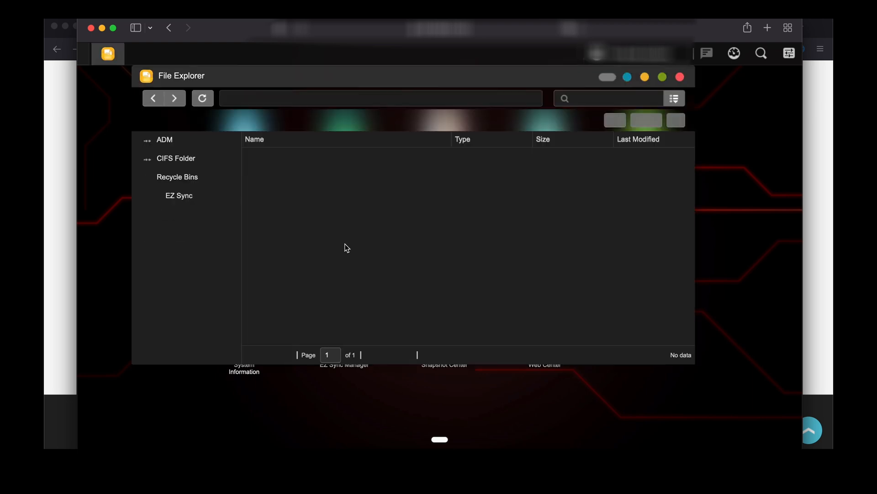
- Browse the Home and Web folders in File Explorer, then bring up the general Settings
left_click(164, 139)
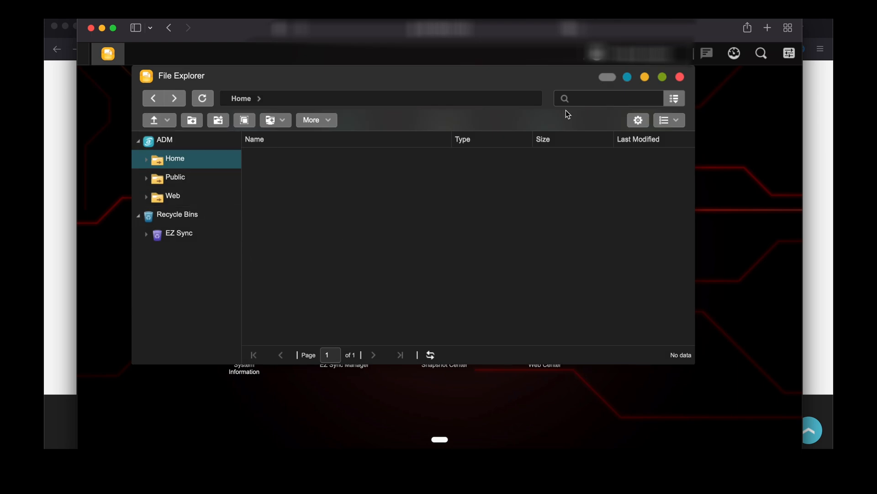
left_click(173, 196)
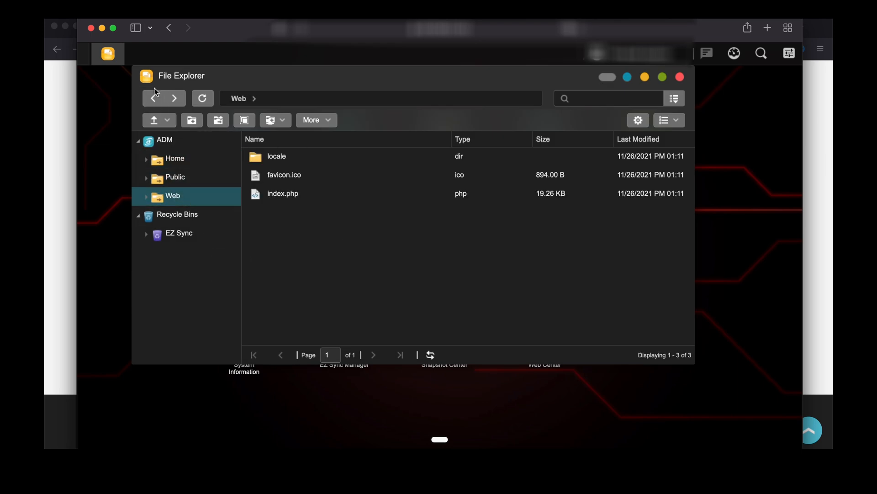
left_click(680, 77)
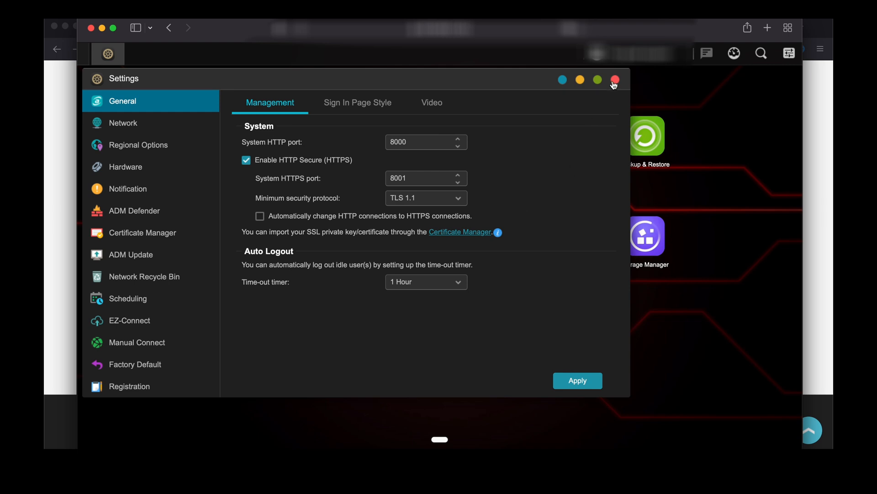
- Close Settings, review One Touch Backup in Backup & Restore, and return to the ADM desktop
left_click(614, 79)
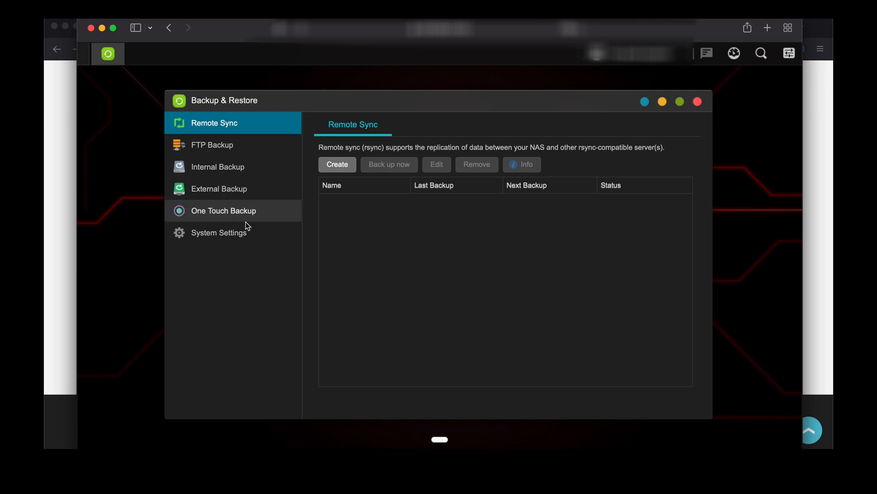
left_click(223, 211)
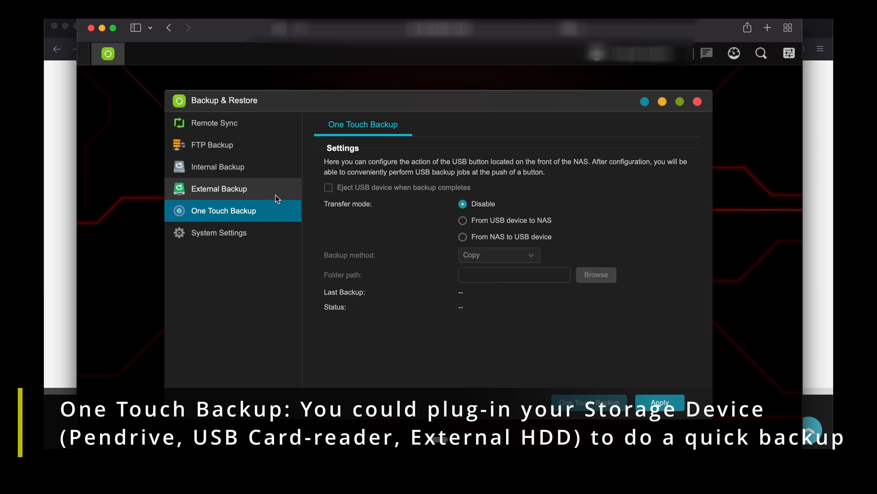
mouse_move(430, 265)
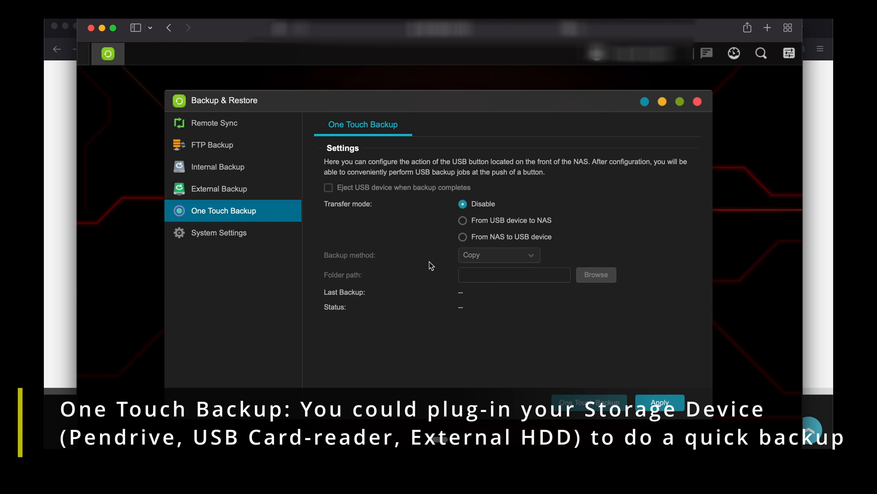
left_click(218, 166)
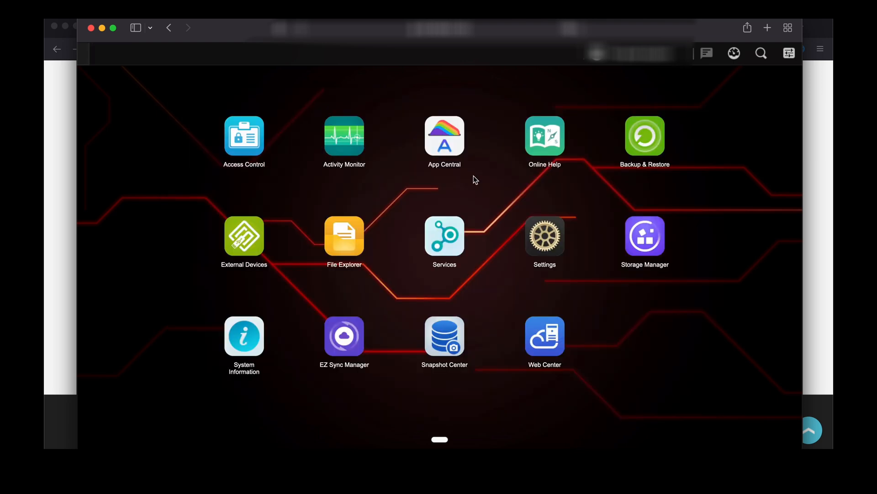
mouse_move(403, 180)
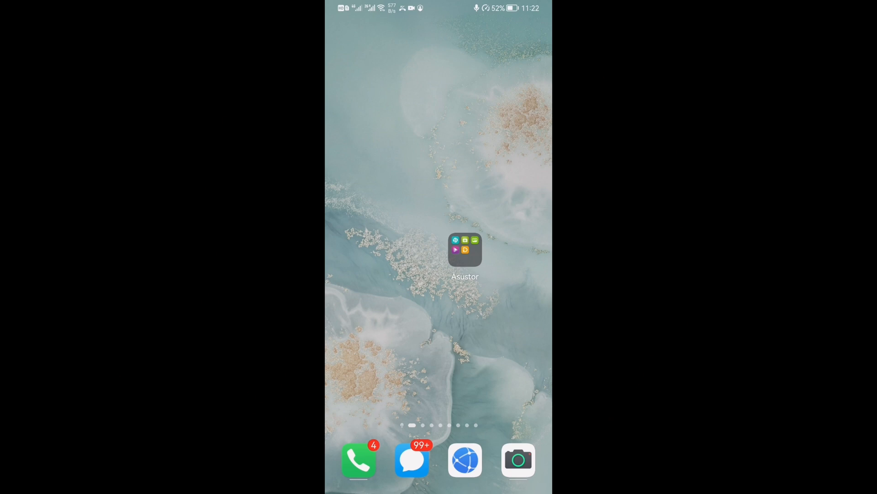
- Launch AiData from the Asustor folder on the phone's home screen
left_click(464, 250)
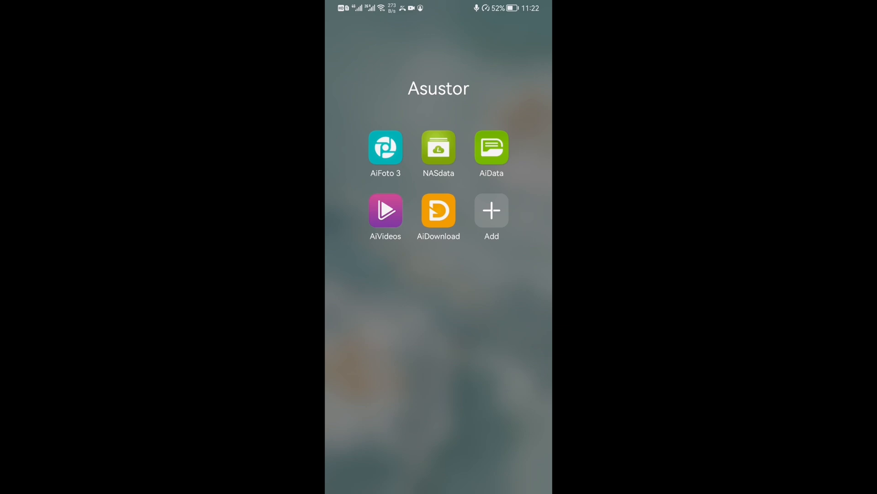
left_click(490, 148)
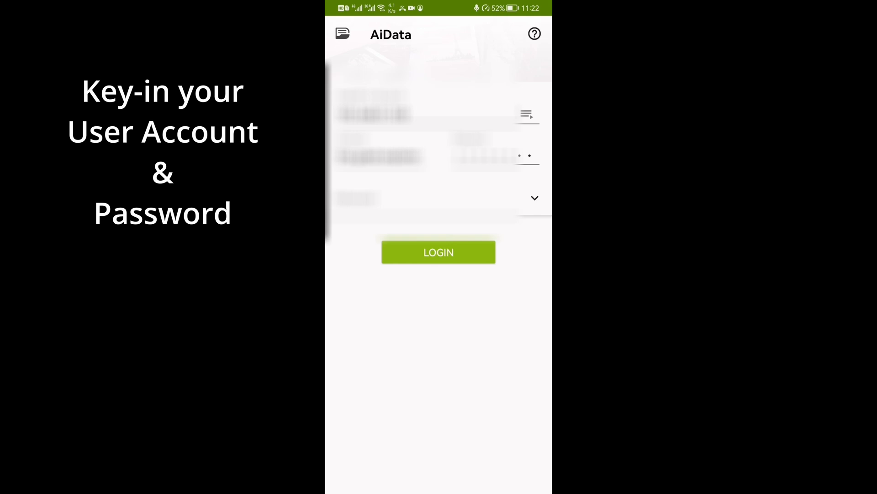
- Log in to the NAS account in AiData and bring up the drone flight video
left_click(437, 252)
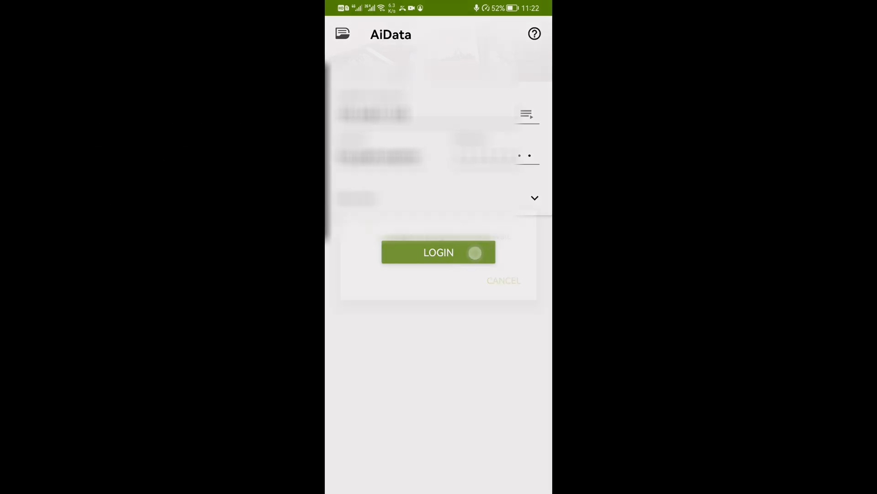
left_click(438, 252)
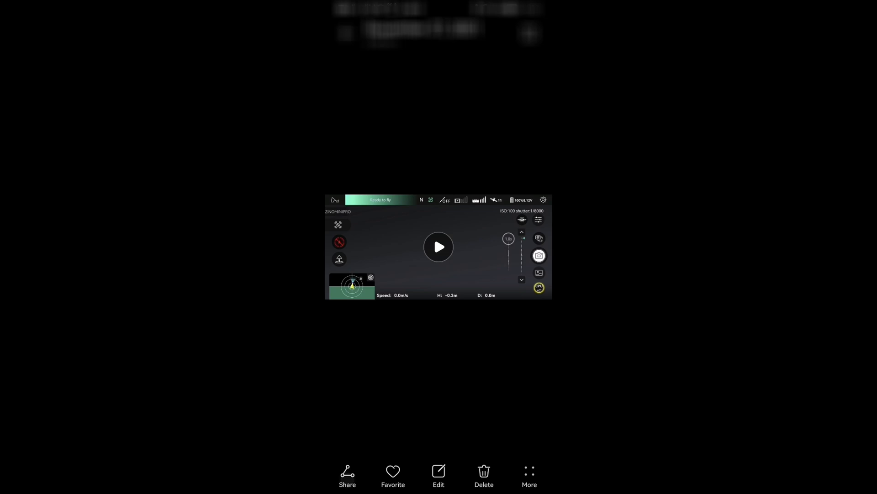
- Share the drone video from the viewer to AiData via the share sheet
left_click(347, 475)
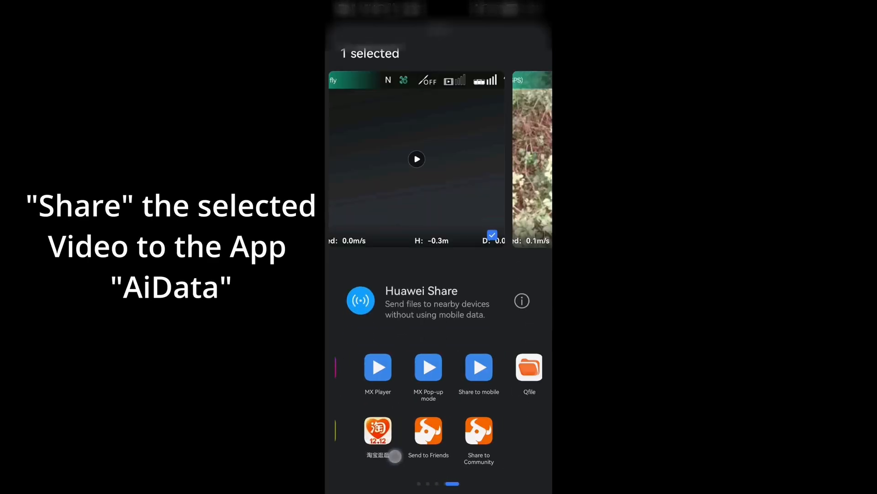
scroll("left", 3)
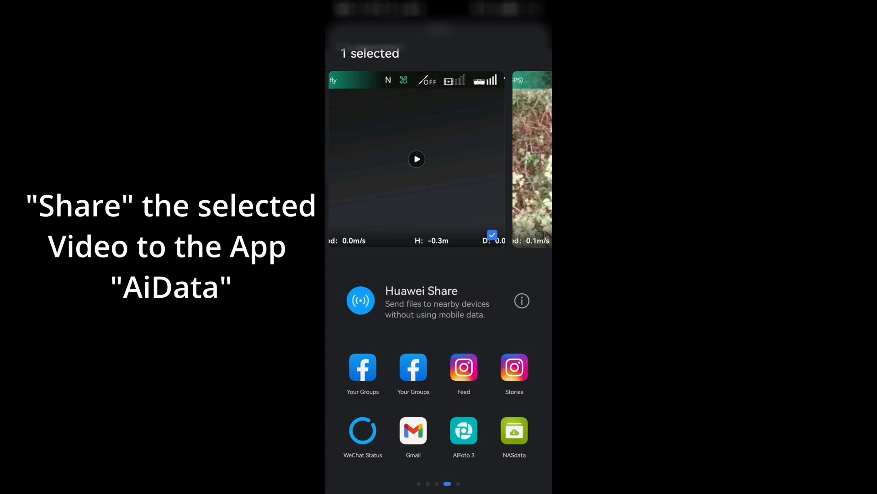
scroll("left", 3)
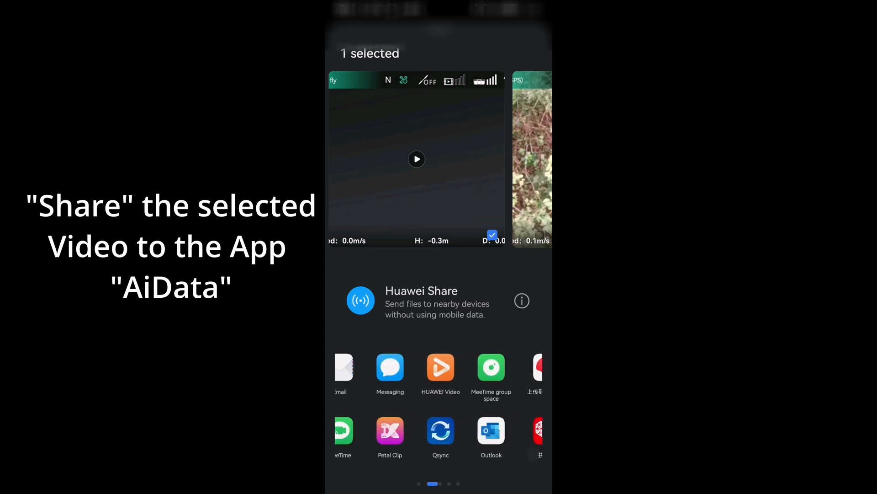
scroll("left", 3)
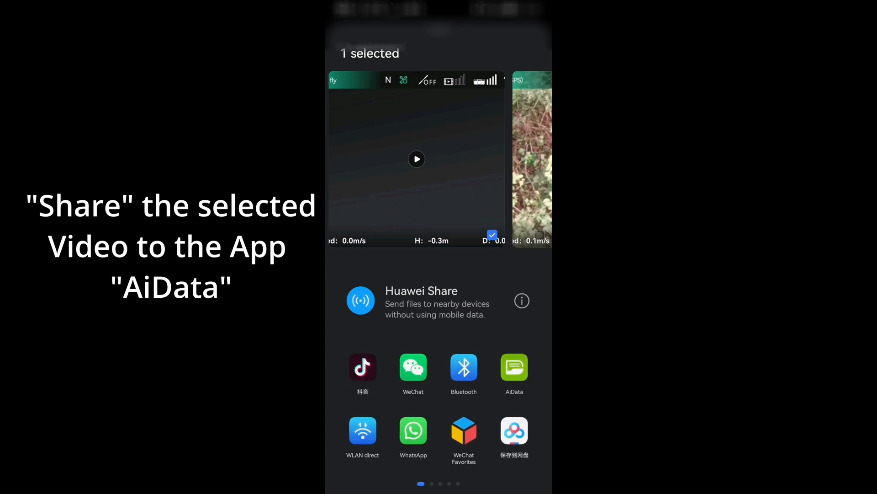
left_click(512, 367)
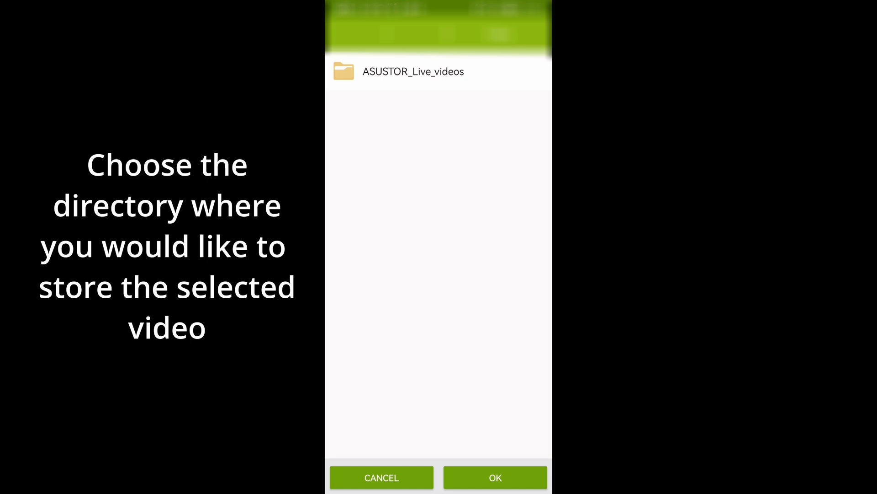
- Confirm the destination folder and upload, skipping files with duplicate names
left_click(494, 477)
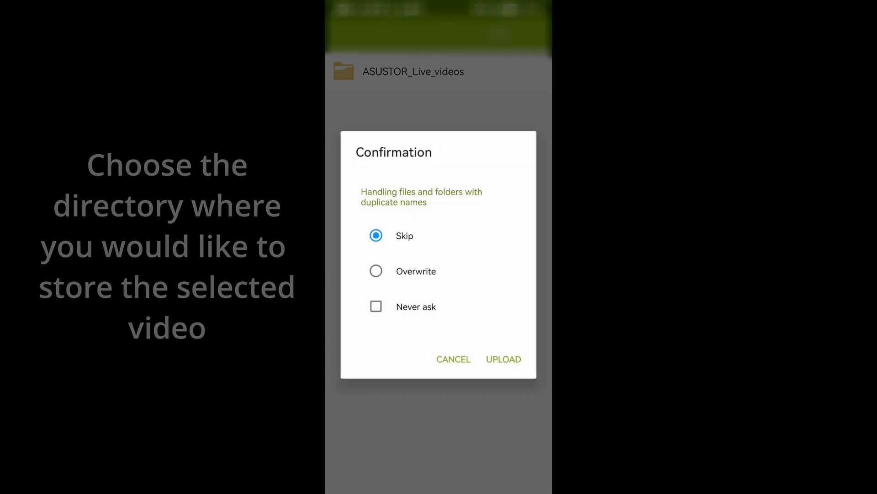
left_click(503, 358)
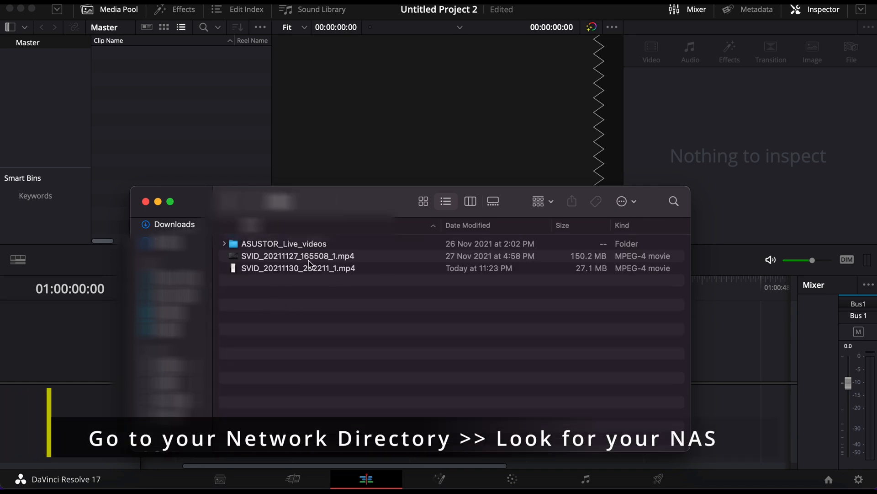
- Drag SVID_20211127_165508_1.mp4 from the NAS Video folder onto the Resolve timeline and play it
left_click_drag(298, 256, 108, 324)
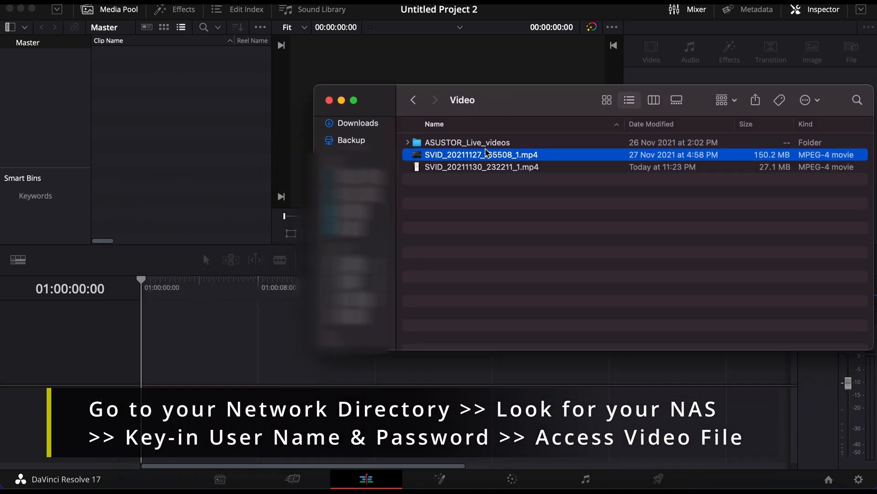
left_click_drag(480, 154, 190, 369)
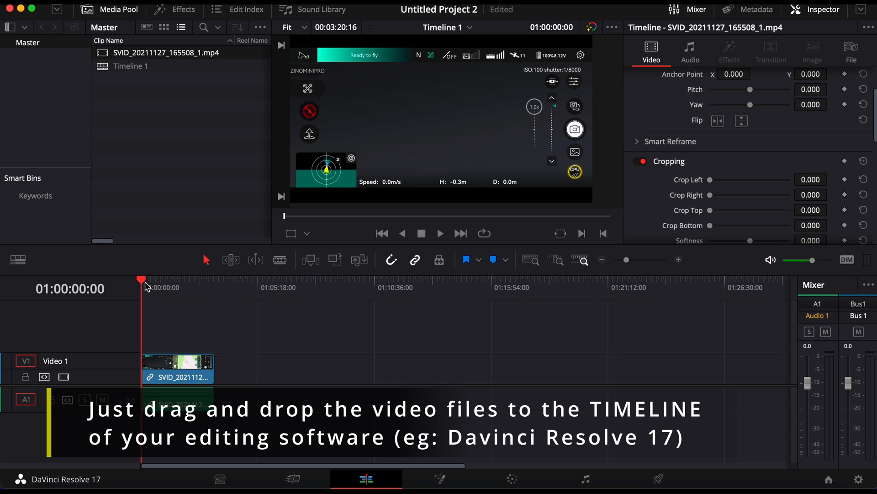
mouse_move(530, 457)
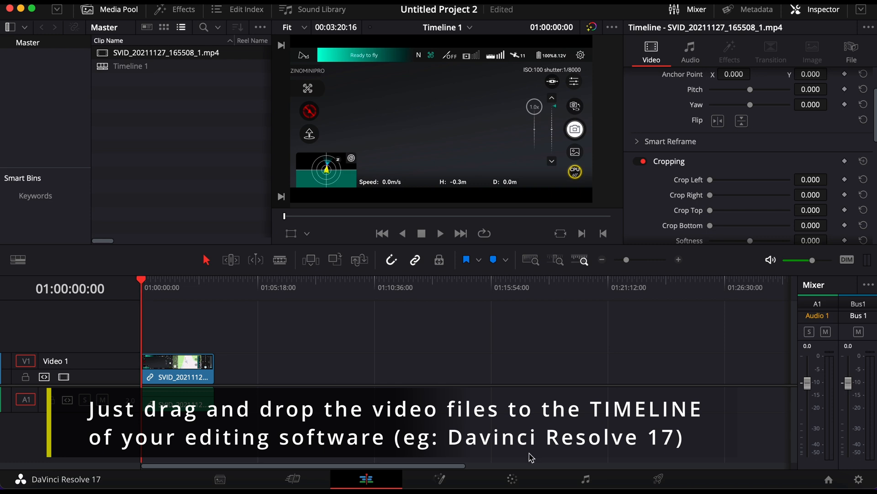
mouse_move(641, 481)
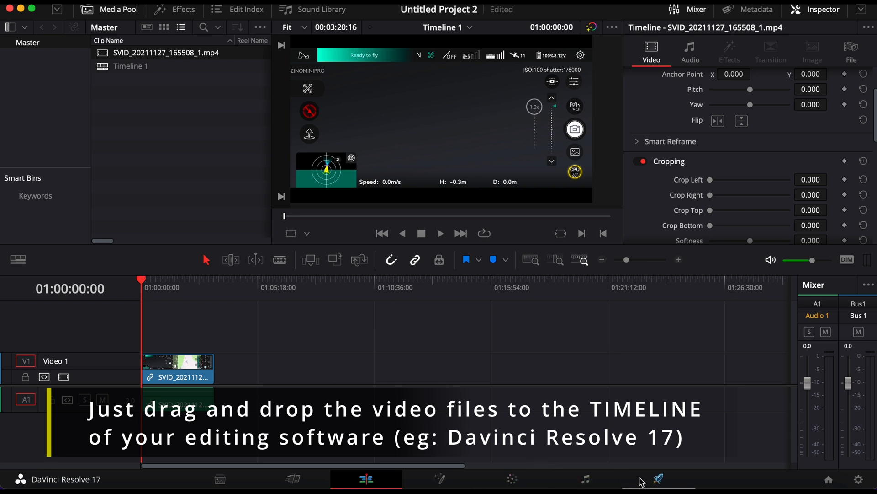
mouse_move(145, 291)
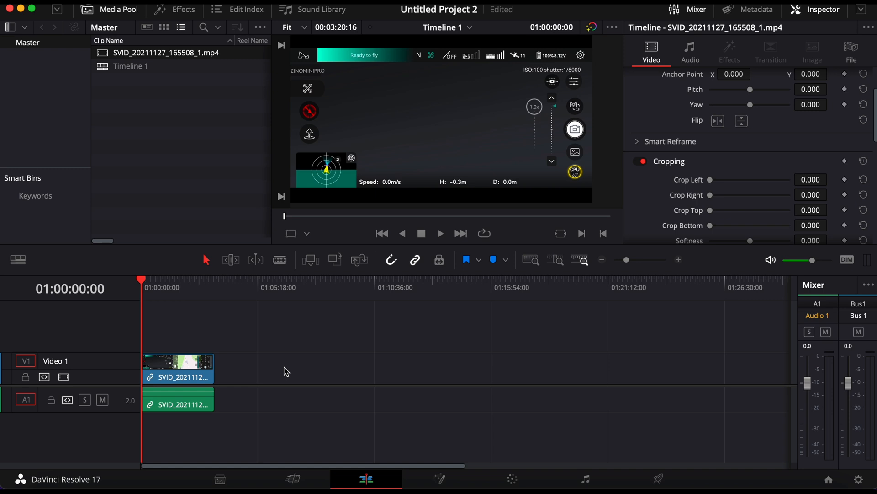
left_click(439, 234)
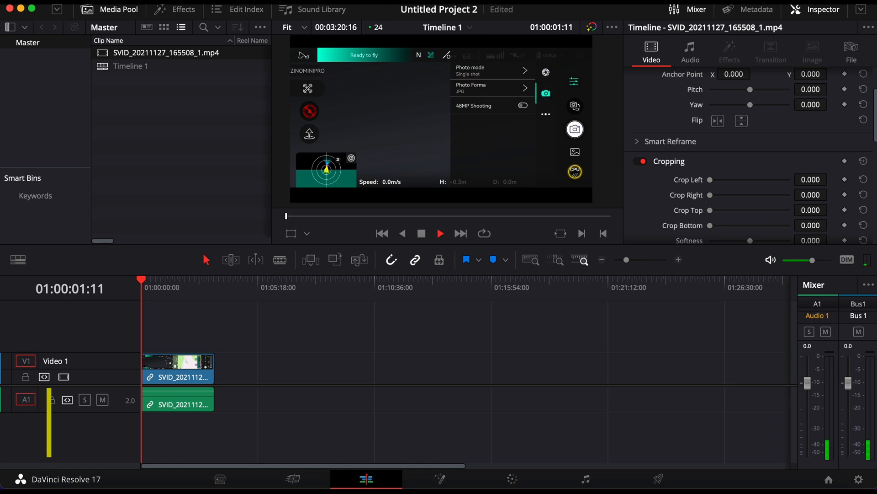